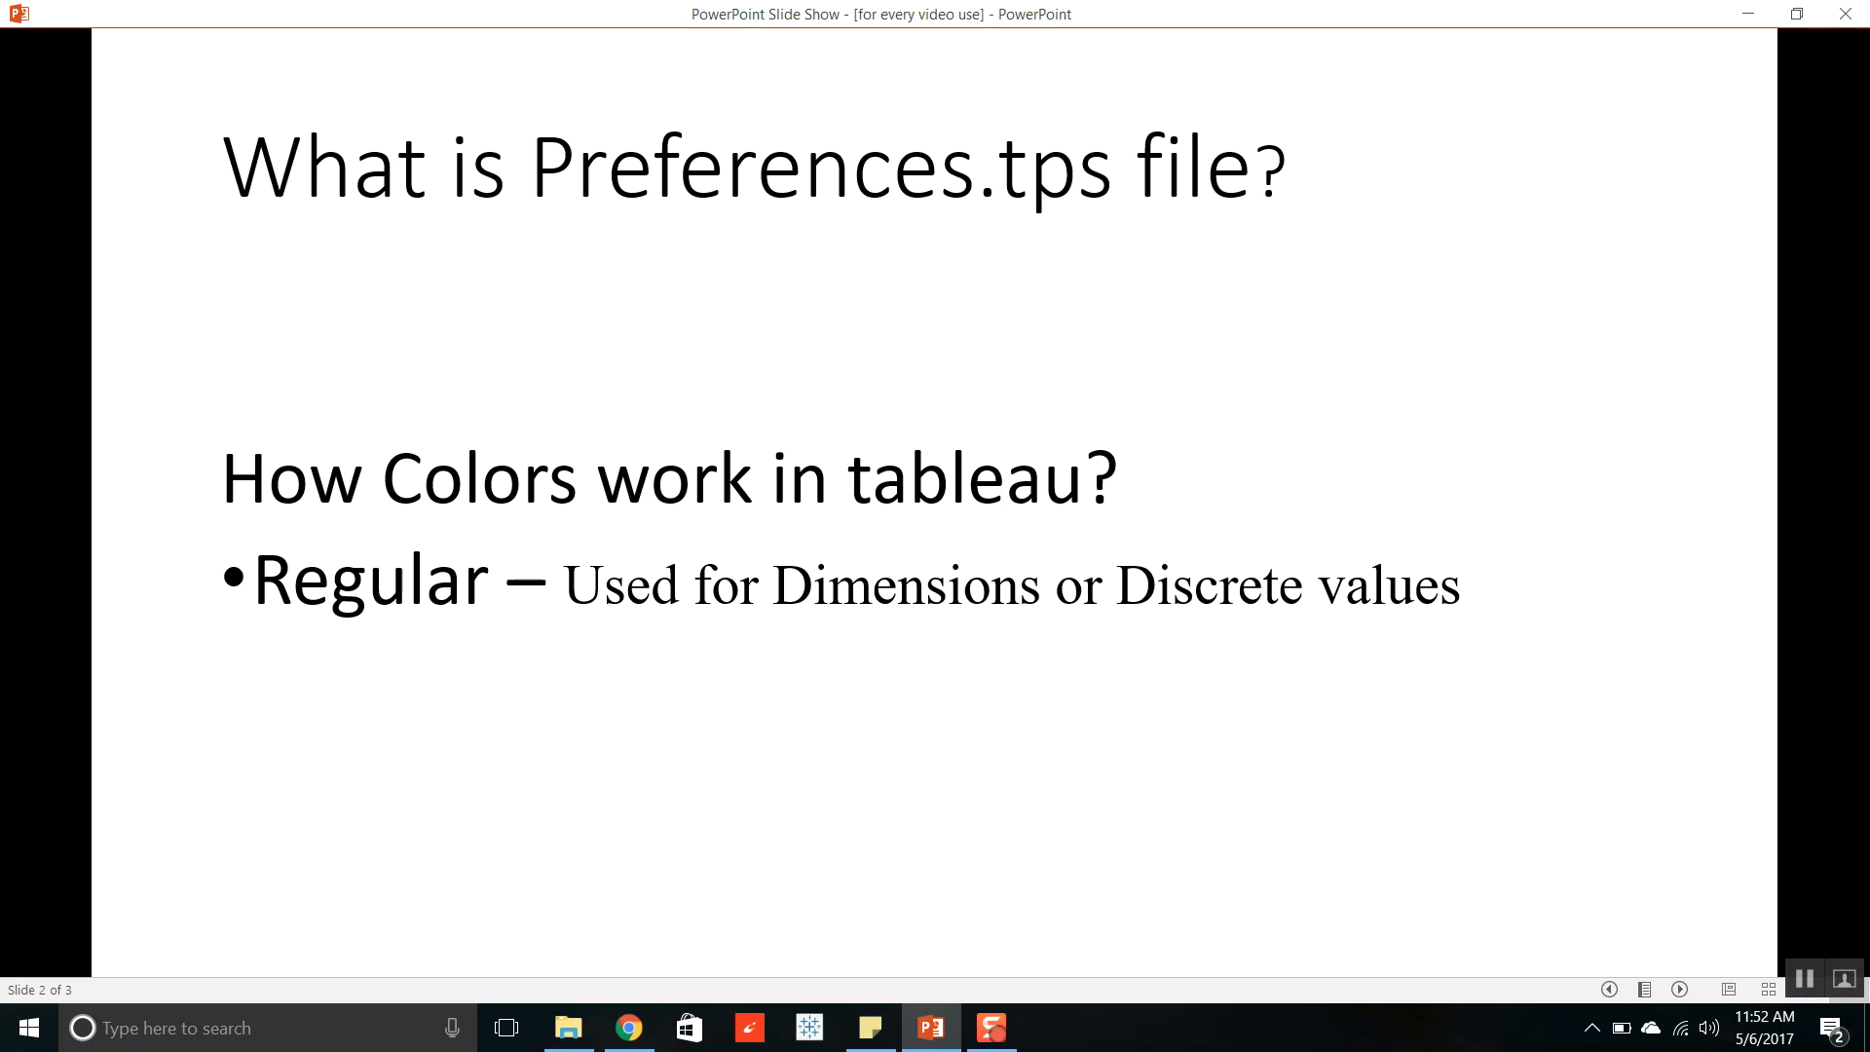
# Advance the slide to show the Sequential bullet for measures or continuous values.
pyautogui.click(934, 1010)
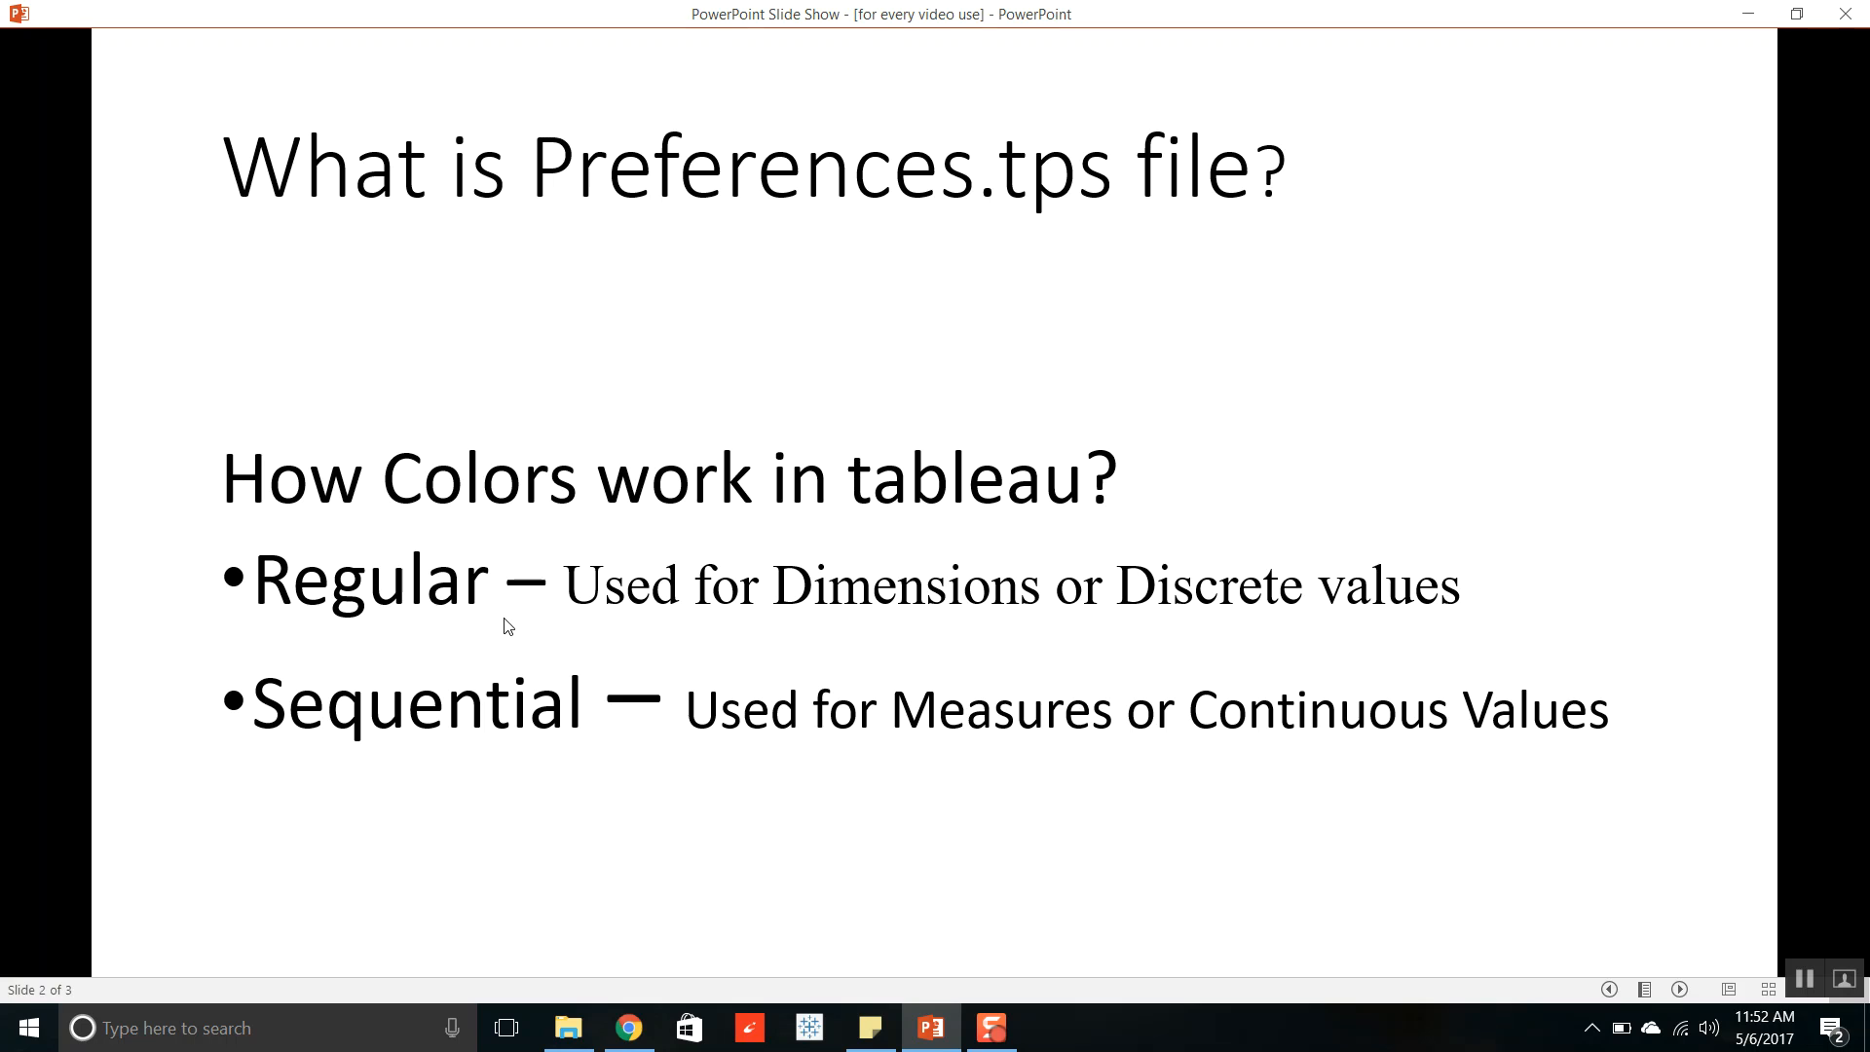
pyautogui.moveTo(1211, 610)
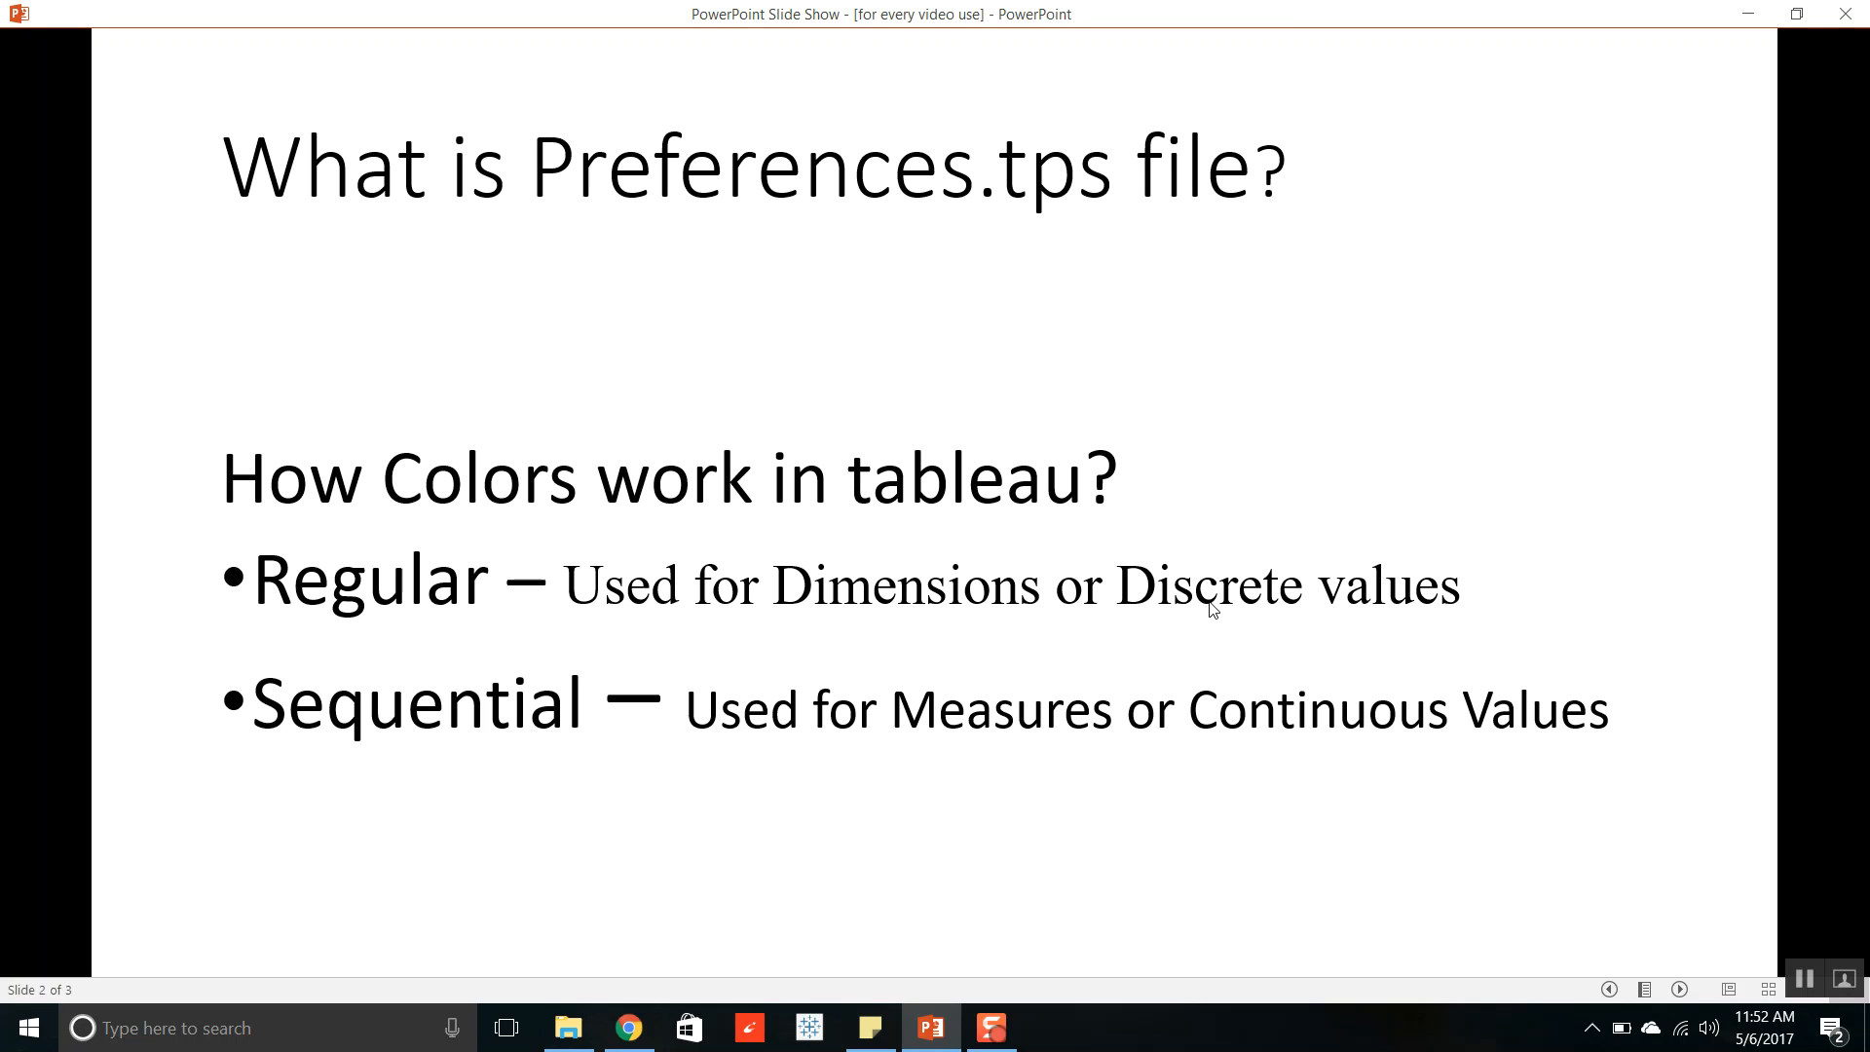
pyautogui.moveTo(845, 981)
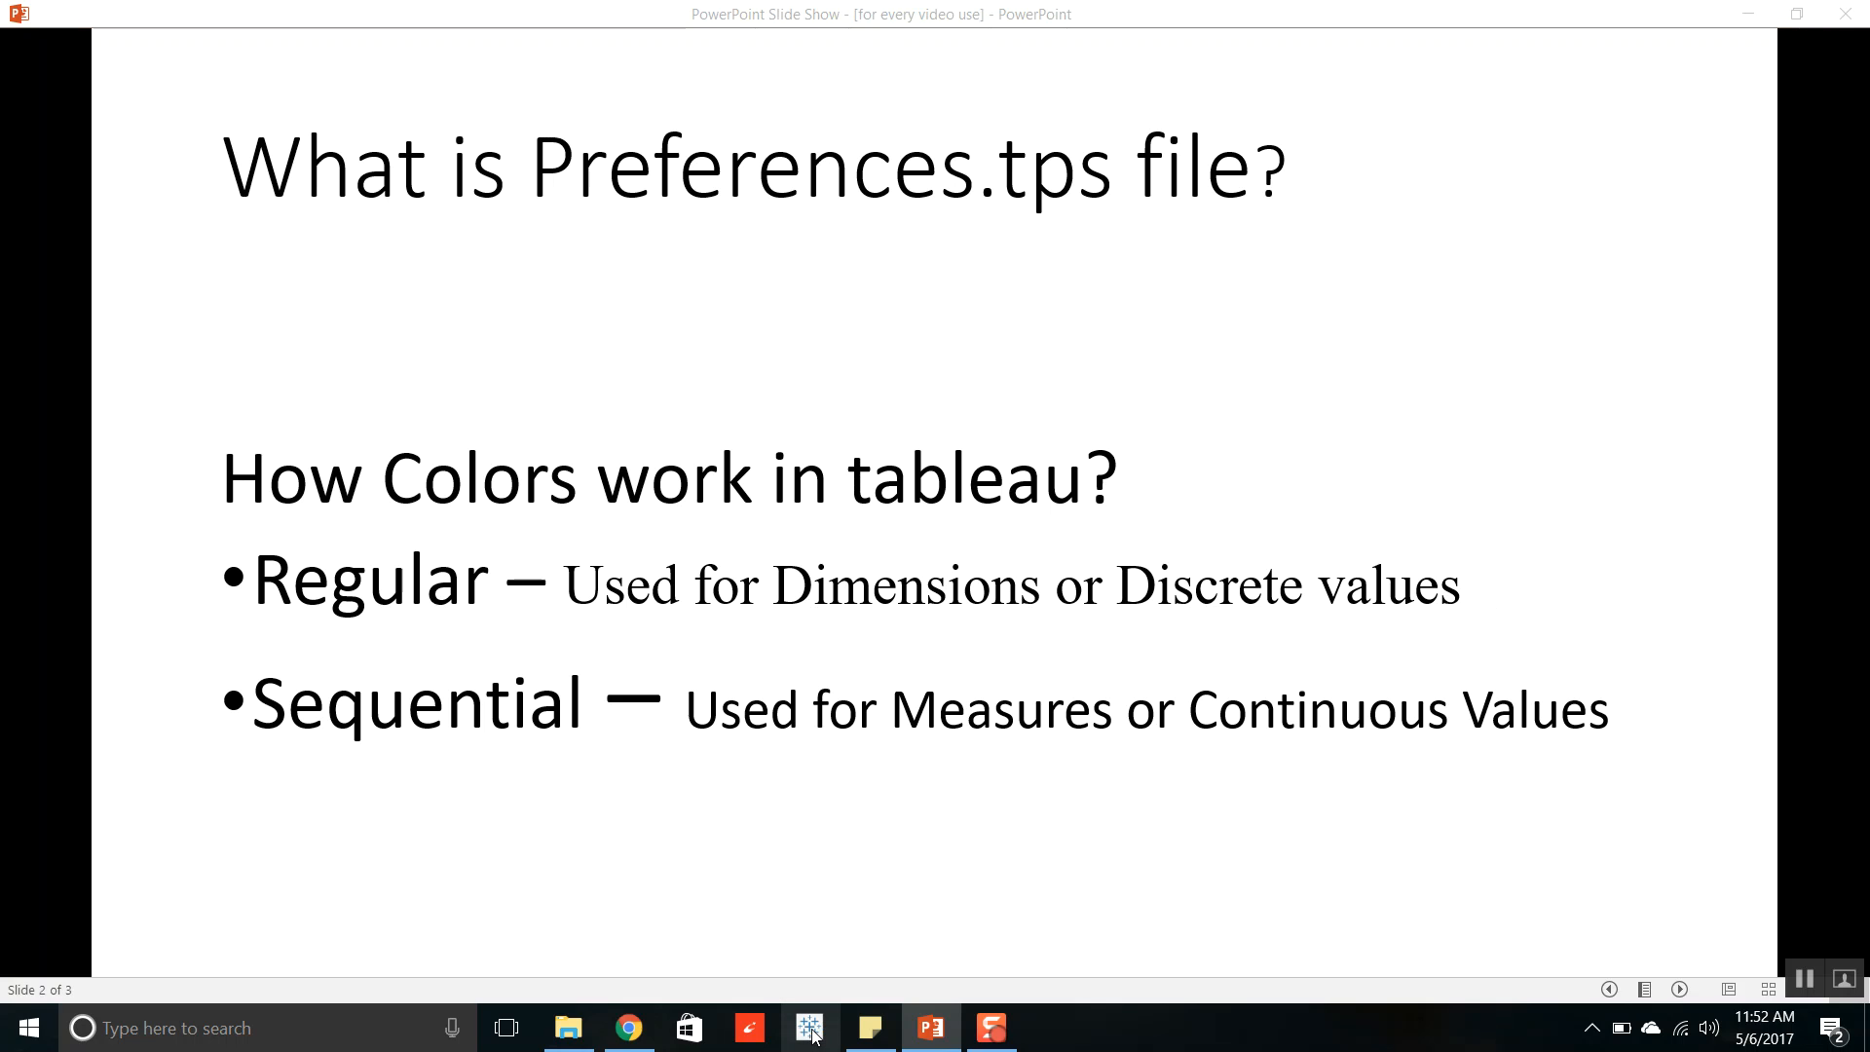
# Connect Tableau to the Sample - Superstore Excel workbook and add the Orders table.
pyautogui.click(809, 1027)
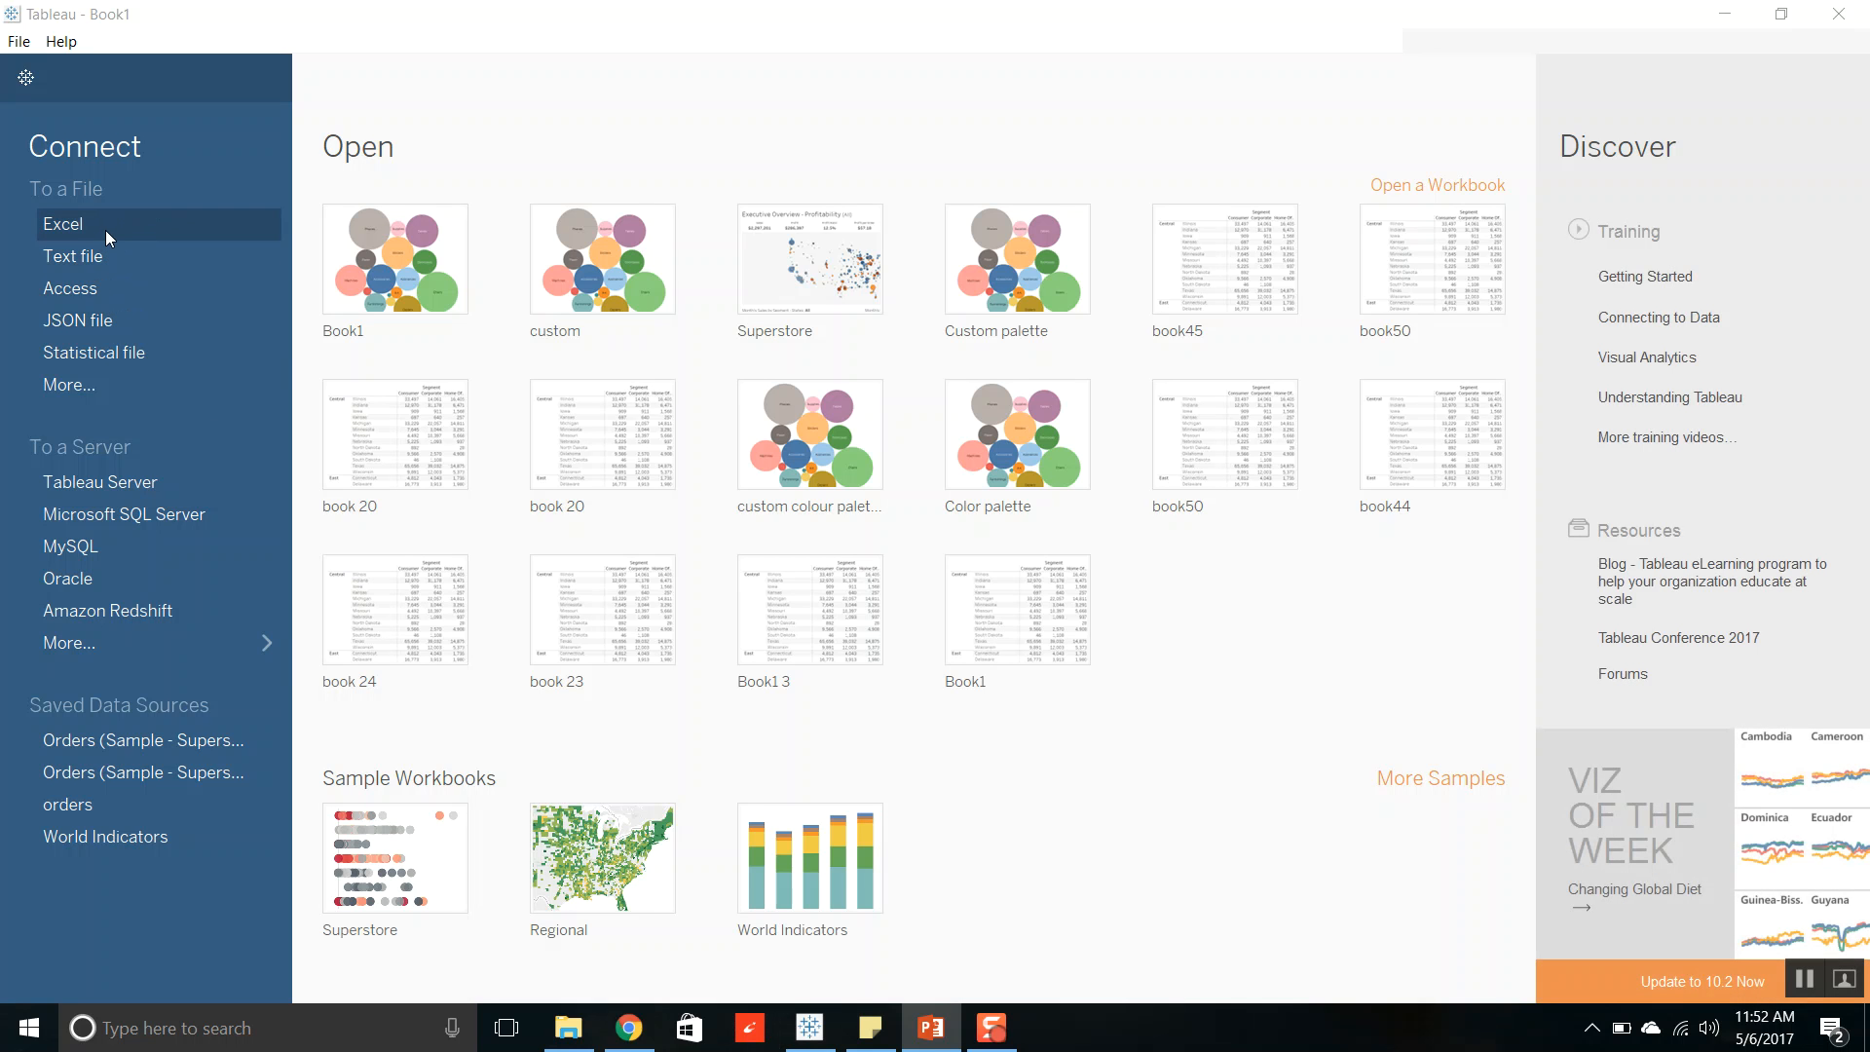
pyautogui.click(62, 224)
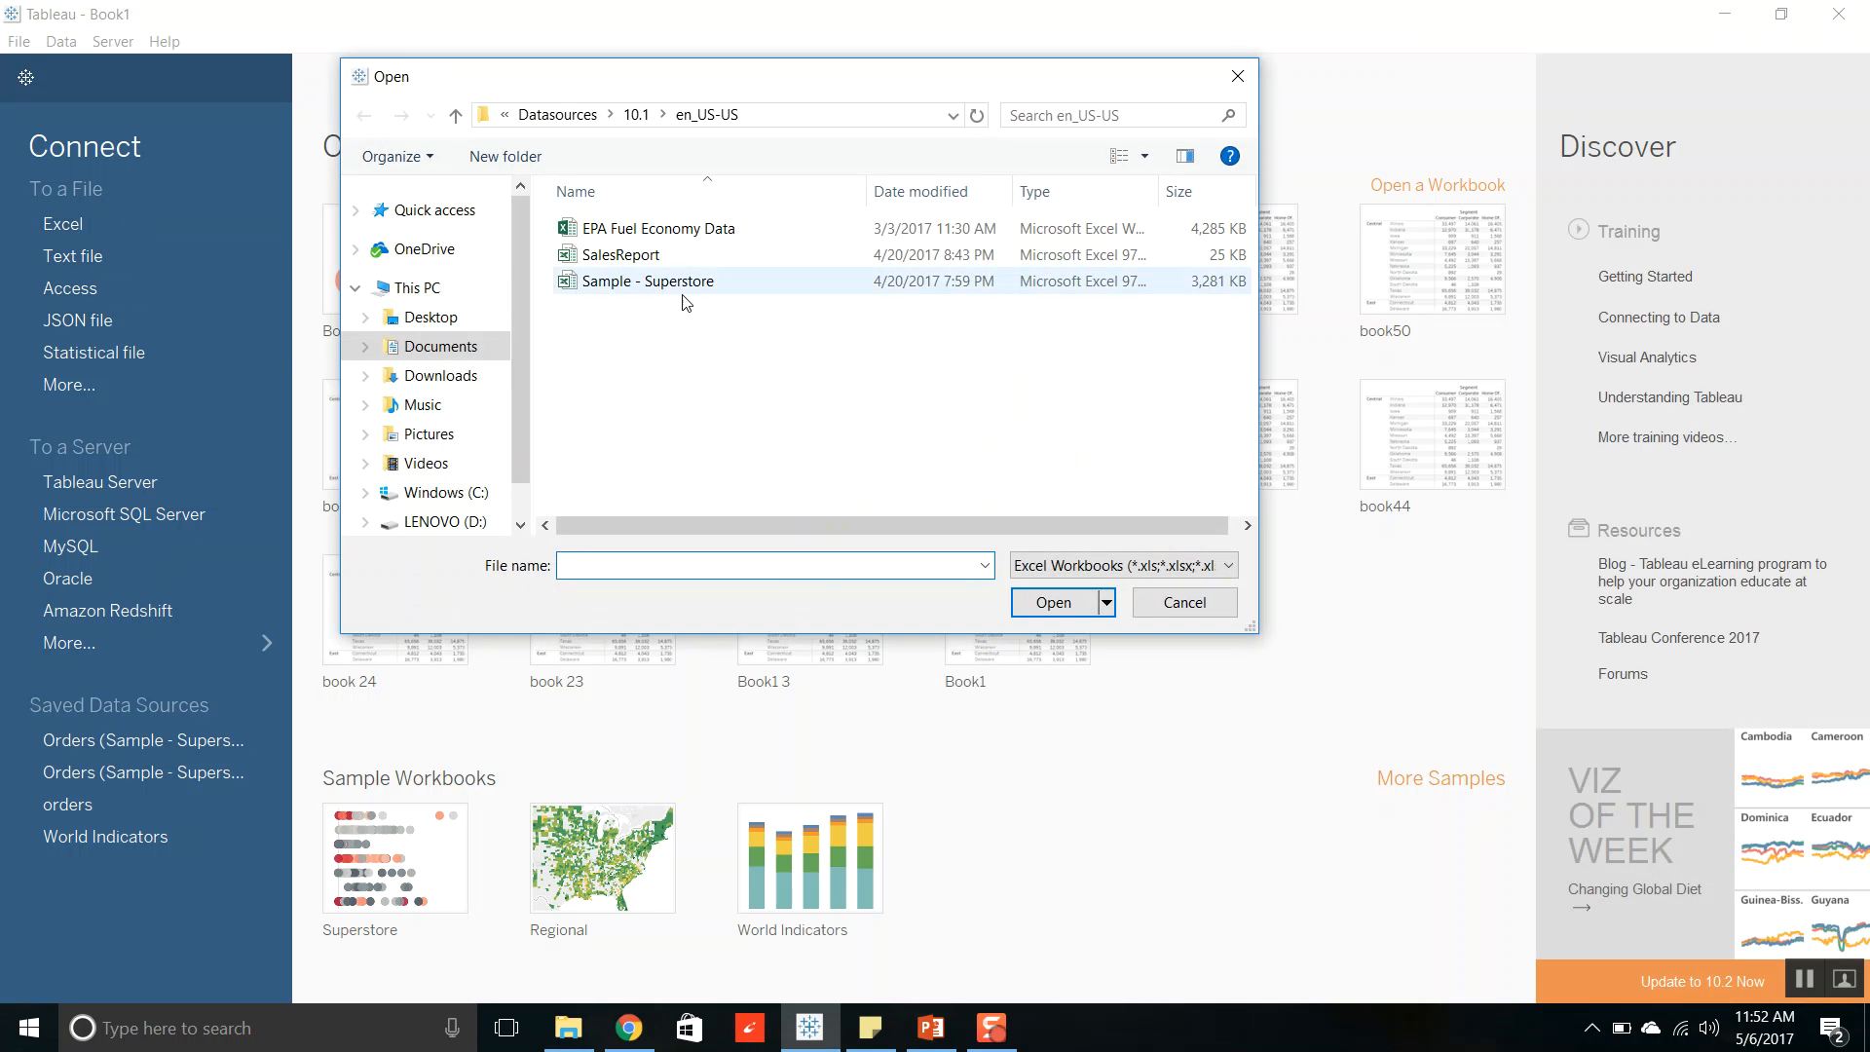
pyautogui.click(646, 280)
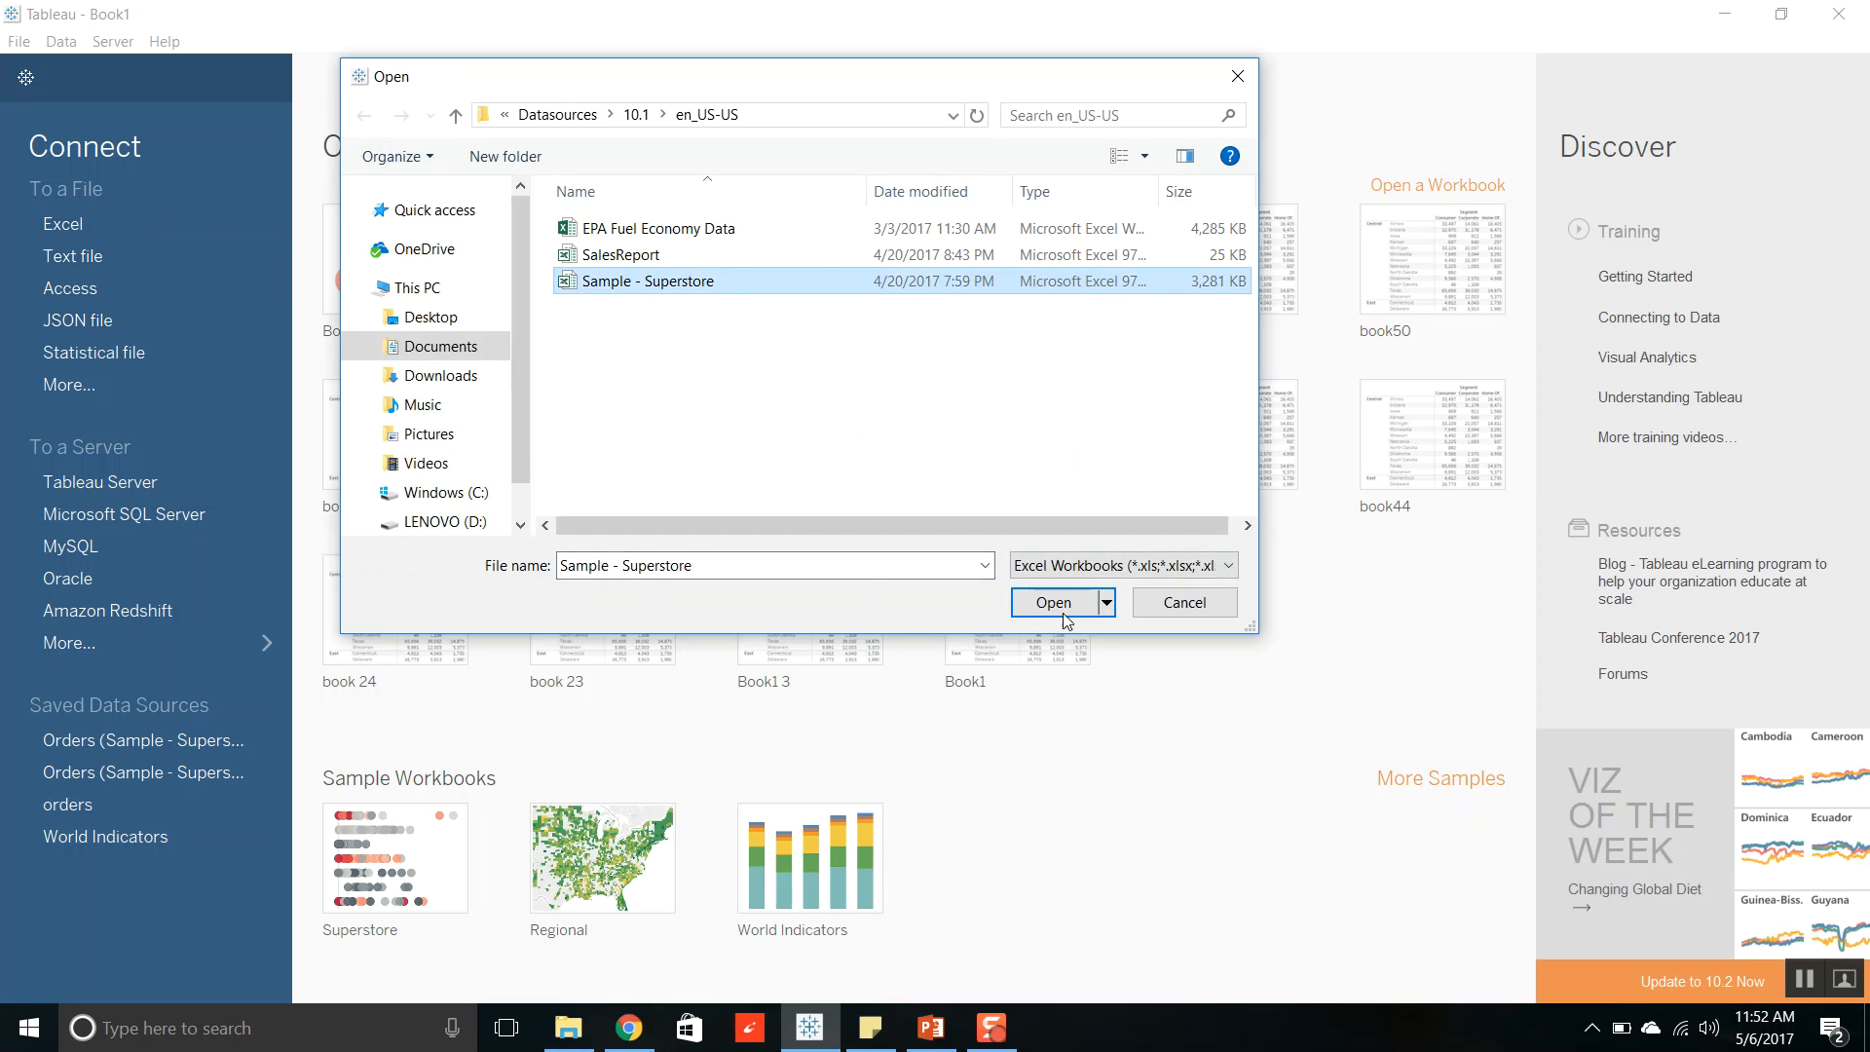
pyautogui.click(1052, 602)
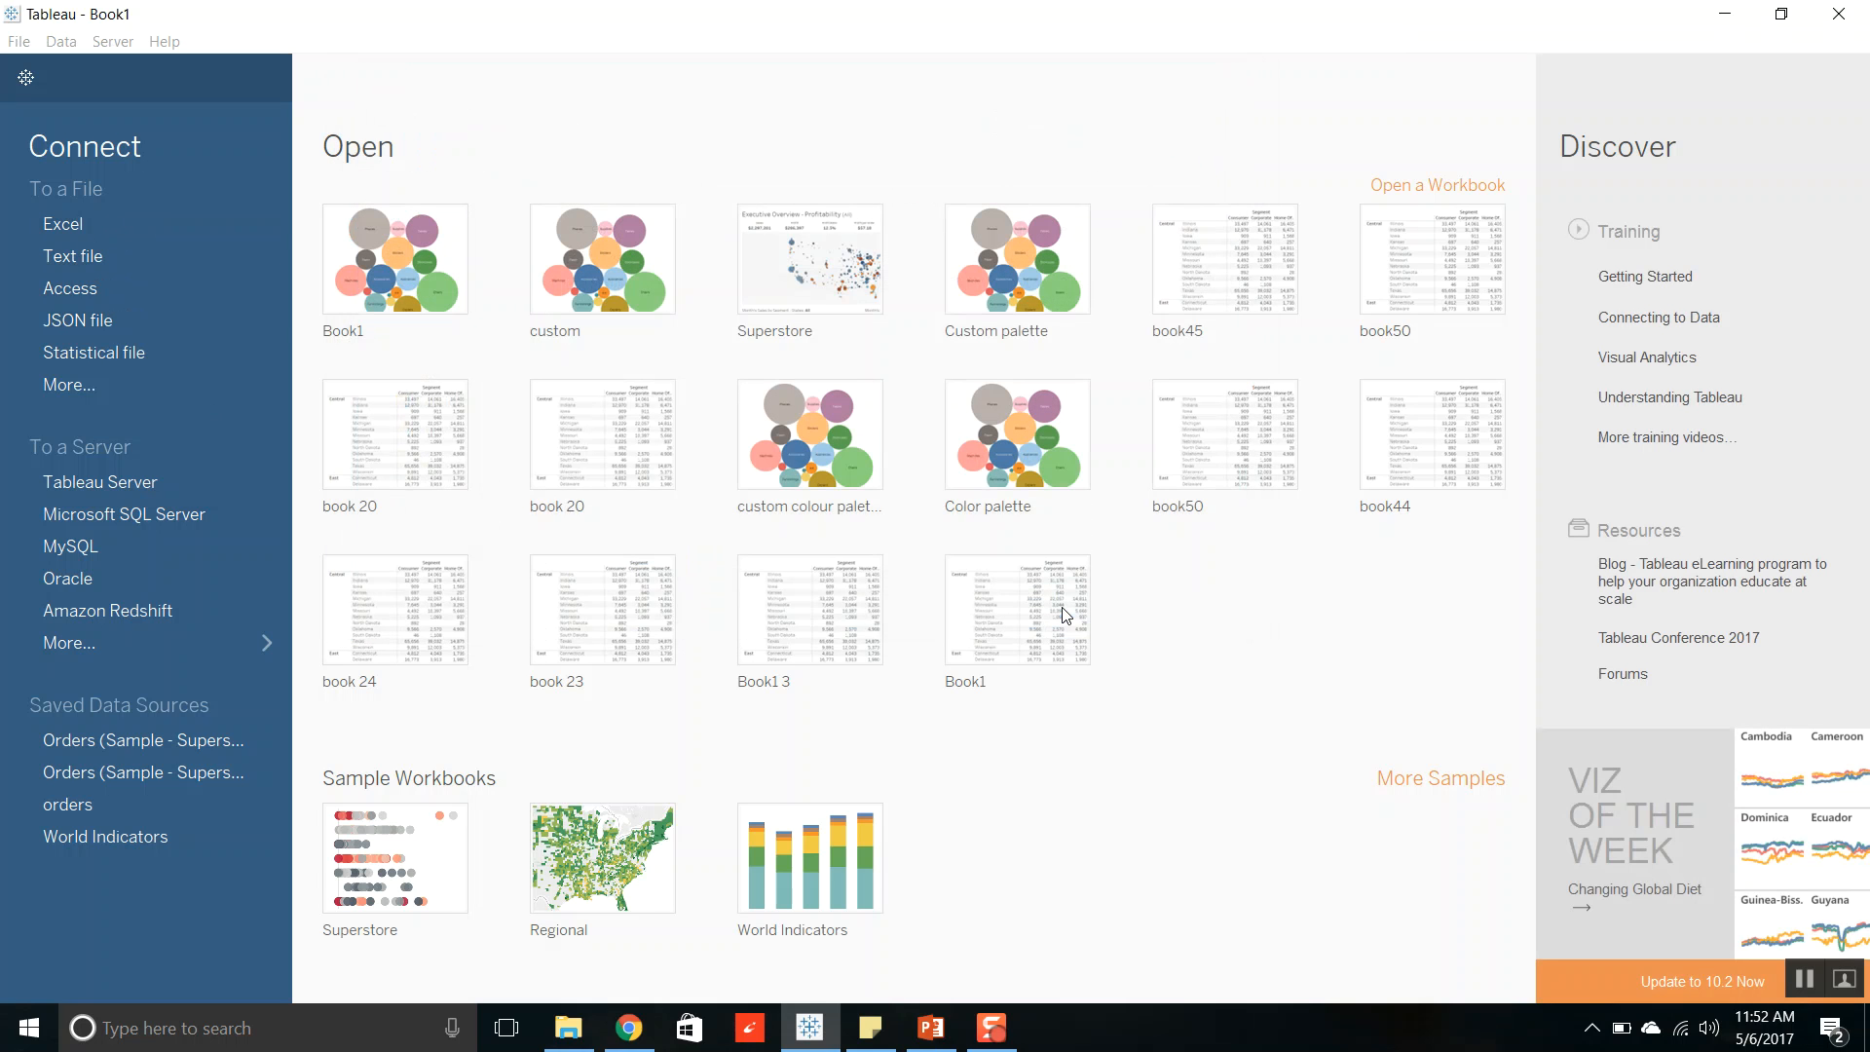
pyautogui.click(1016, 608)
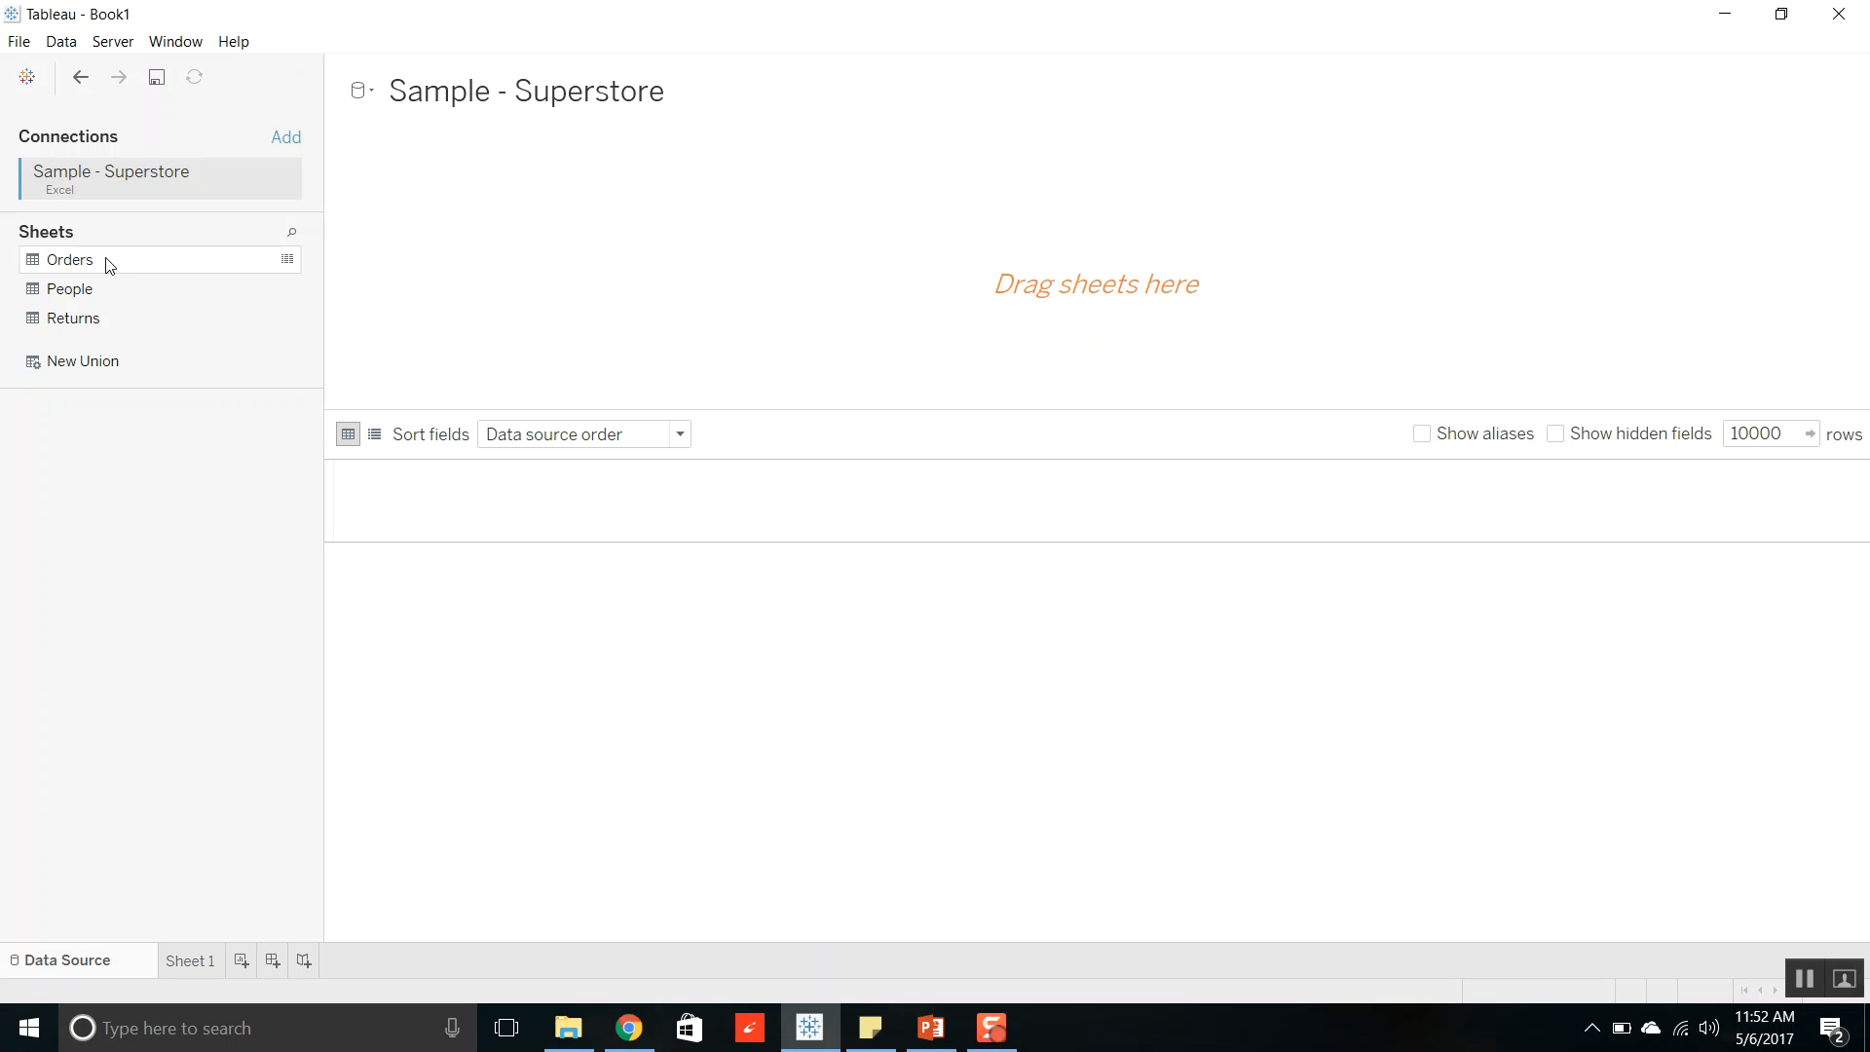
pyautogui.doubleClick(70, 260)
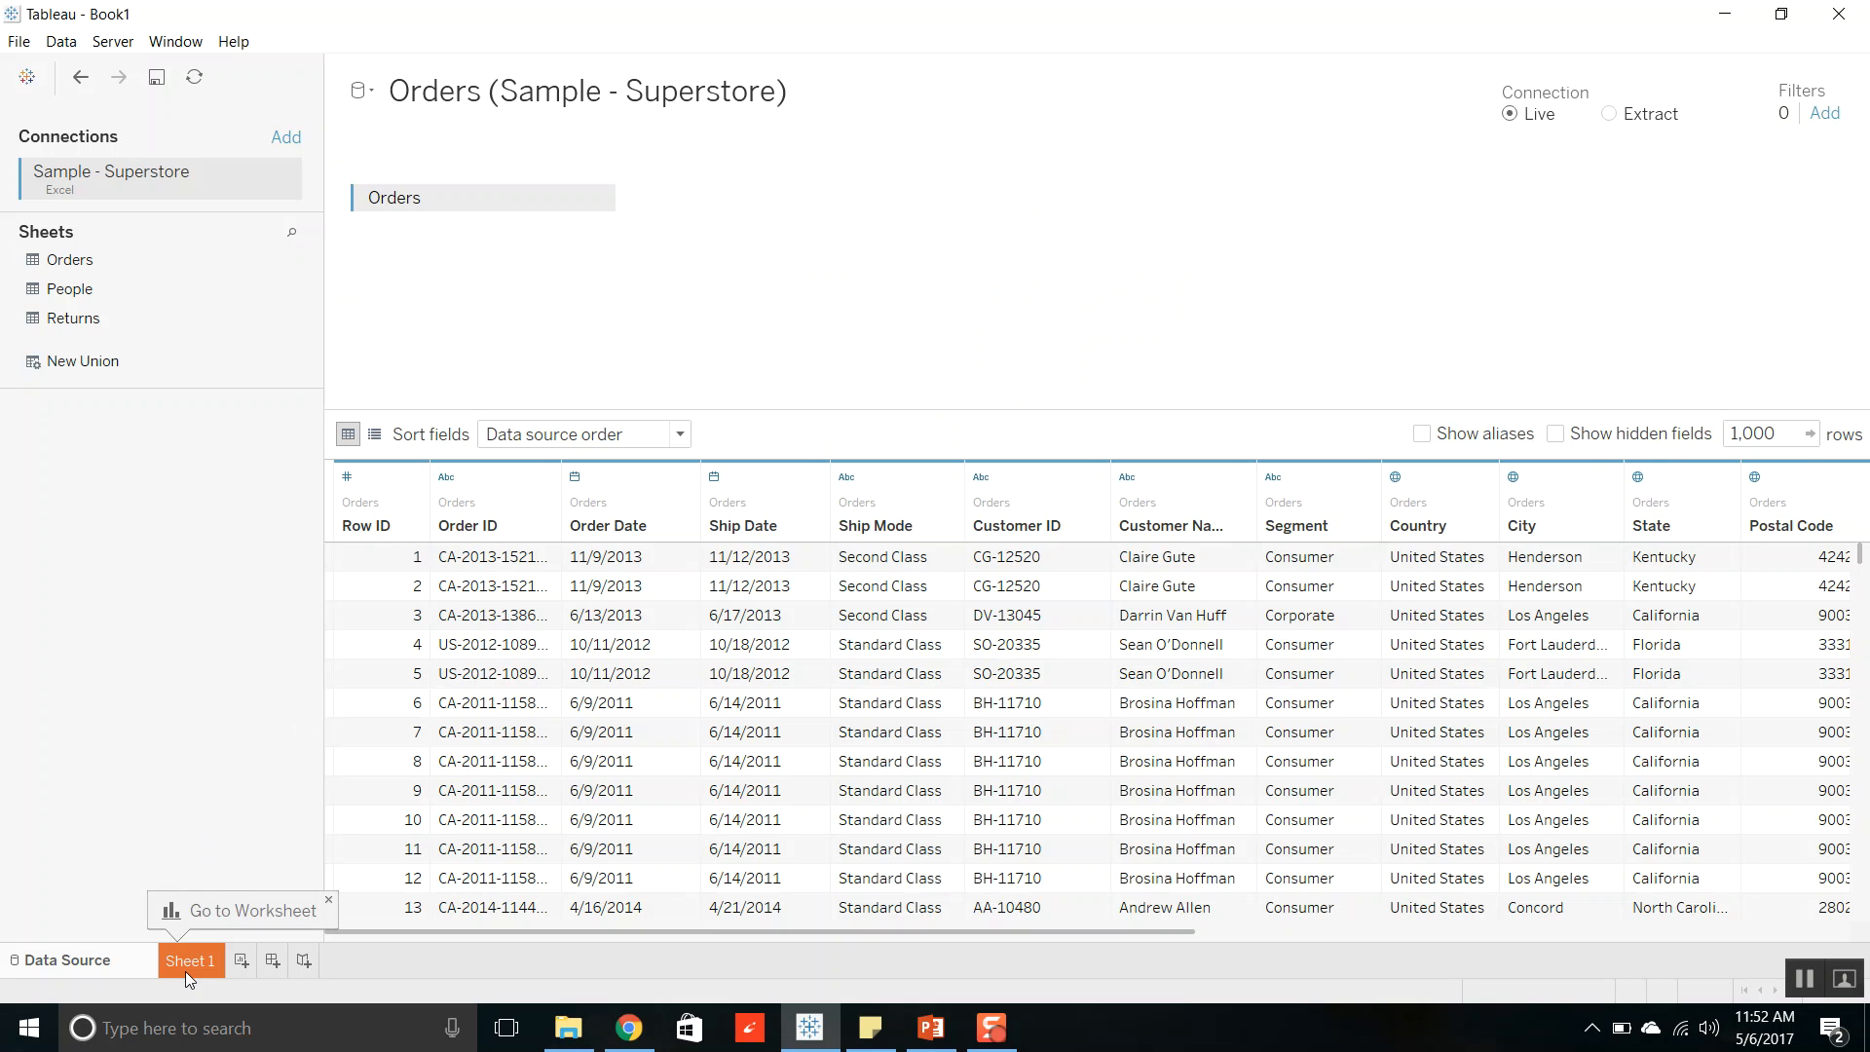
# On Sheet 1, build Sales by Sub-Category and switch it to packed bubbles via Show Me.
pyautogui.click(190, 961)
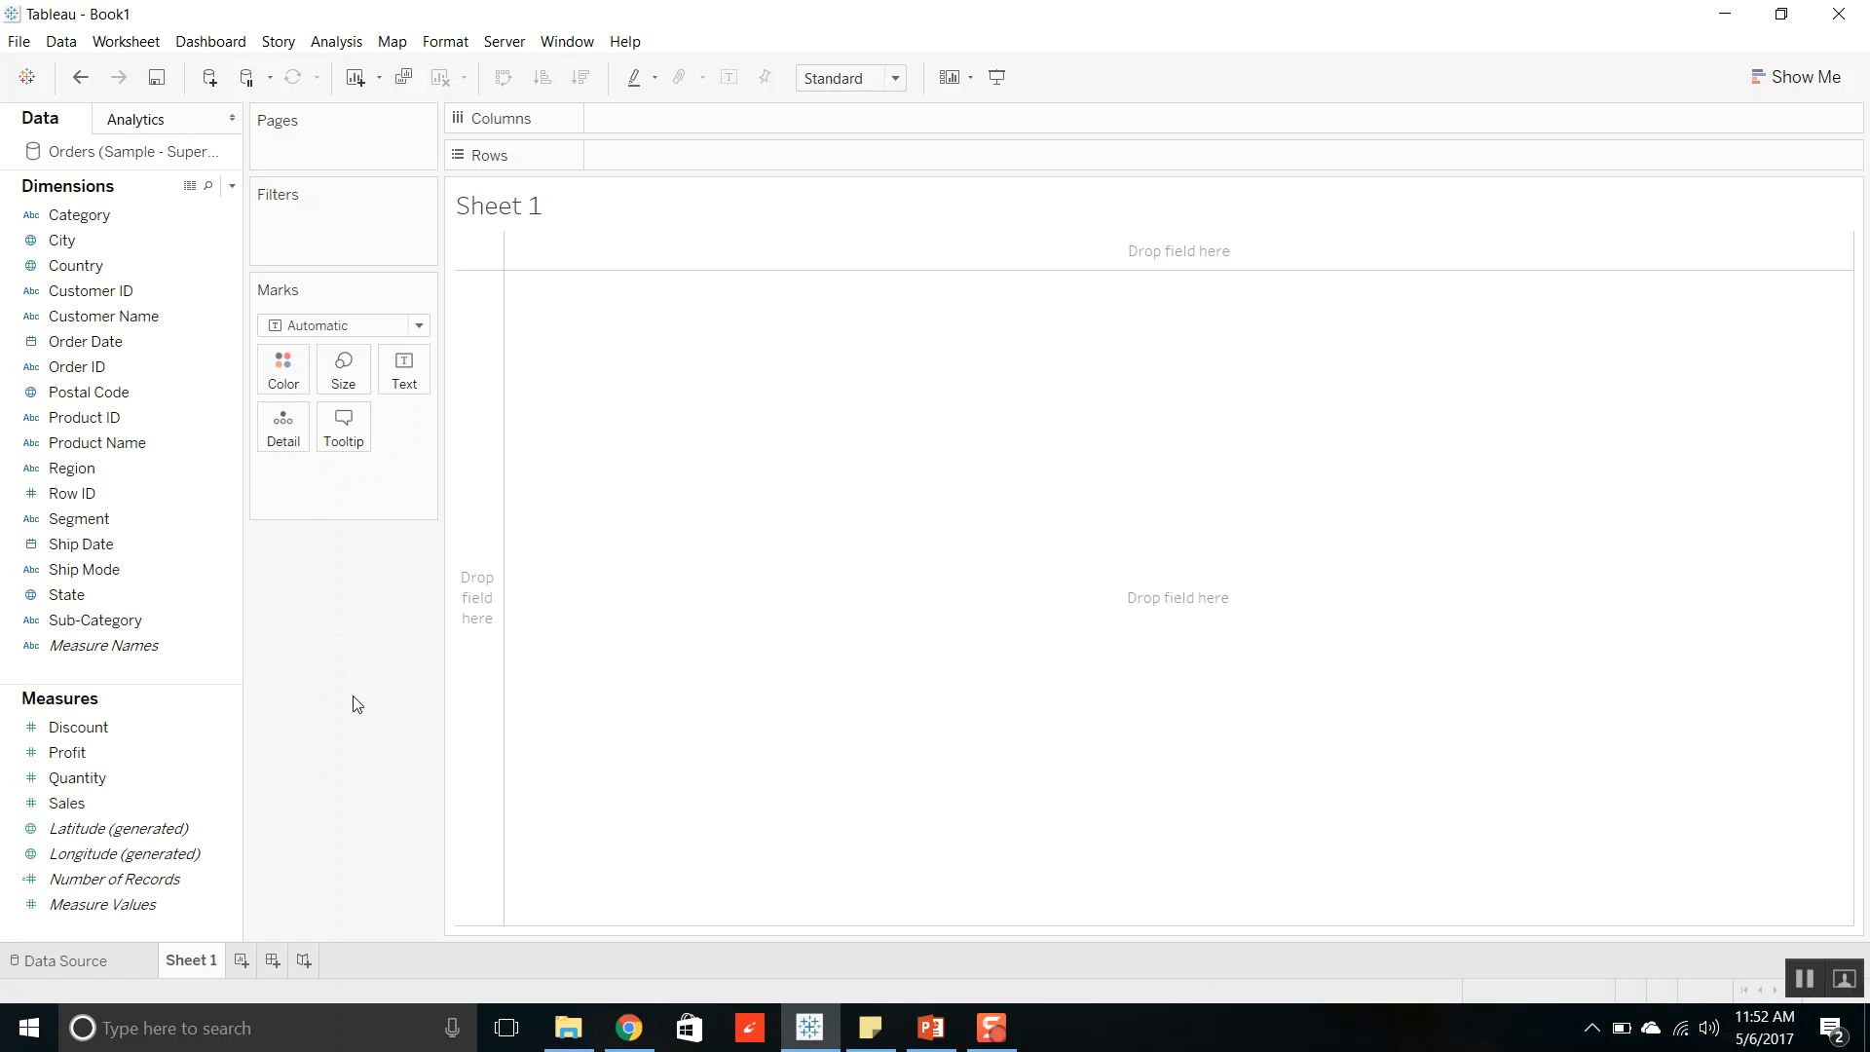
pyautogui.click(95, 619)
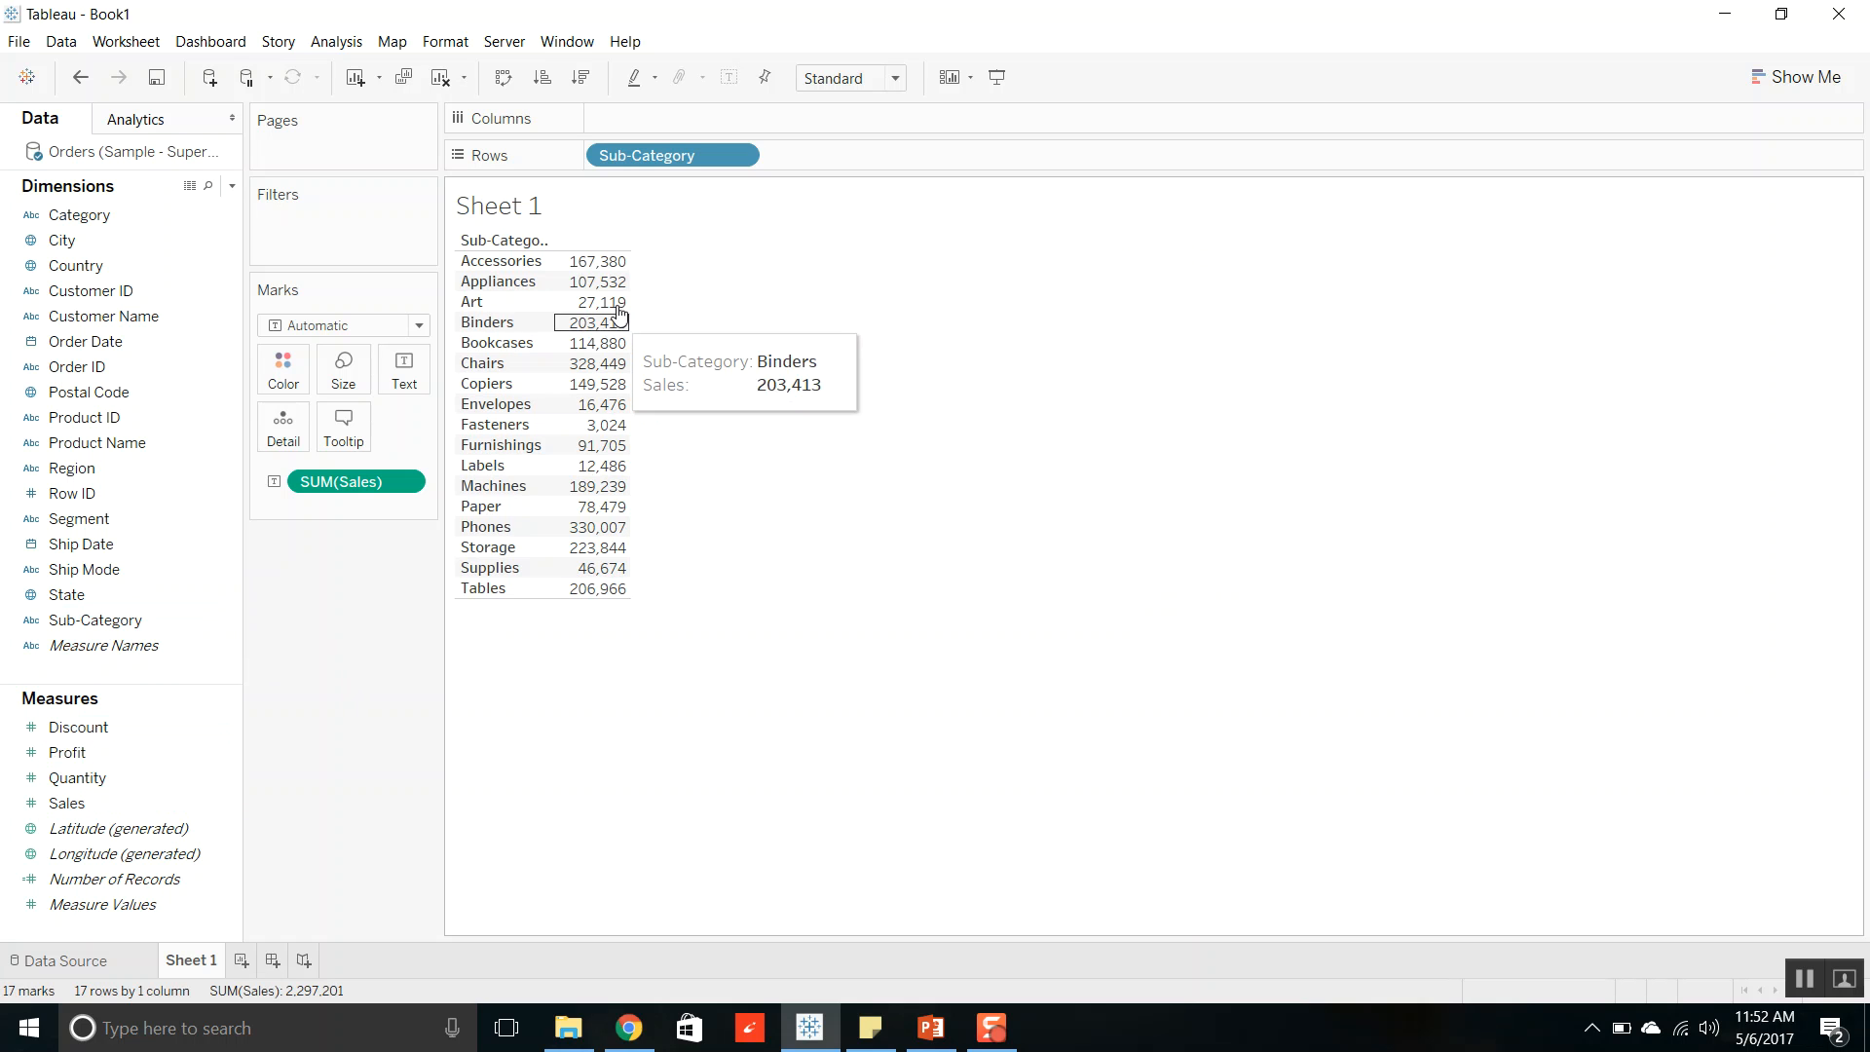
pyautogui.moveTo(1426, 434)
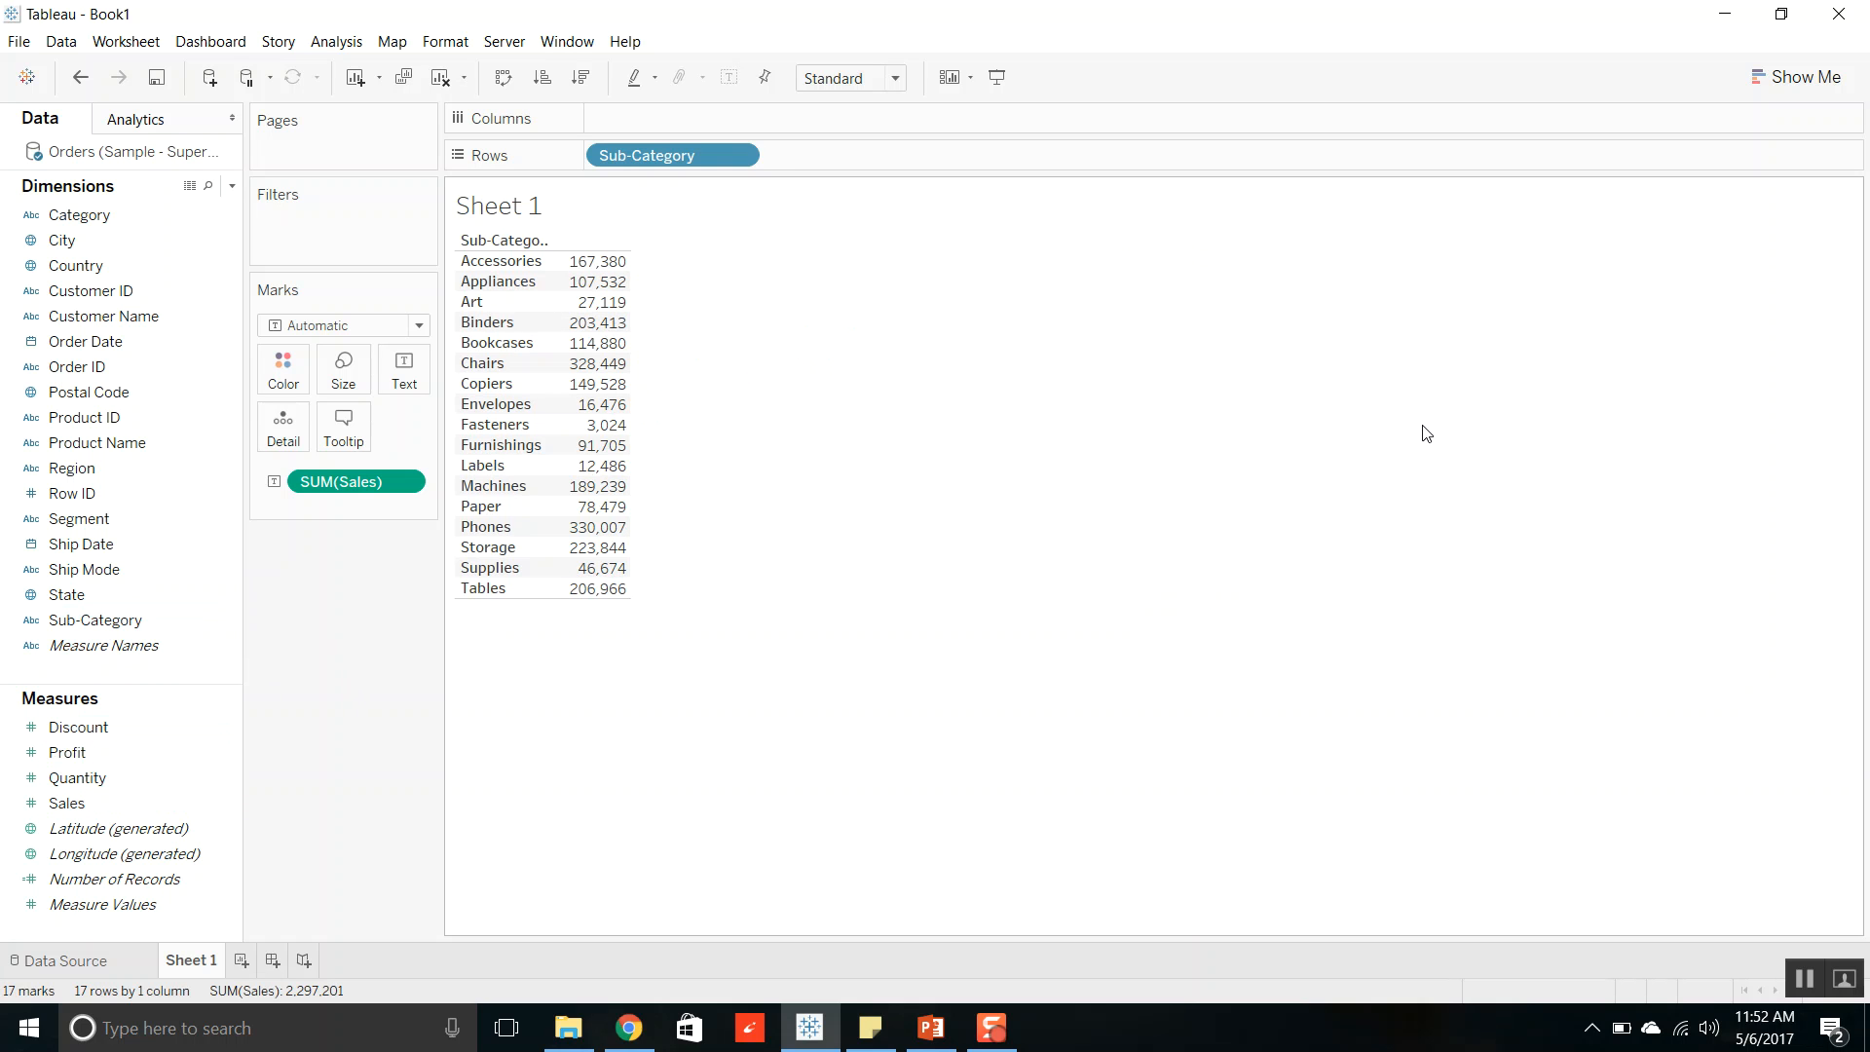
pyautogui.click(1806, 76)
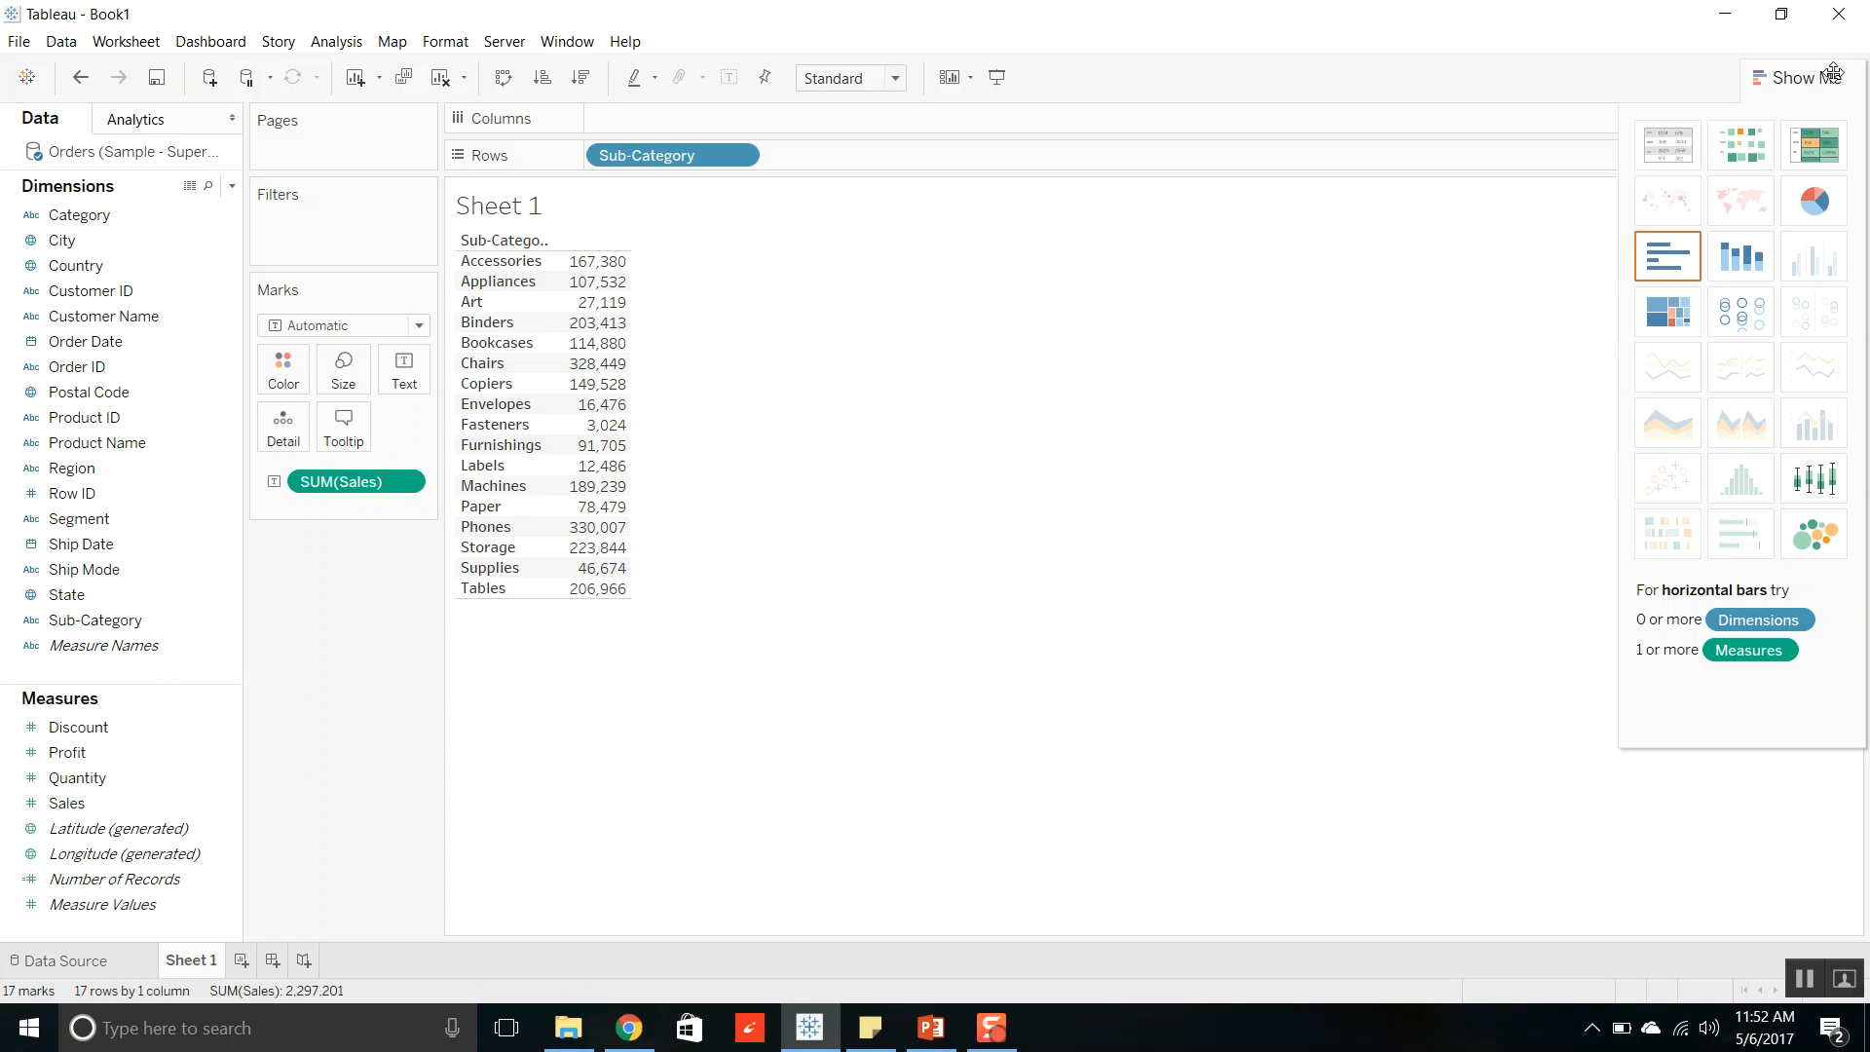
pyautogui.moveTo(1812, 533)
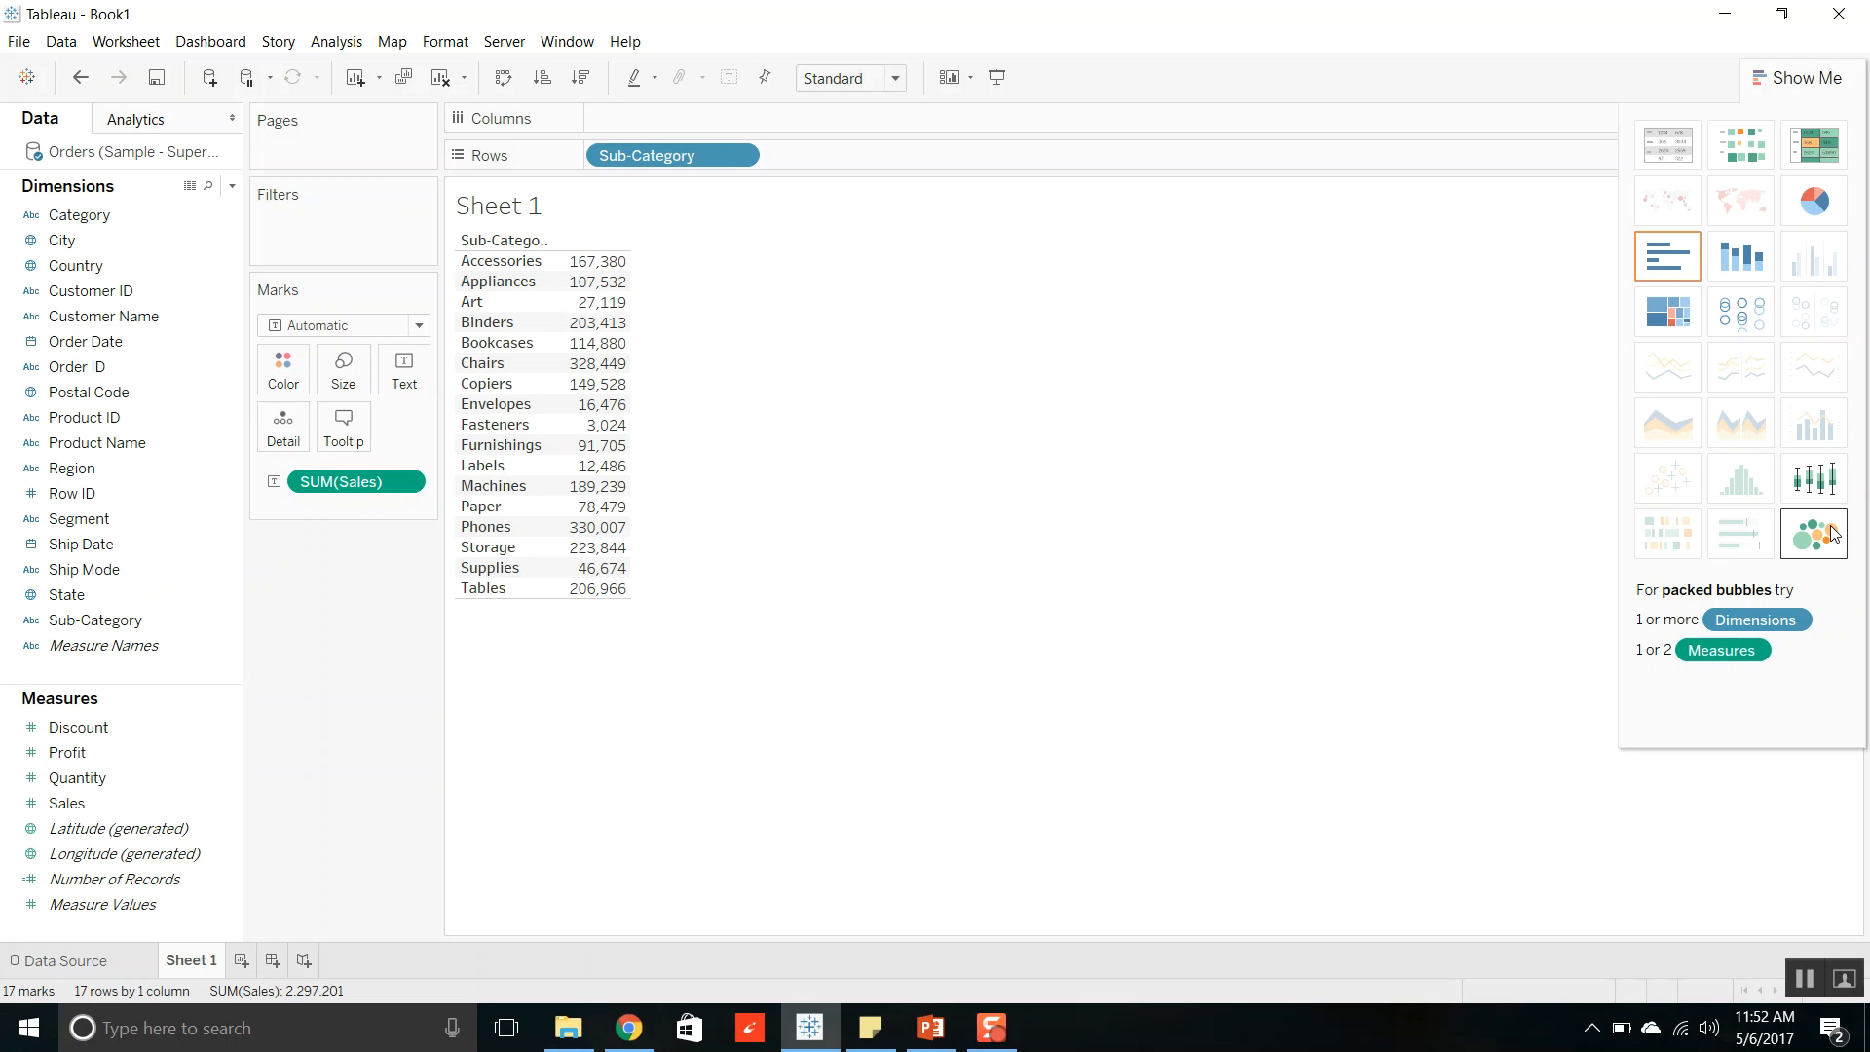
pyautogui.click(1812, 533)
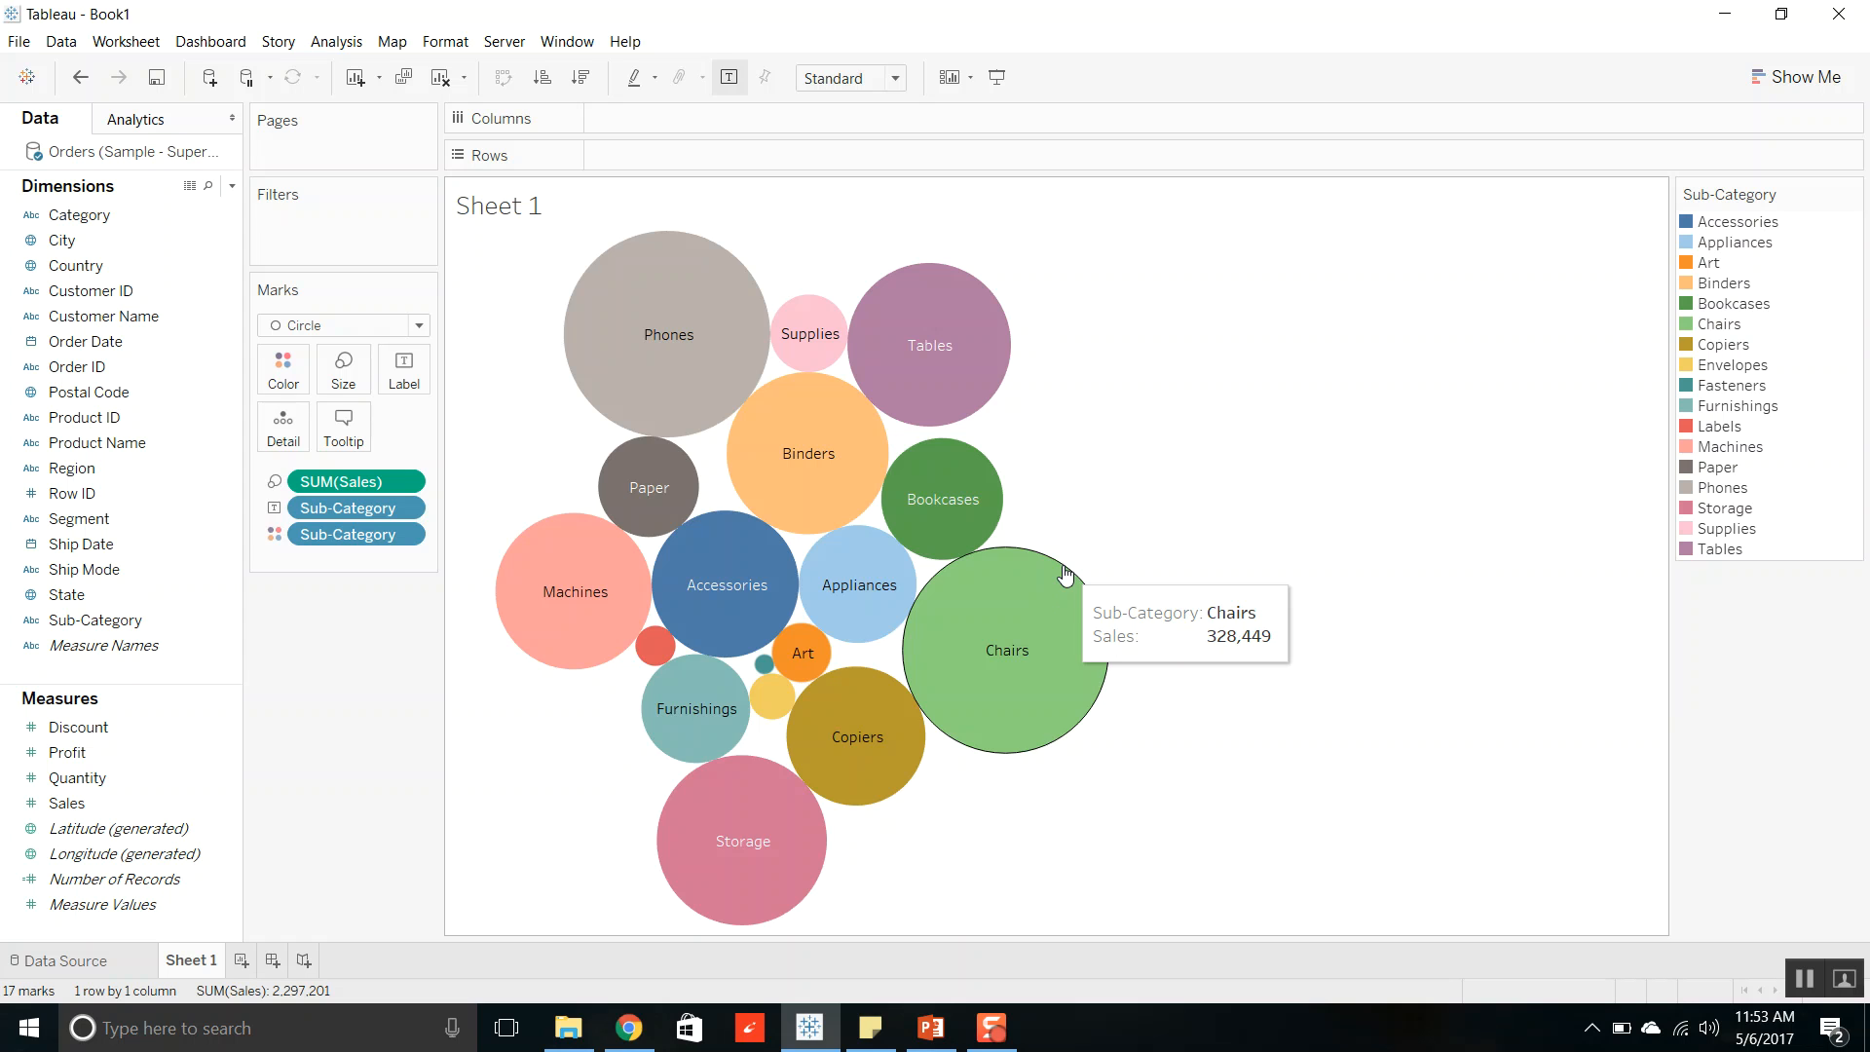
pyautogui.moveTo(1165, 394)
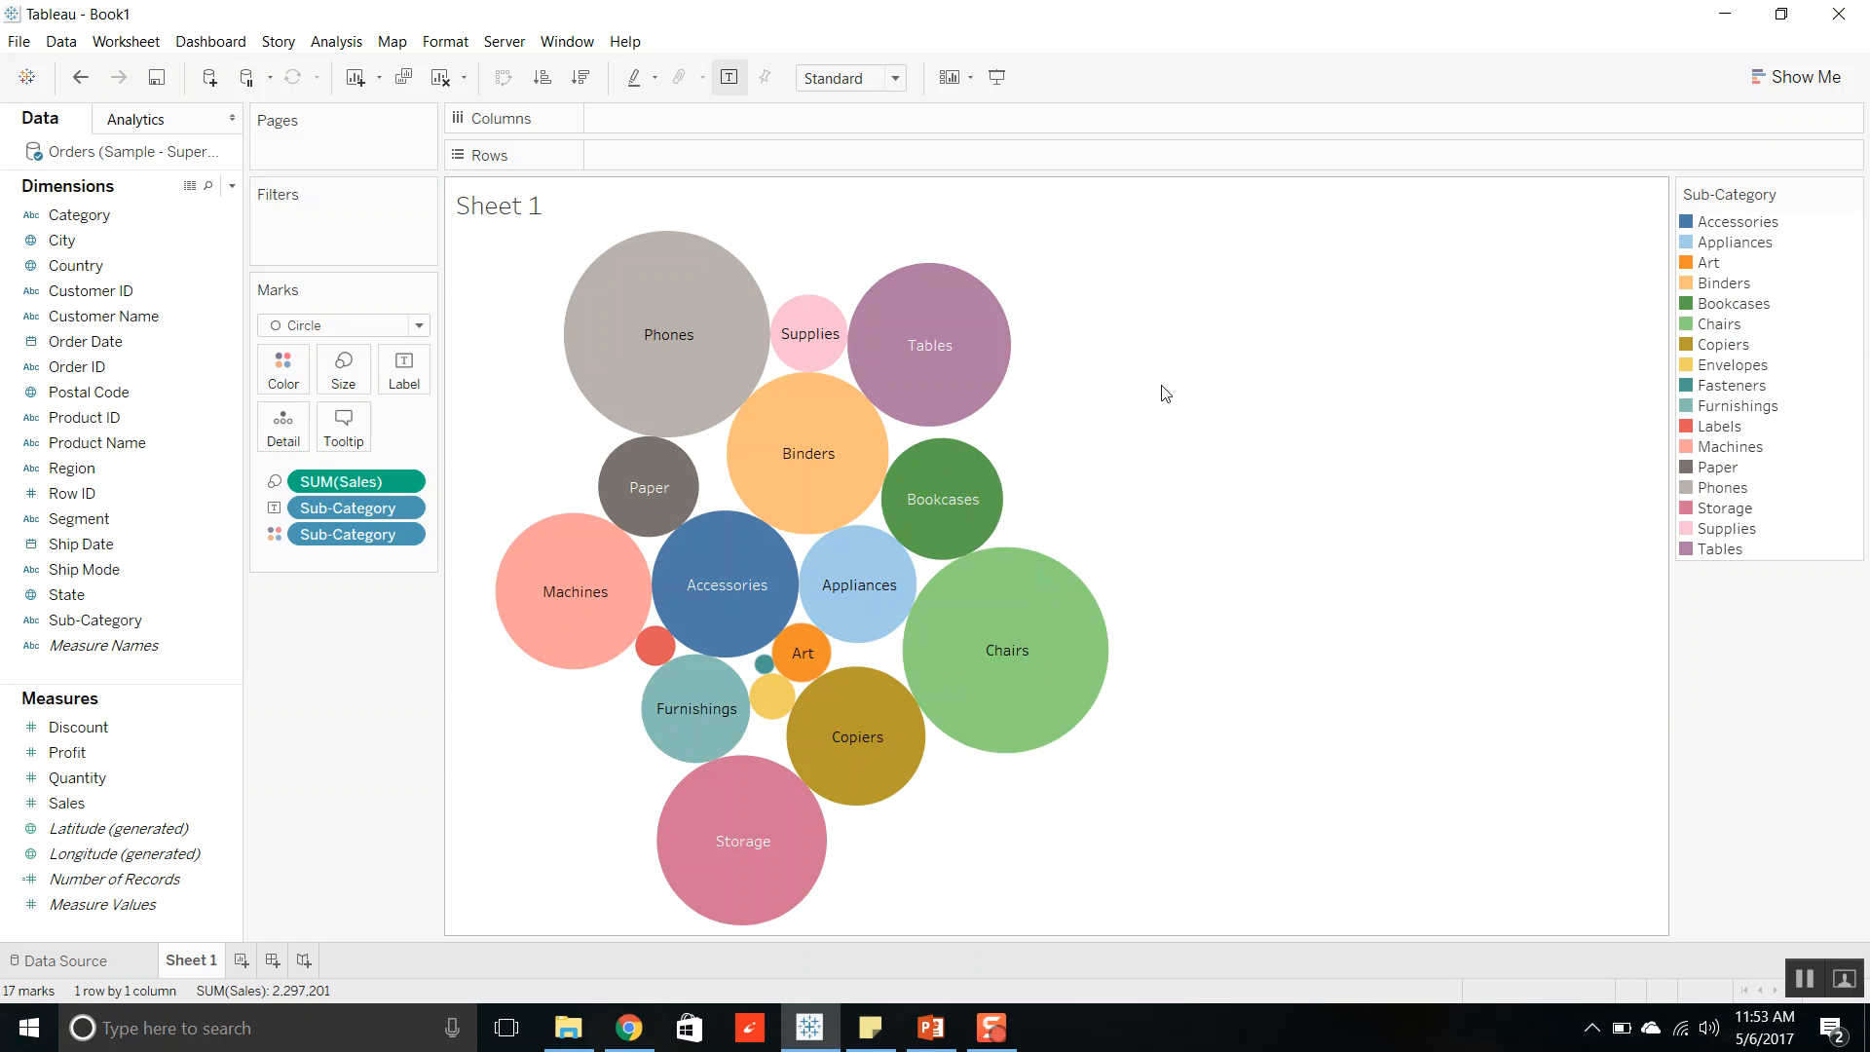
pyautogui.click(283, 366)
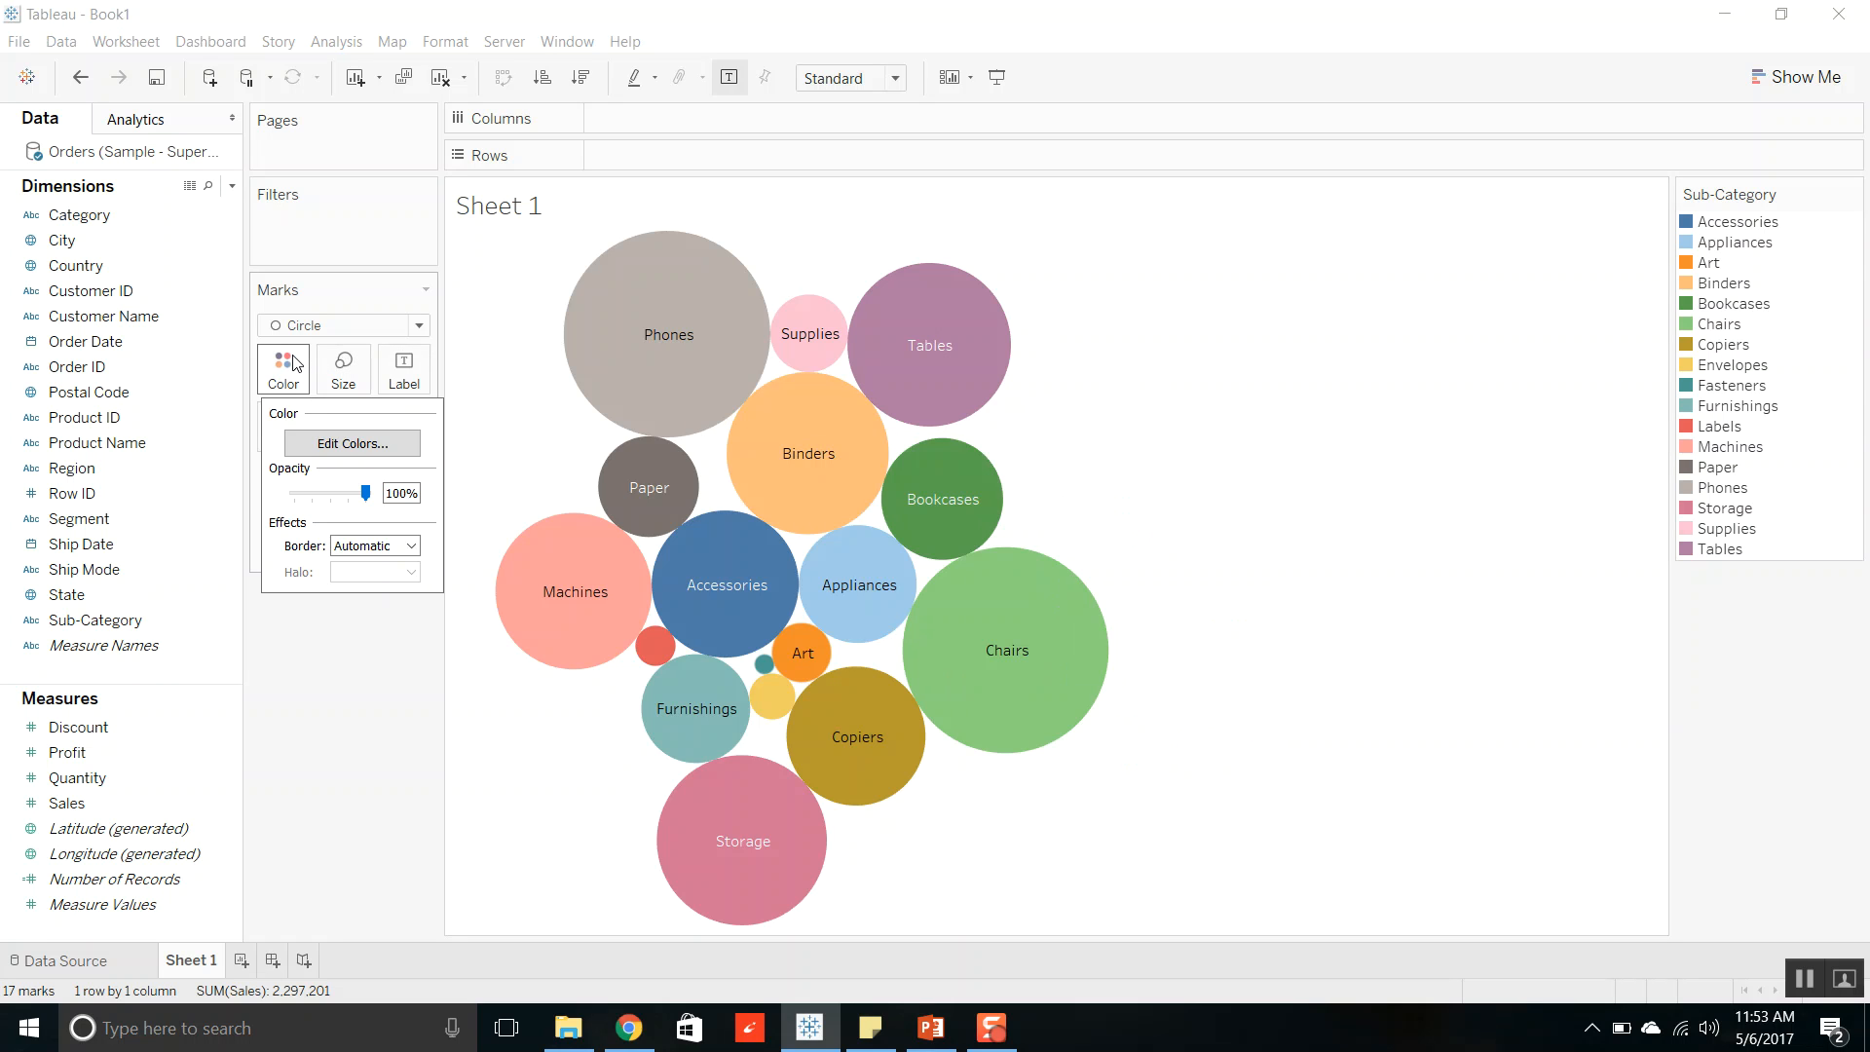
pyautogui.moveTo(351, 442)
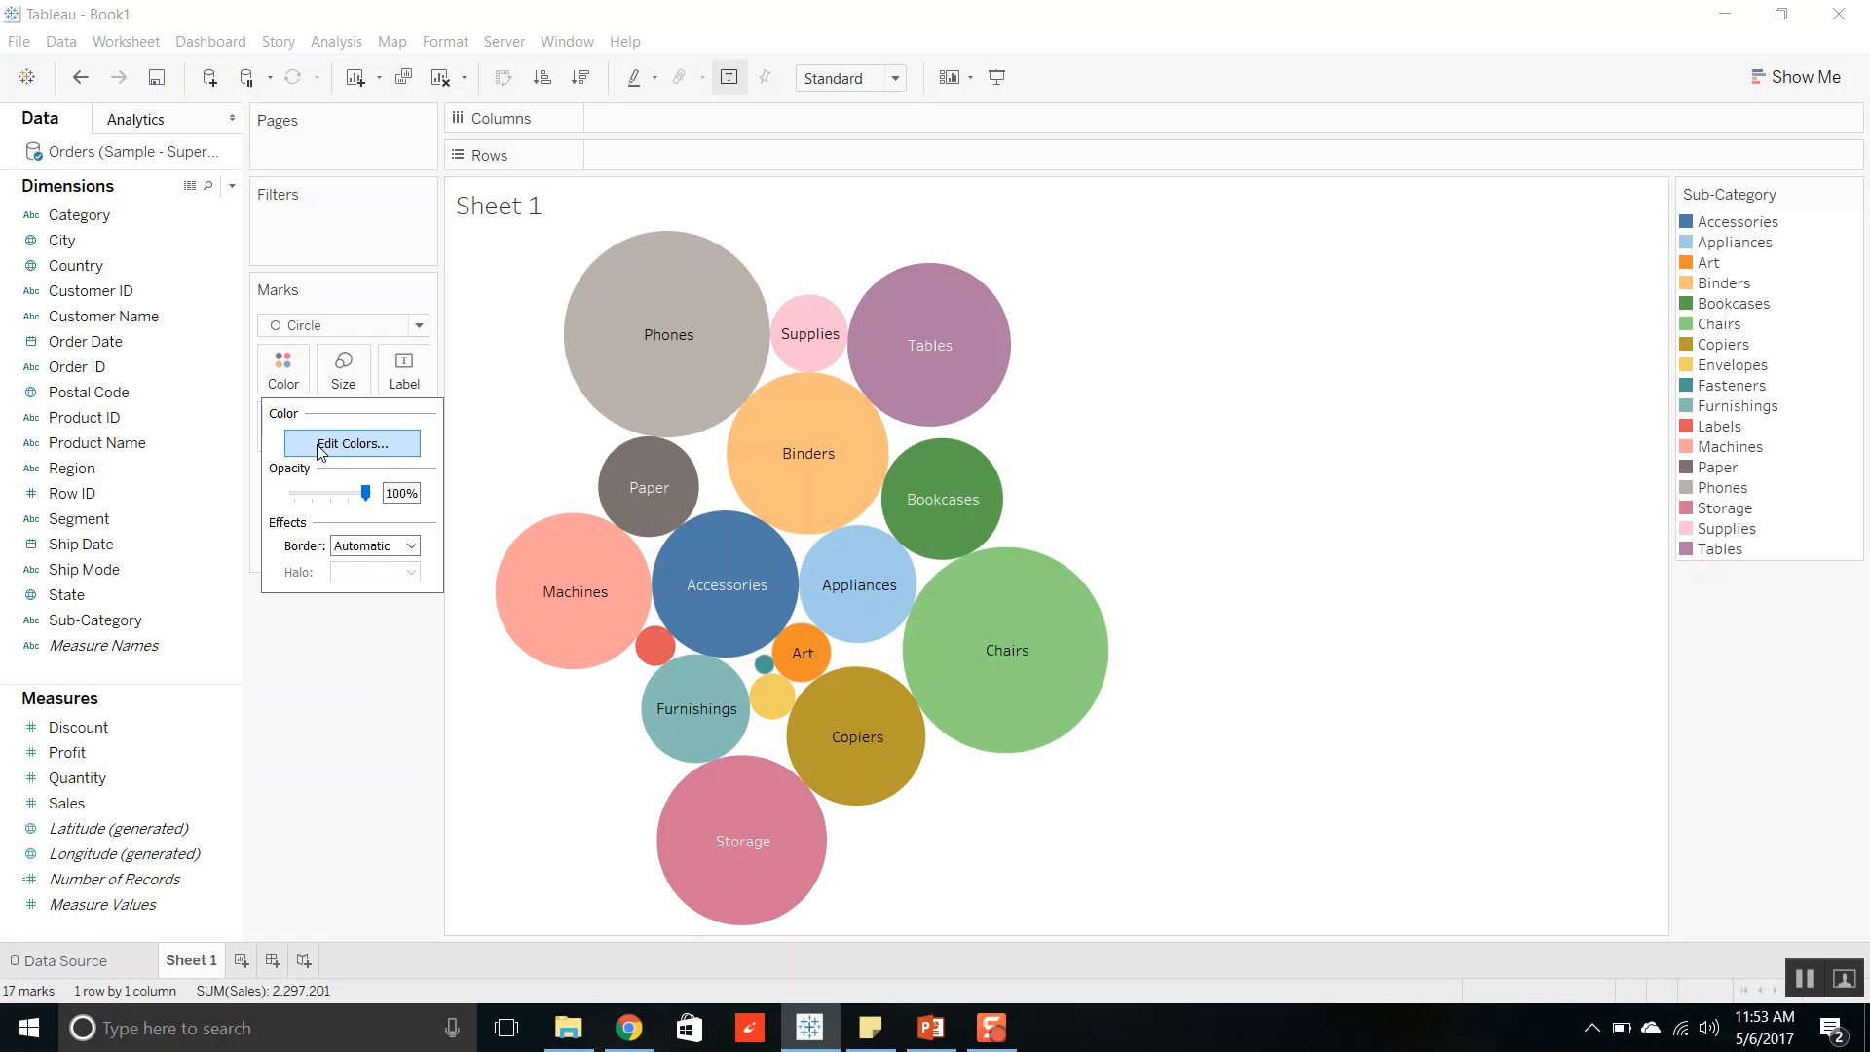
pyautogui.click(351, 444)
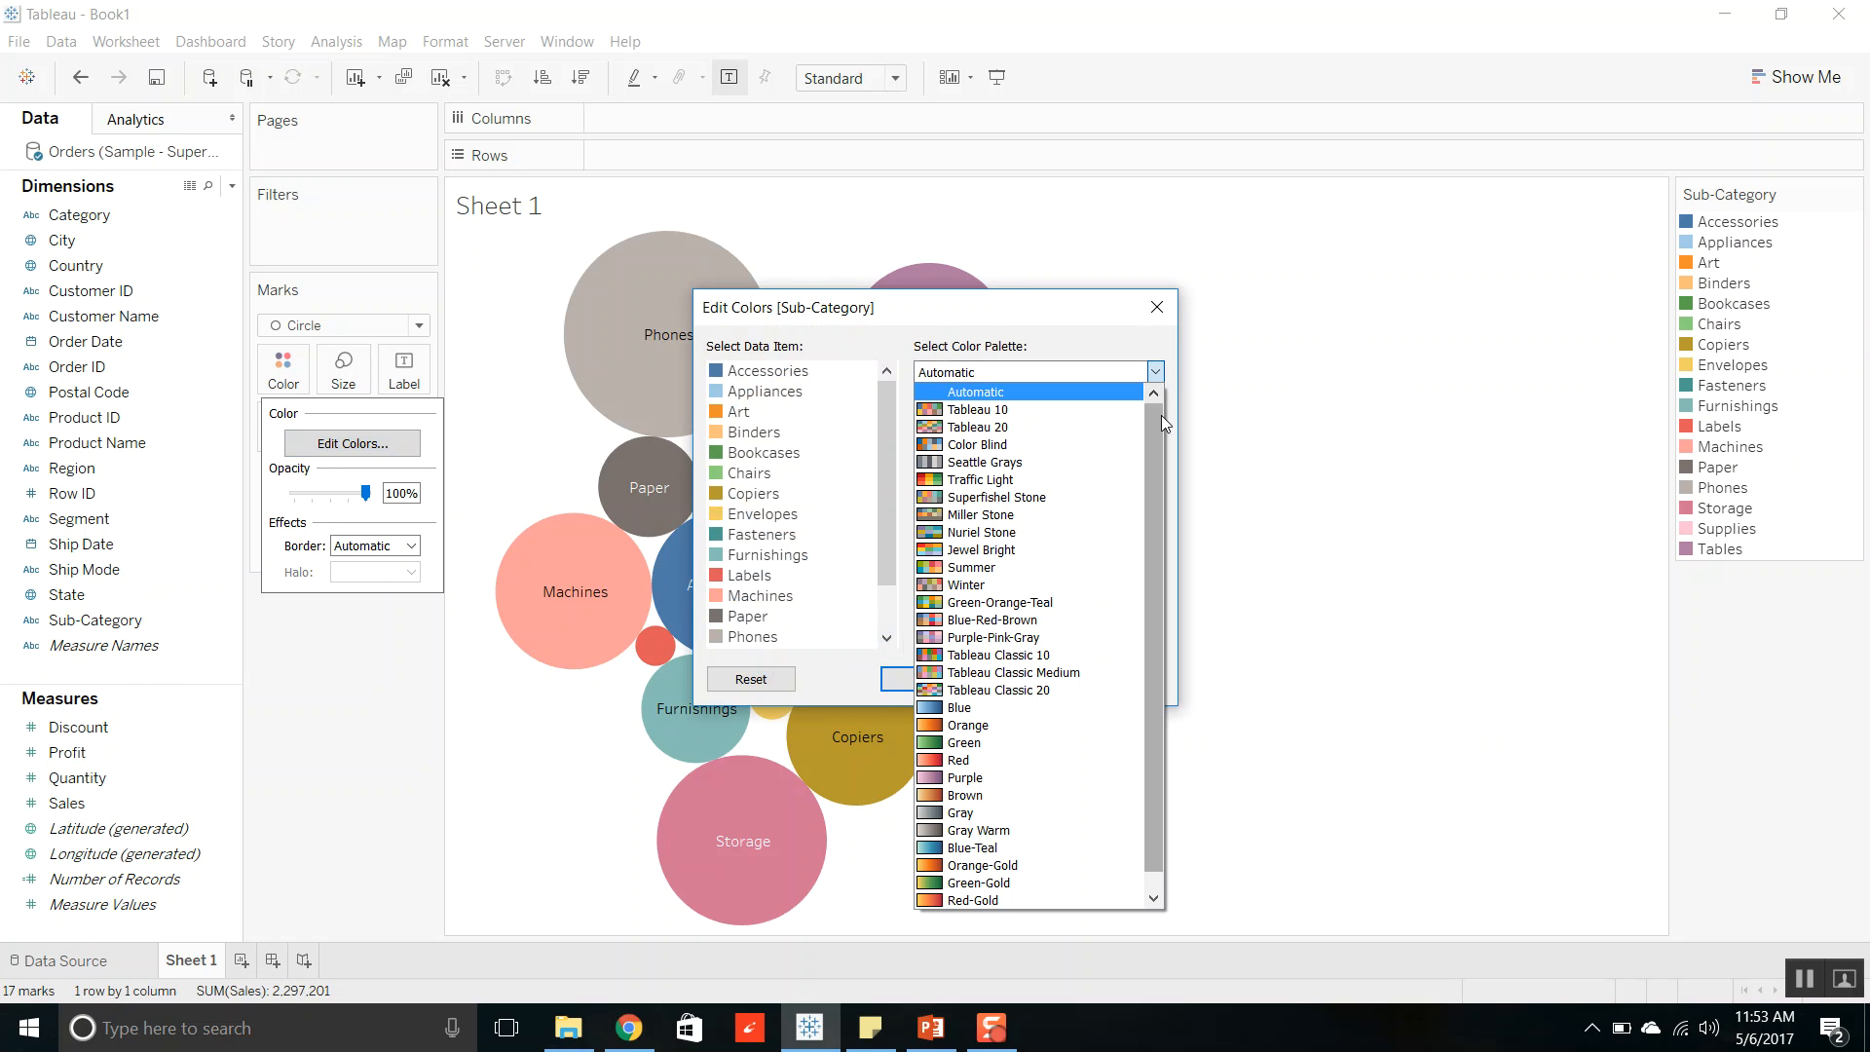
pyautogui.scroll(-3)
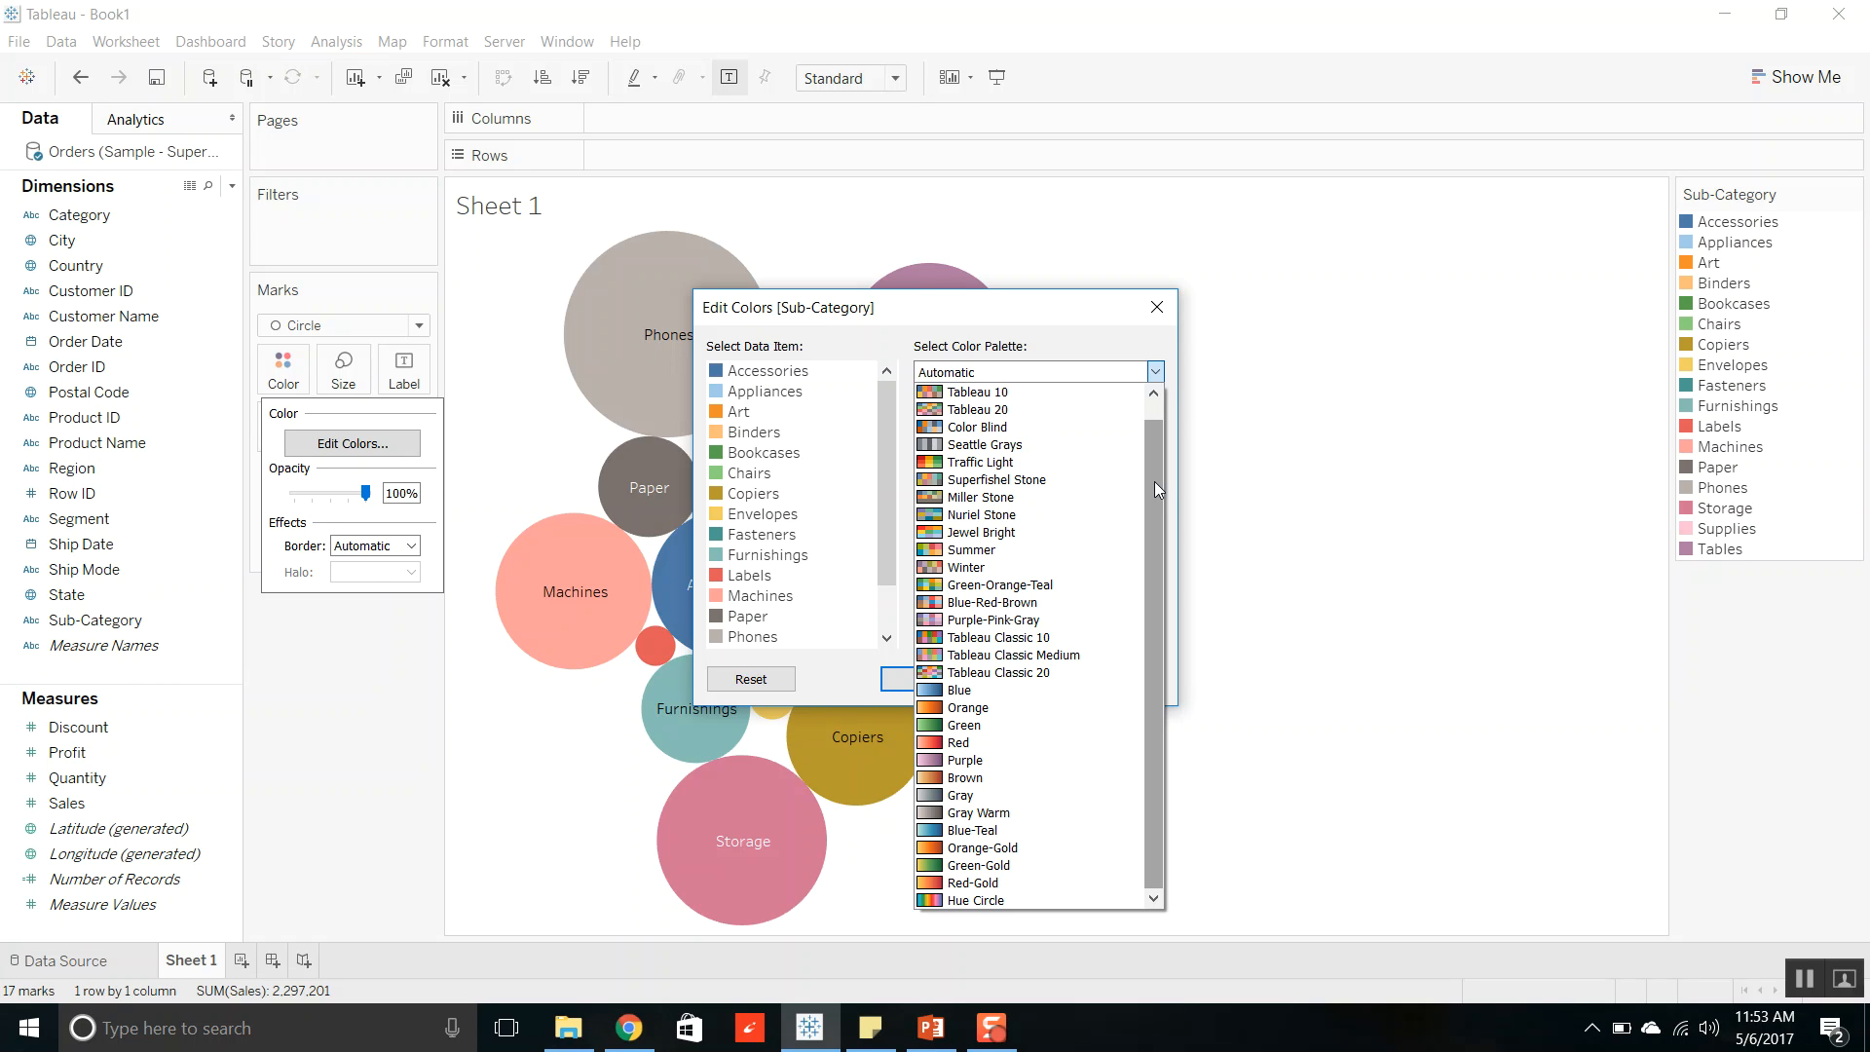
pyautogui.click(1032, 371)
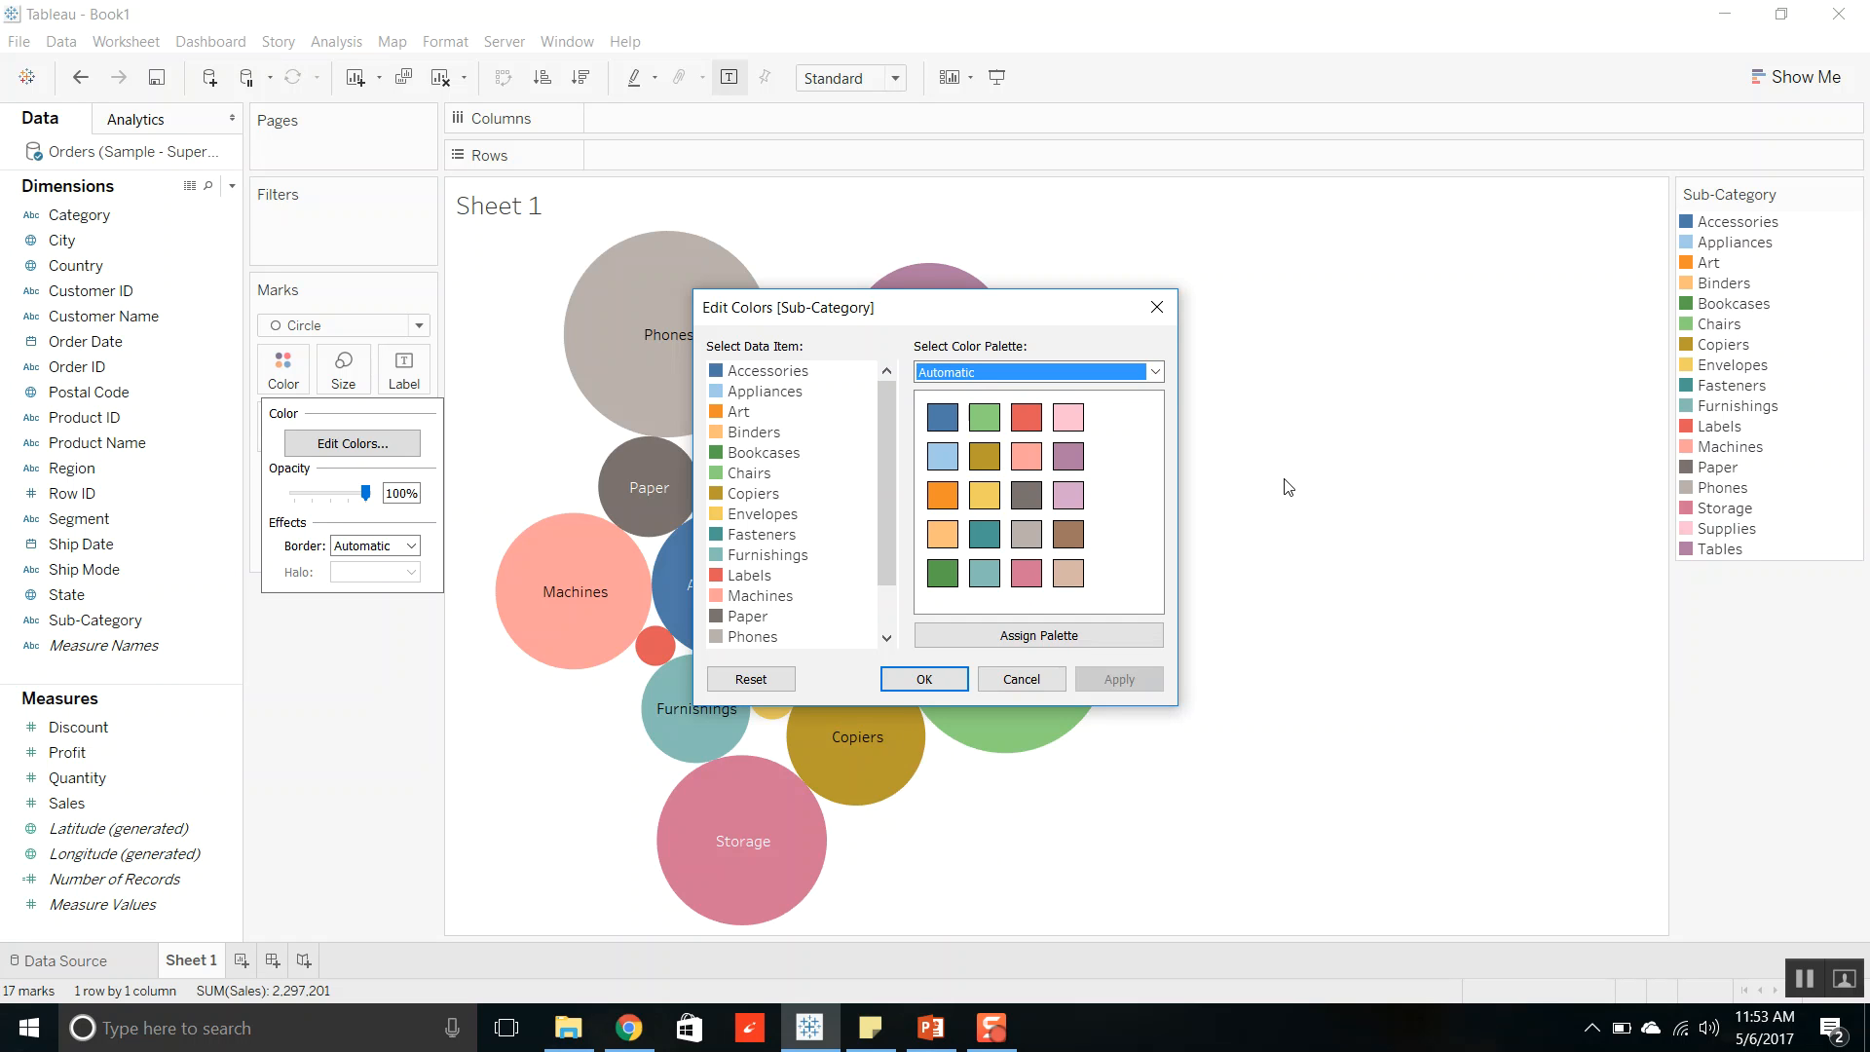
pyautogui.click(923, 679)
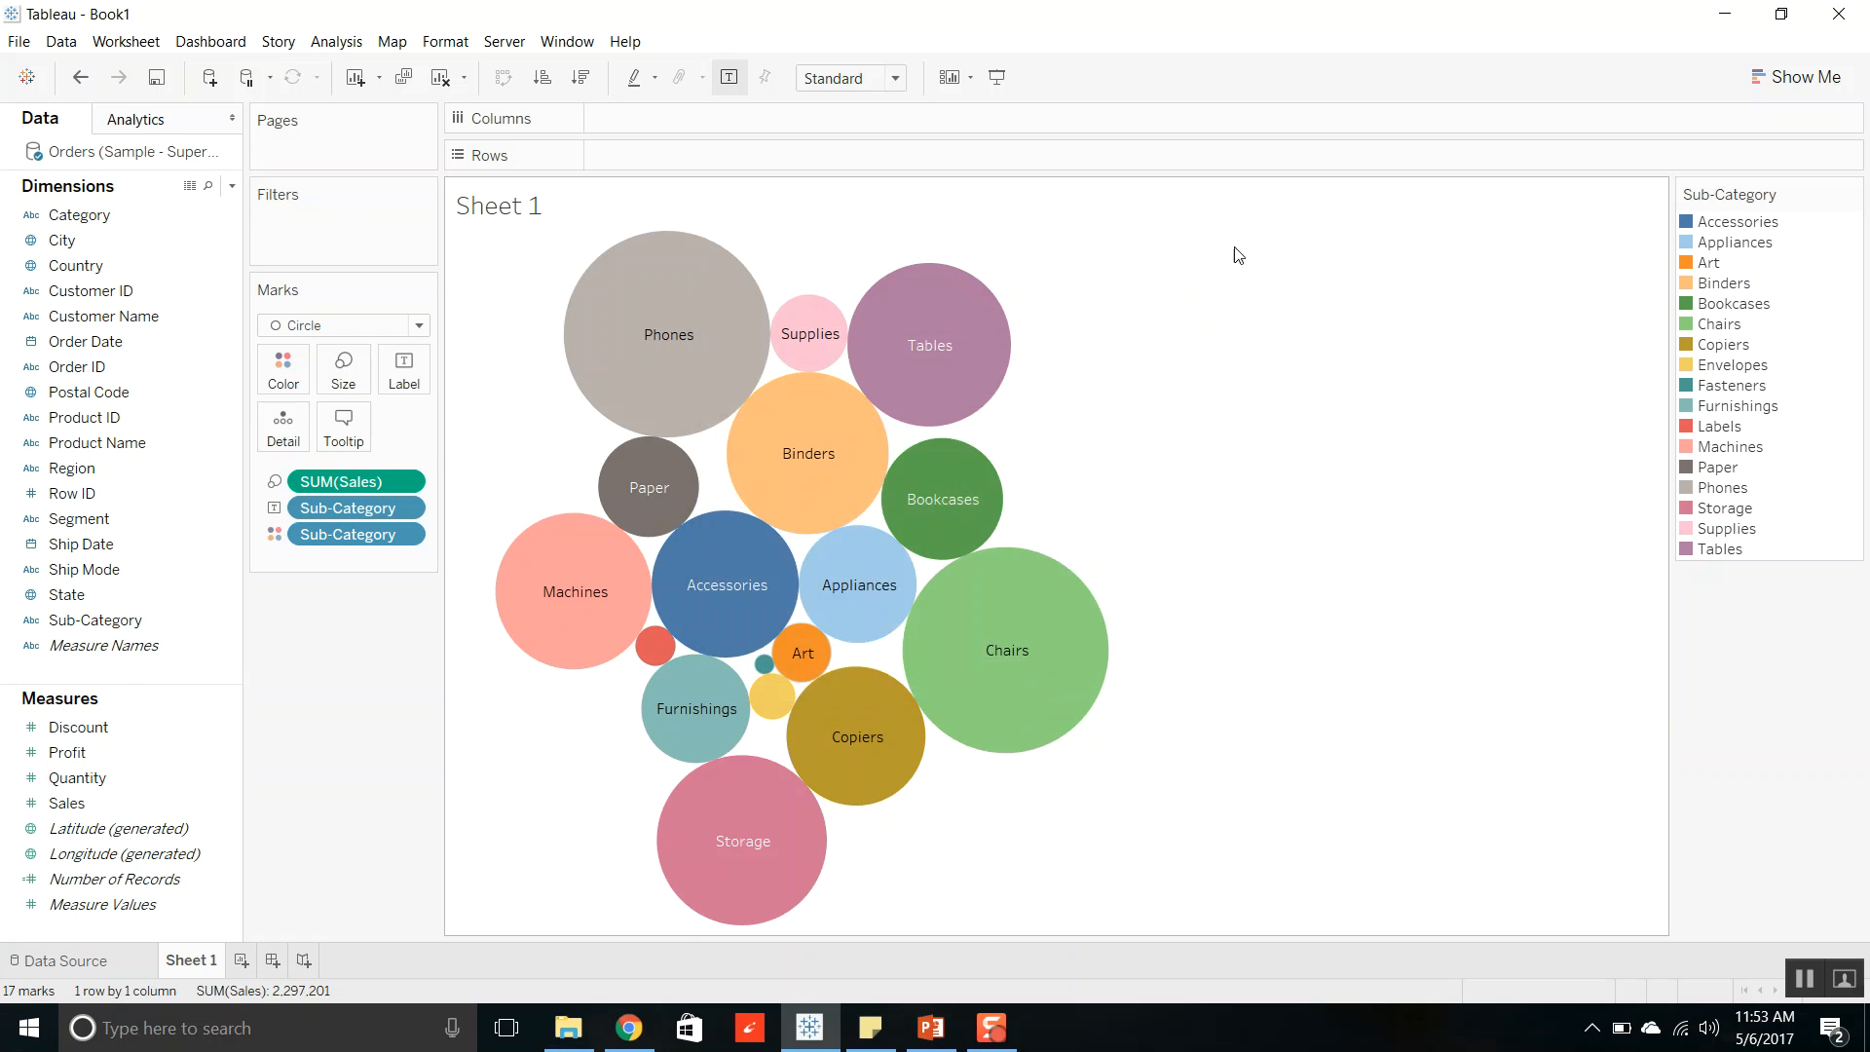
pyautogui.moveTo(1725, 11)
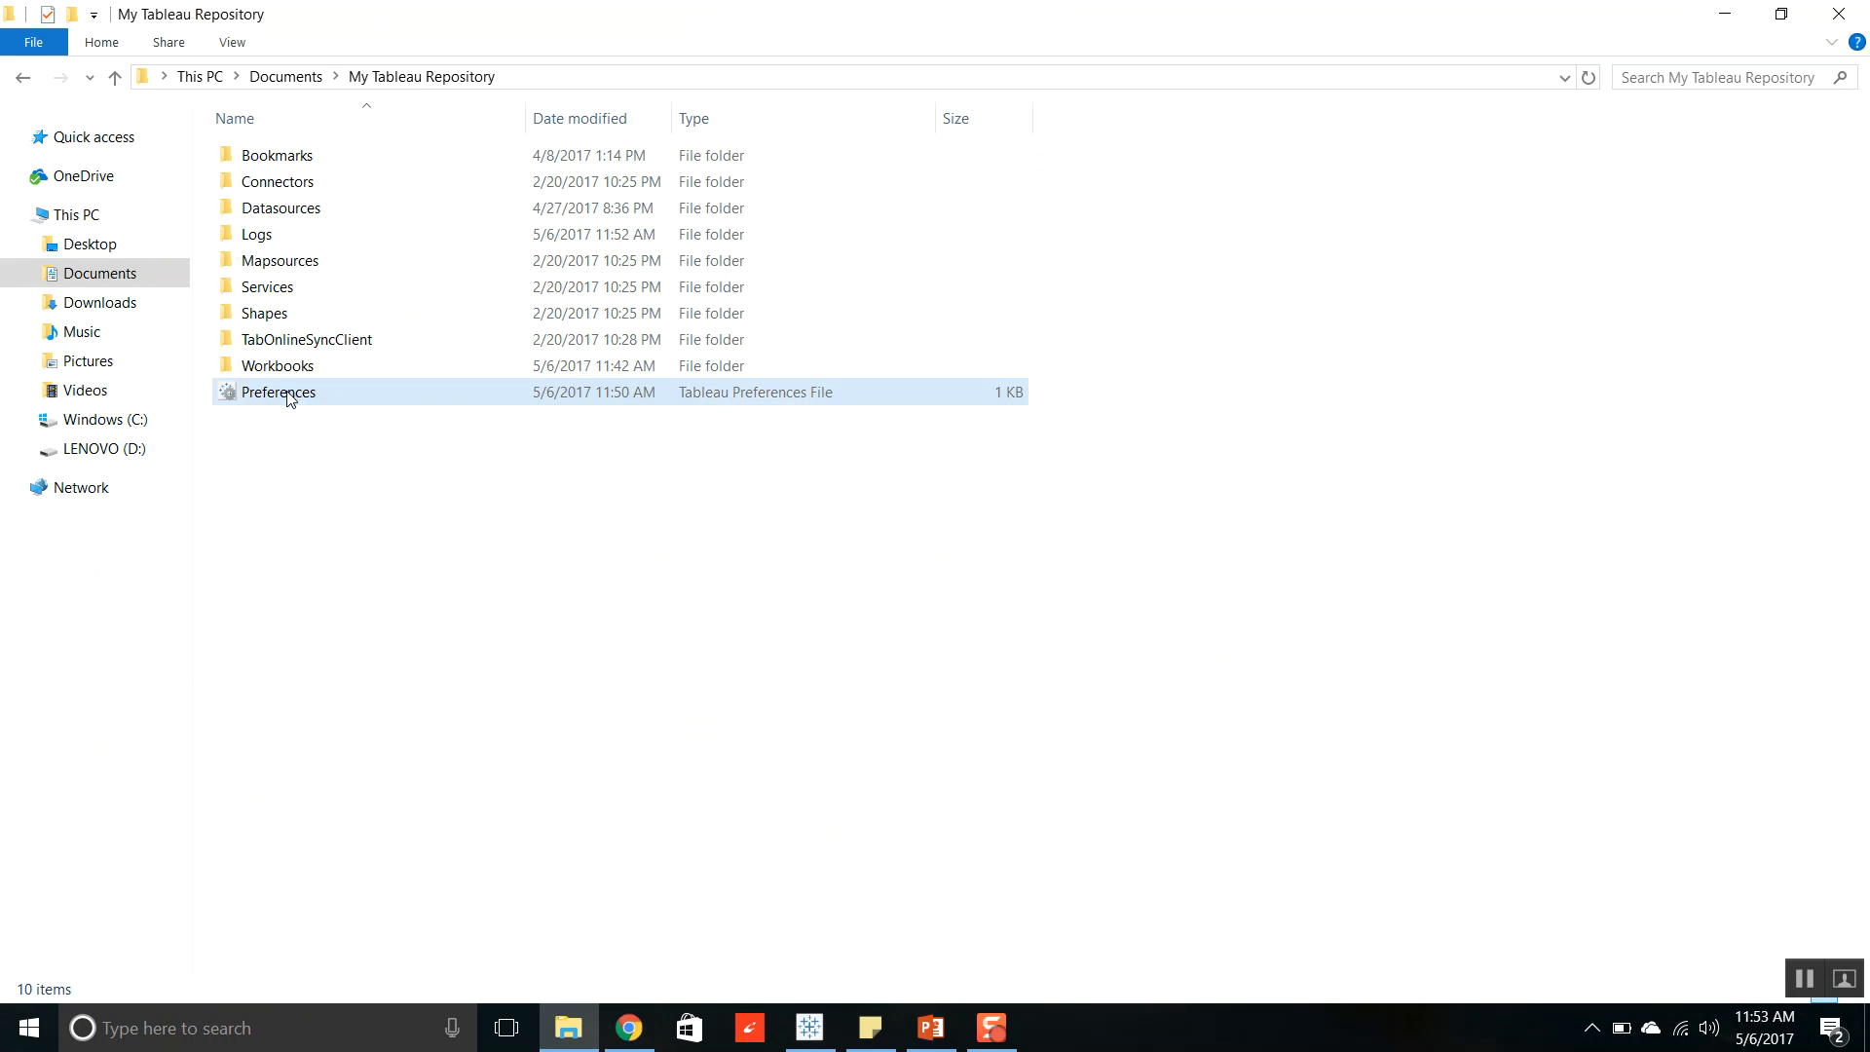
pyautogui.moveTo(706, 405)
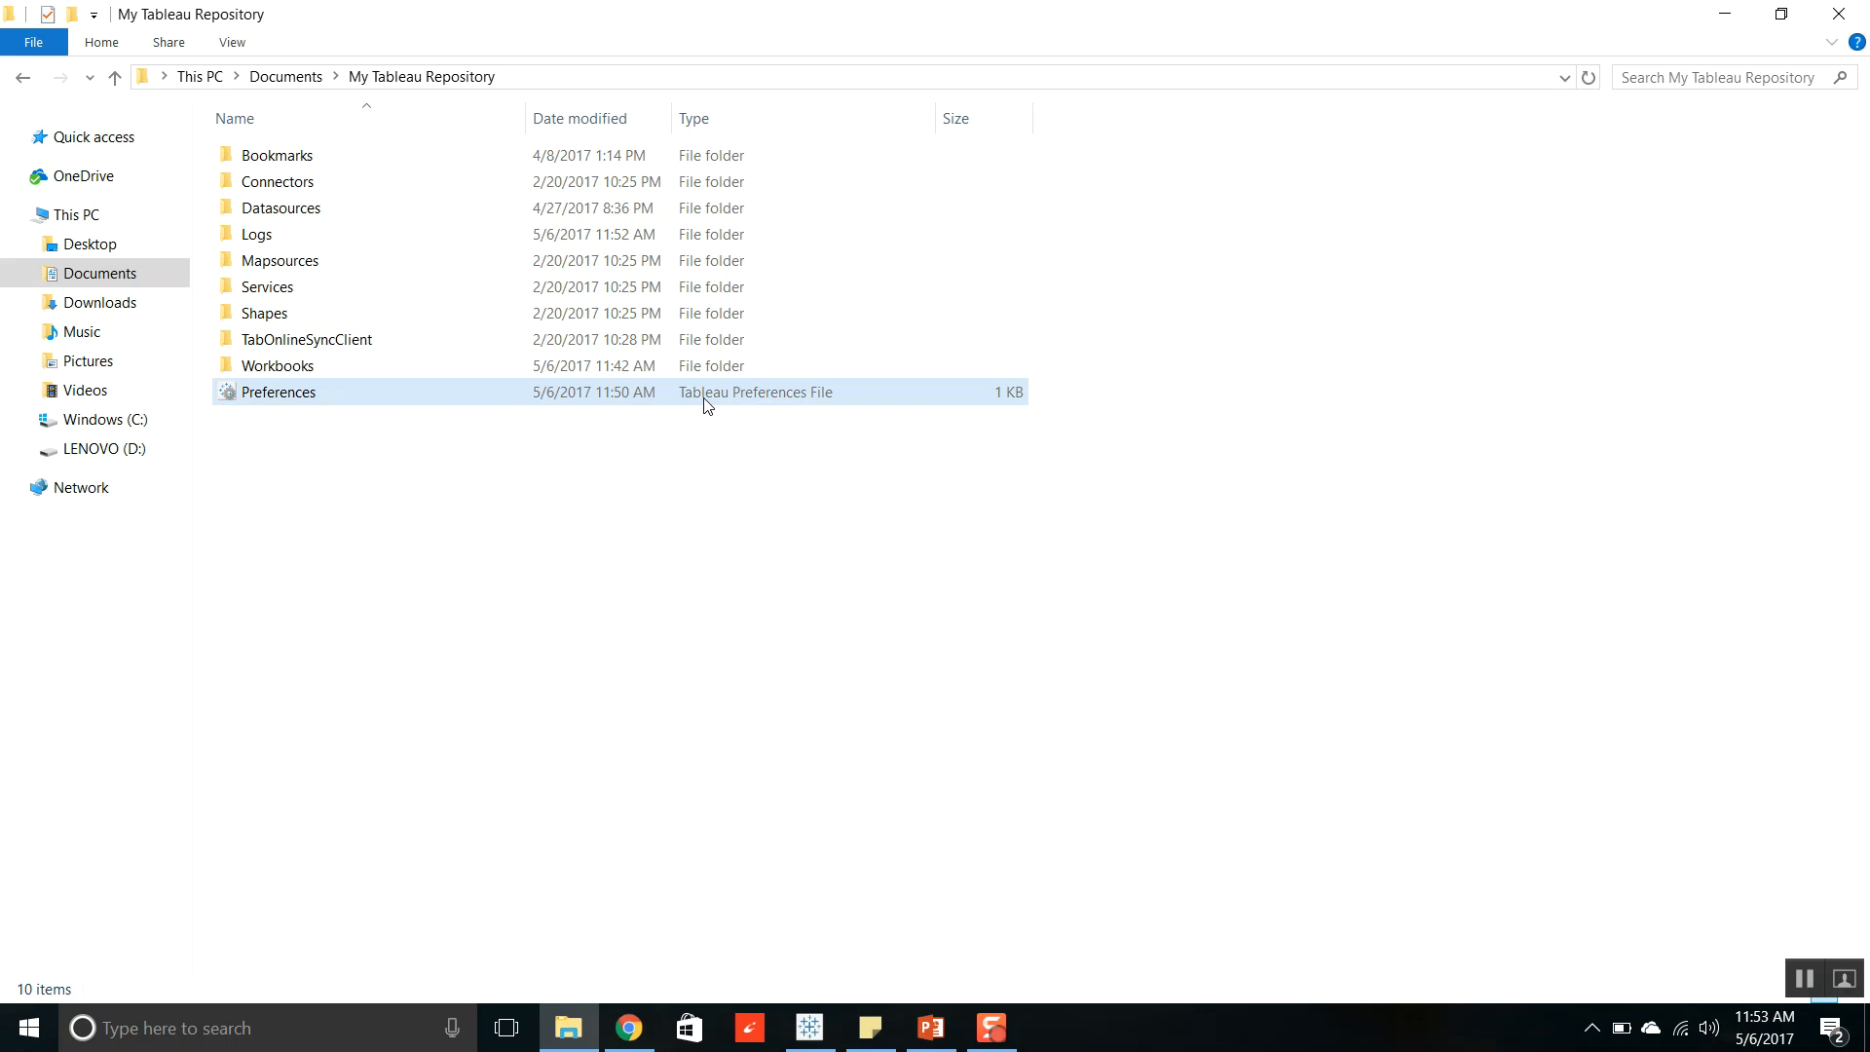
pyautogui.moveTo(276, 407)
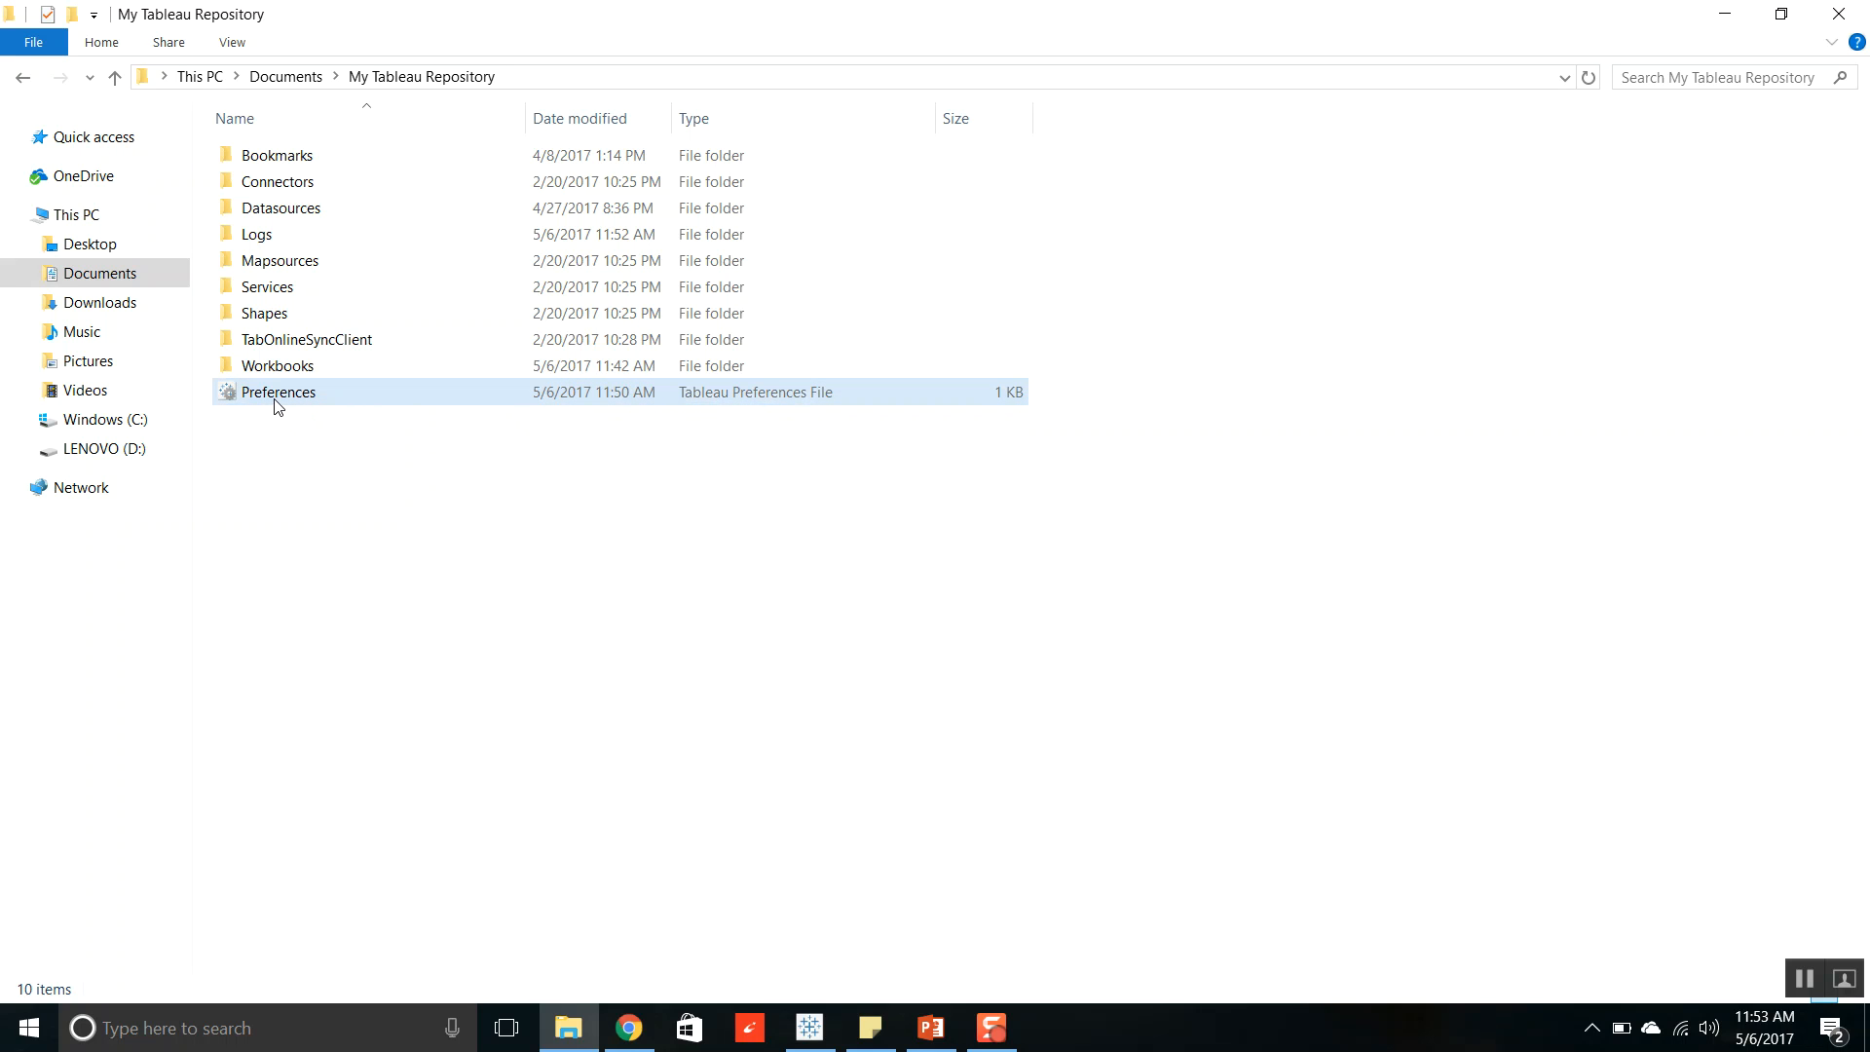
pyautogui.moveTo(278, 391)
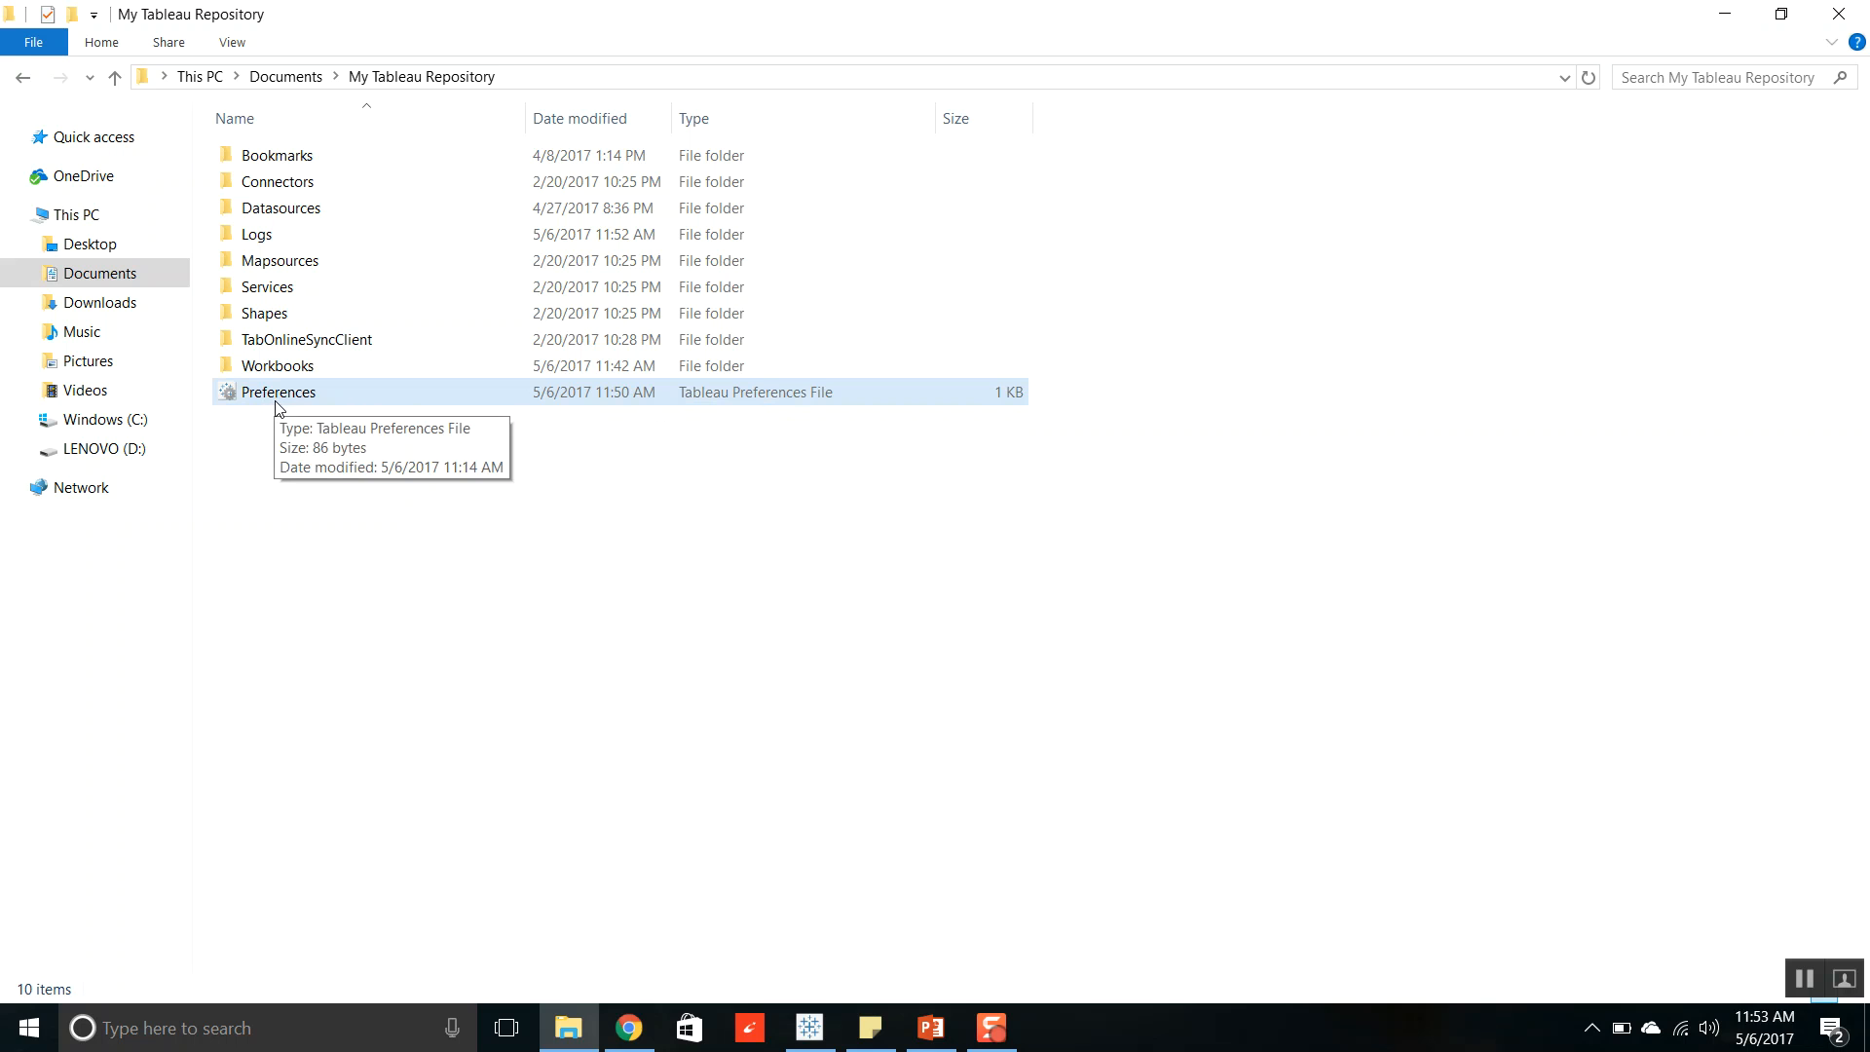
# Bring up the open options for Preferences.tps in My Tableau Repository.
pyautogui.rightClick(278, 391)
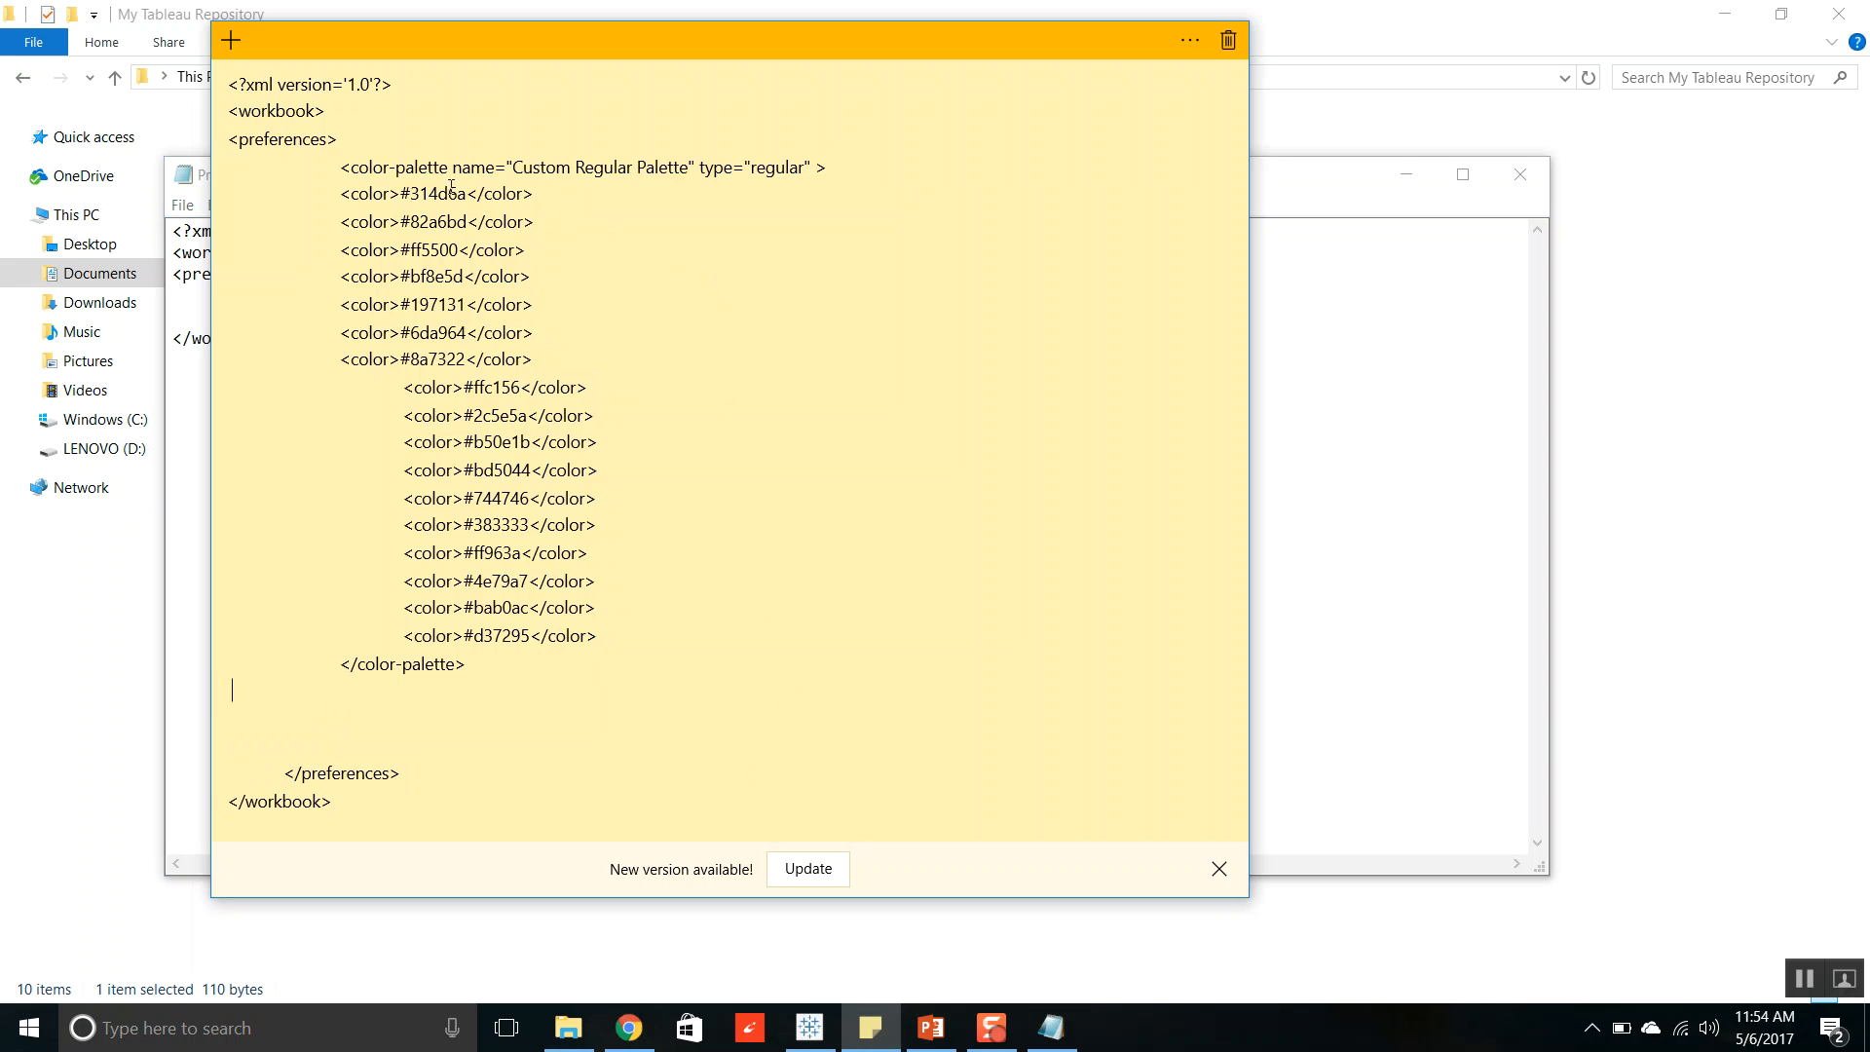
pyautogui.moveTo(551, 175)
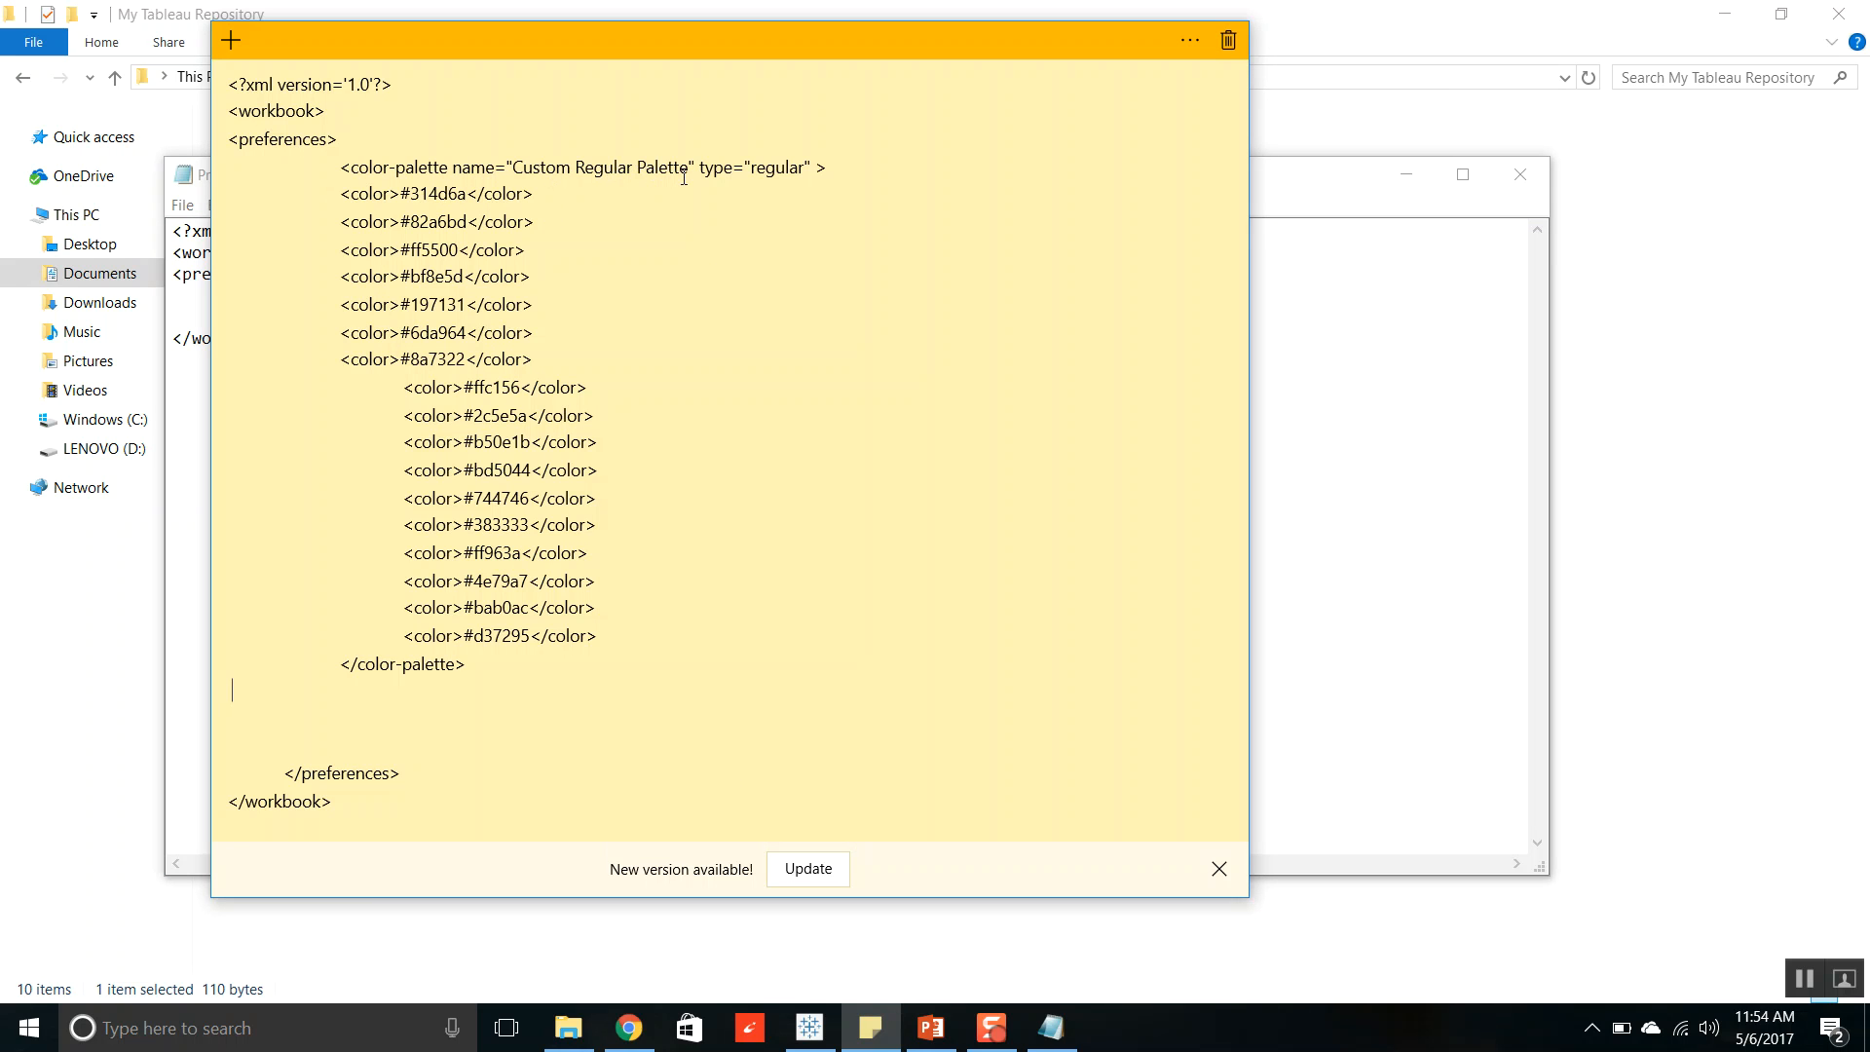
pyautogui.moveTo(782, 180)
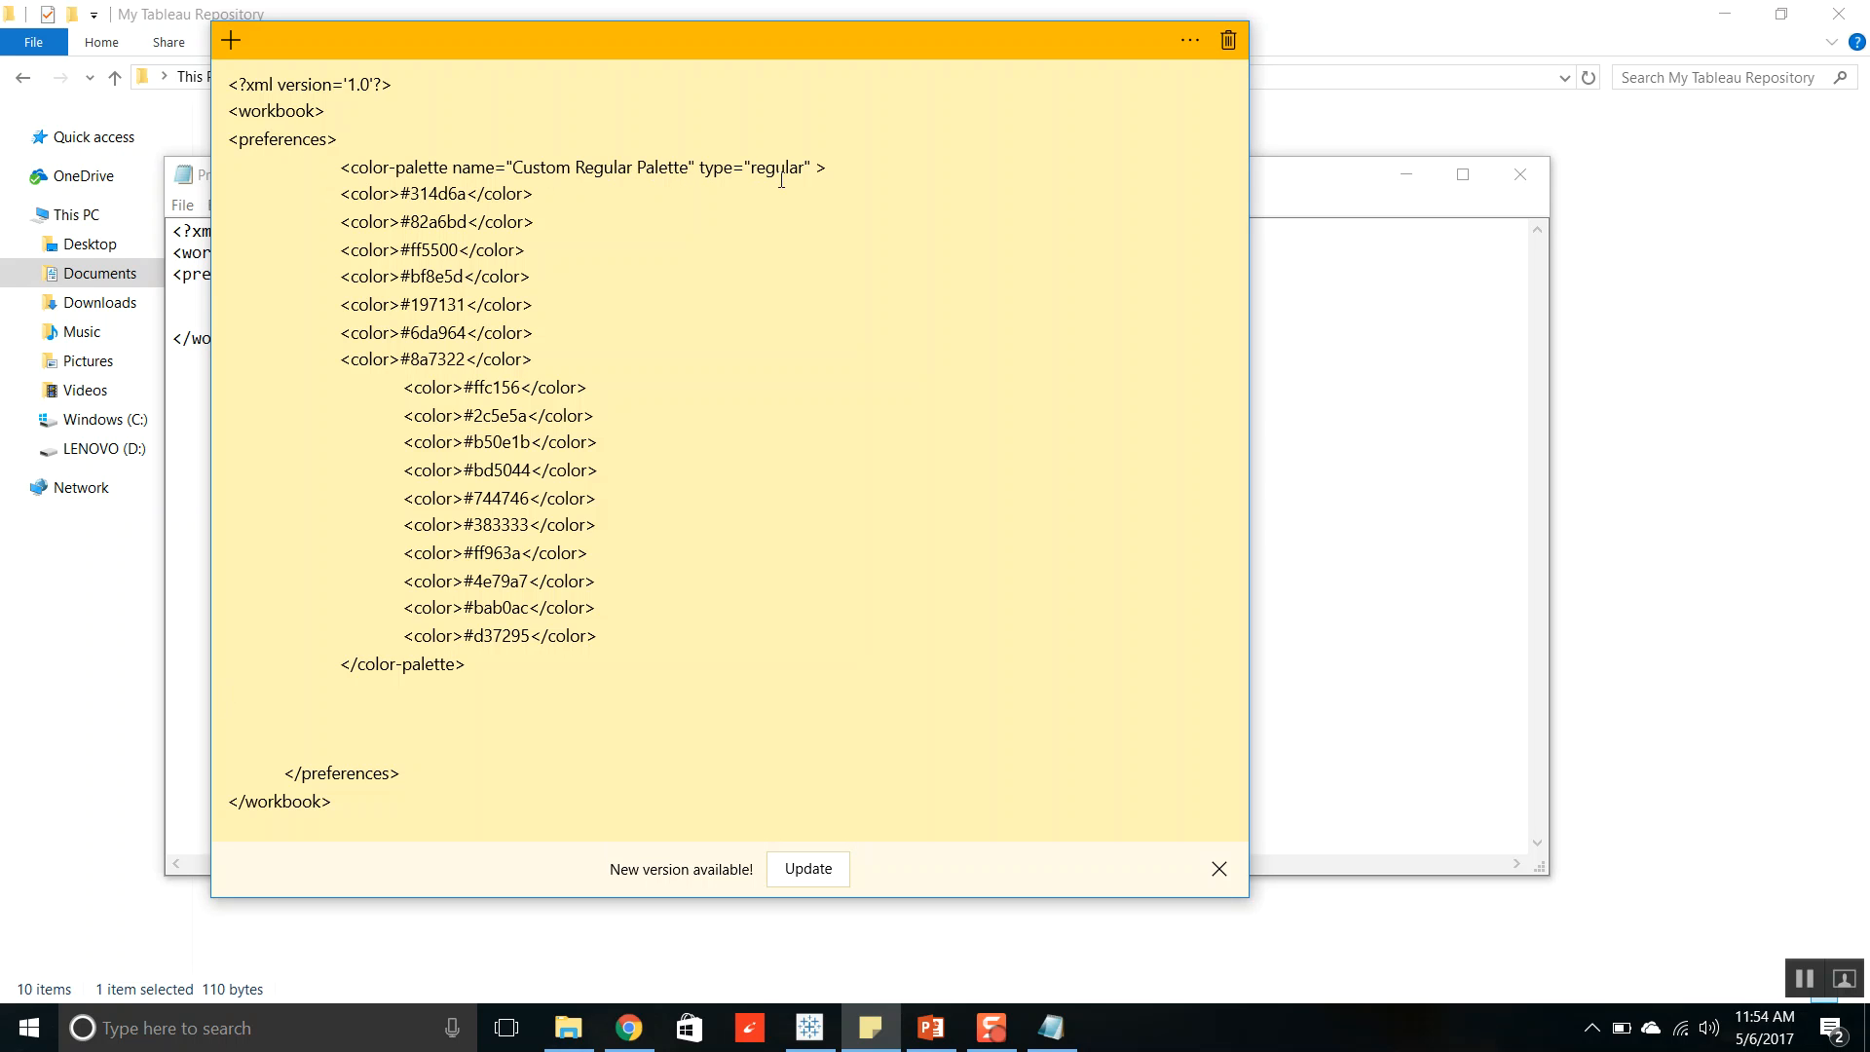
pyautogui.moveTo(790, 231)
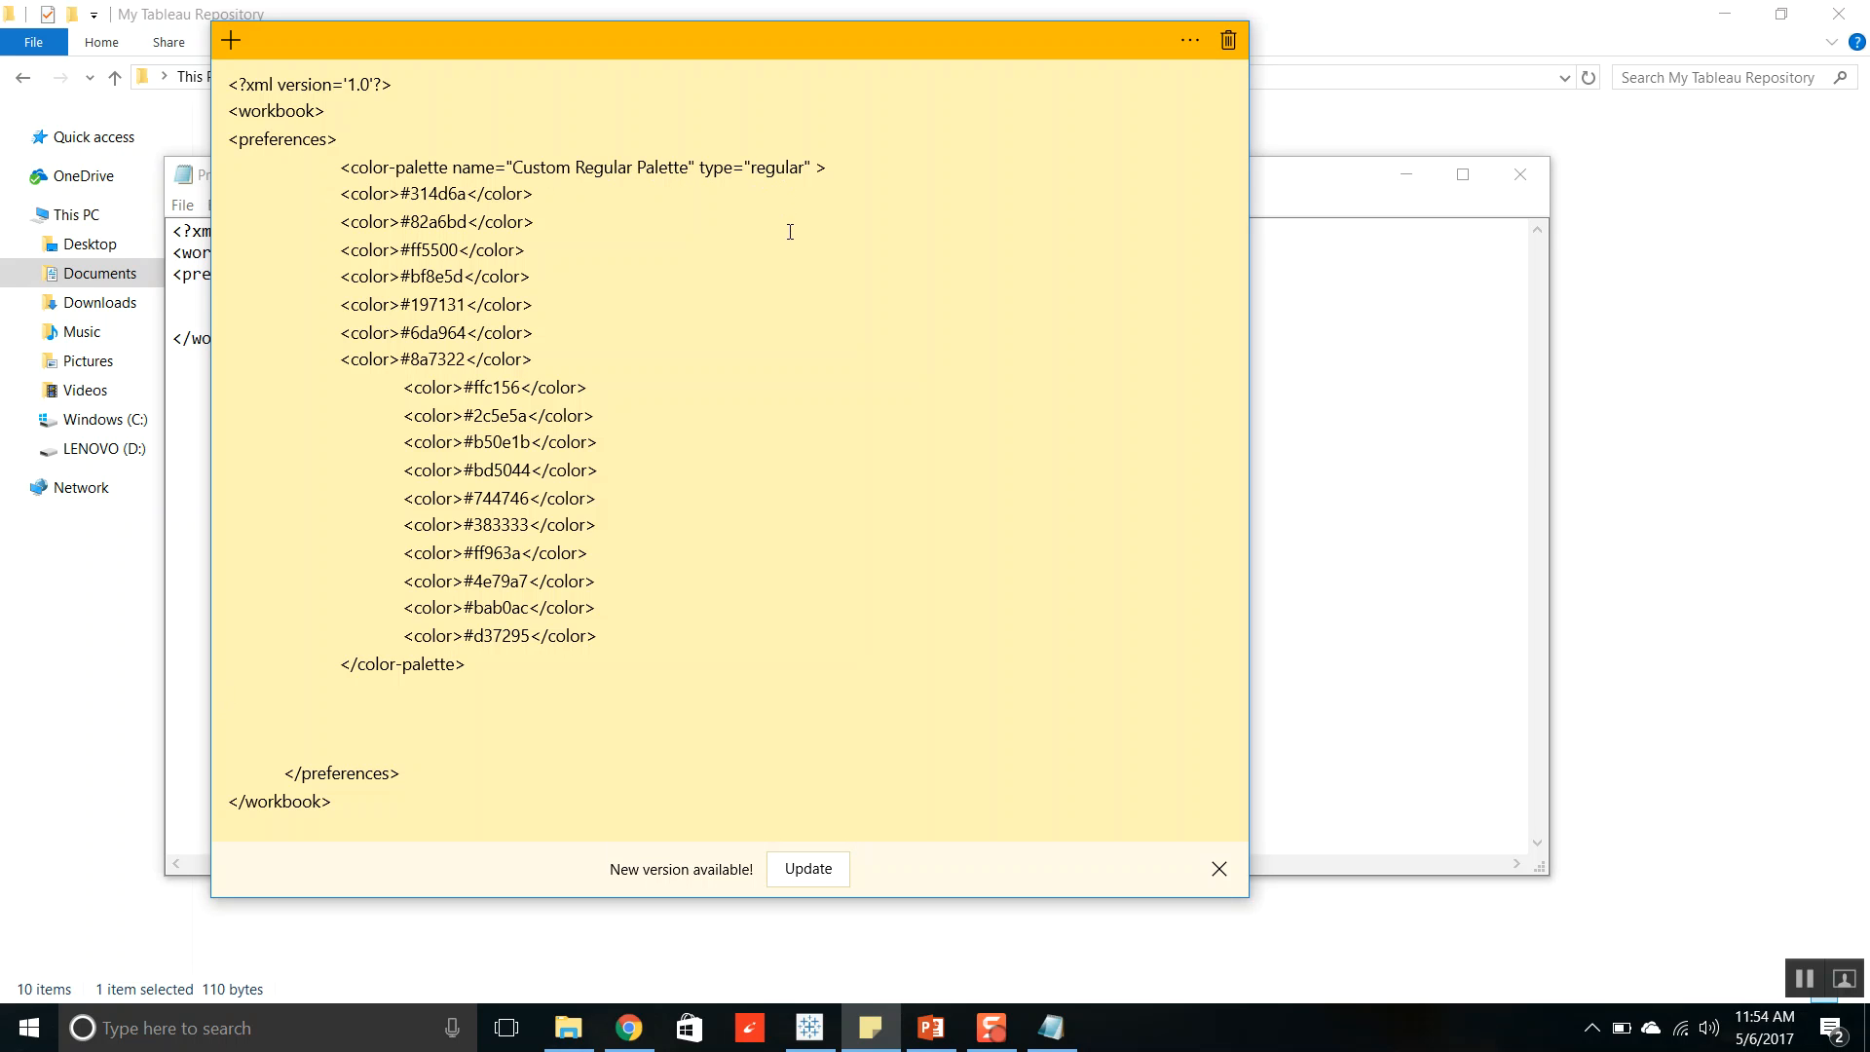
pyautogui.moveTo(760, 179)
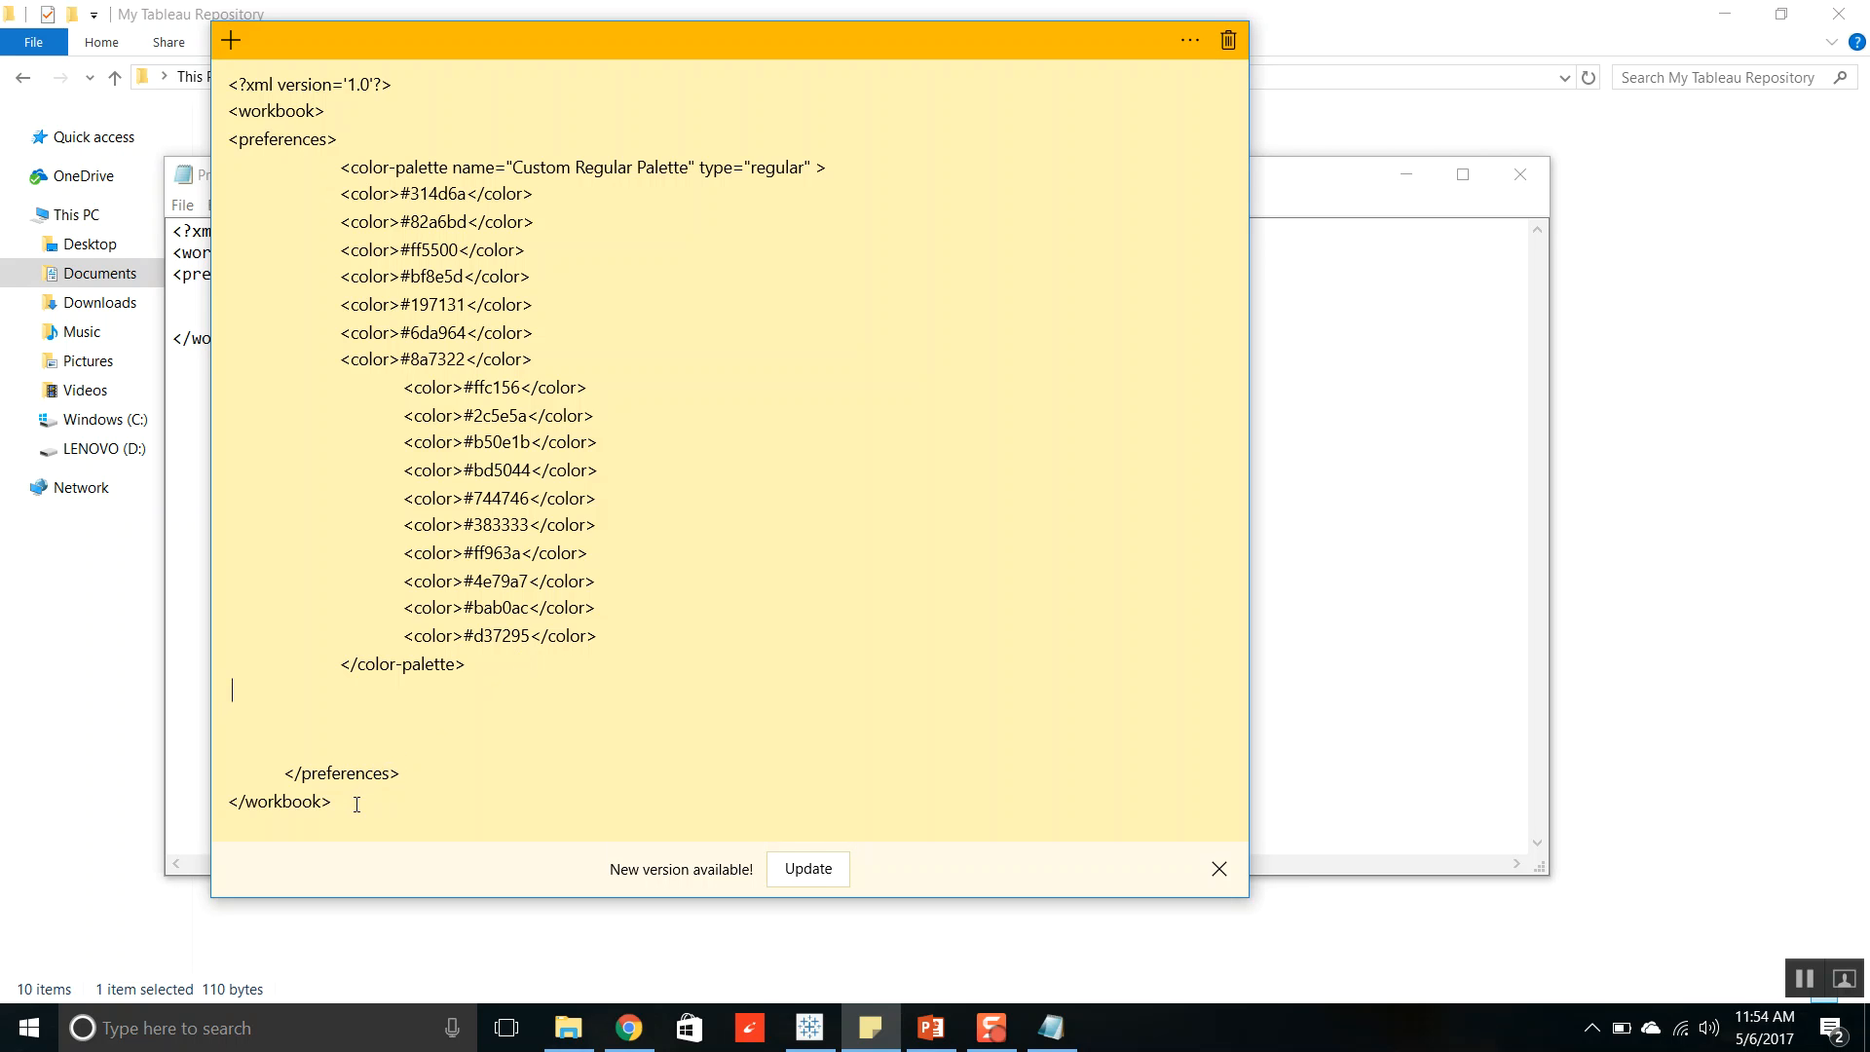
# Paste the Custom Regular Palette XML into Preferences.tps, then save and close Notepad.
pyautogui.press('ctrl+a')
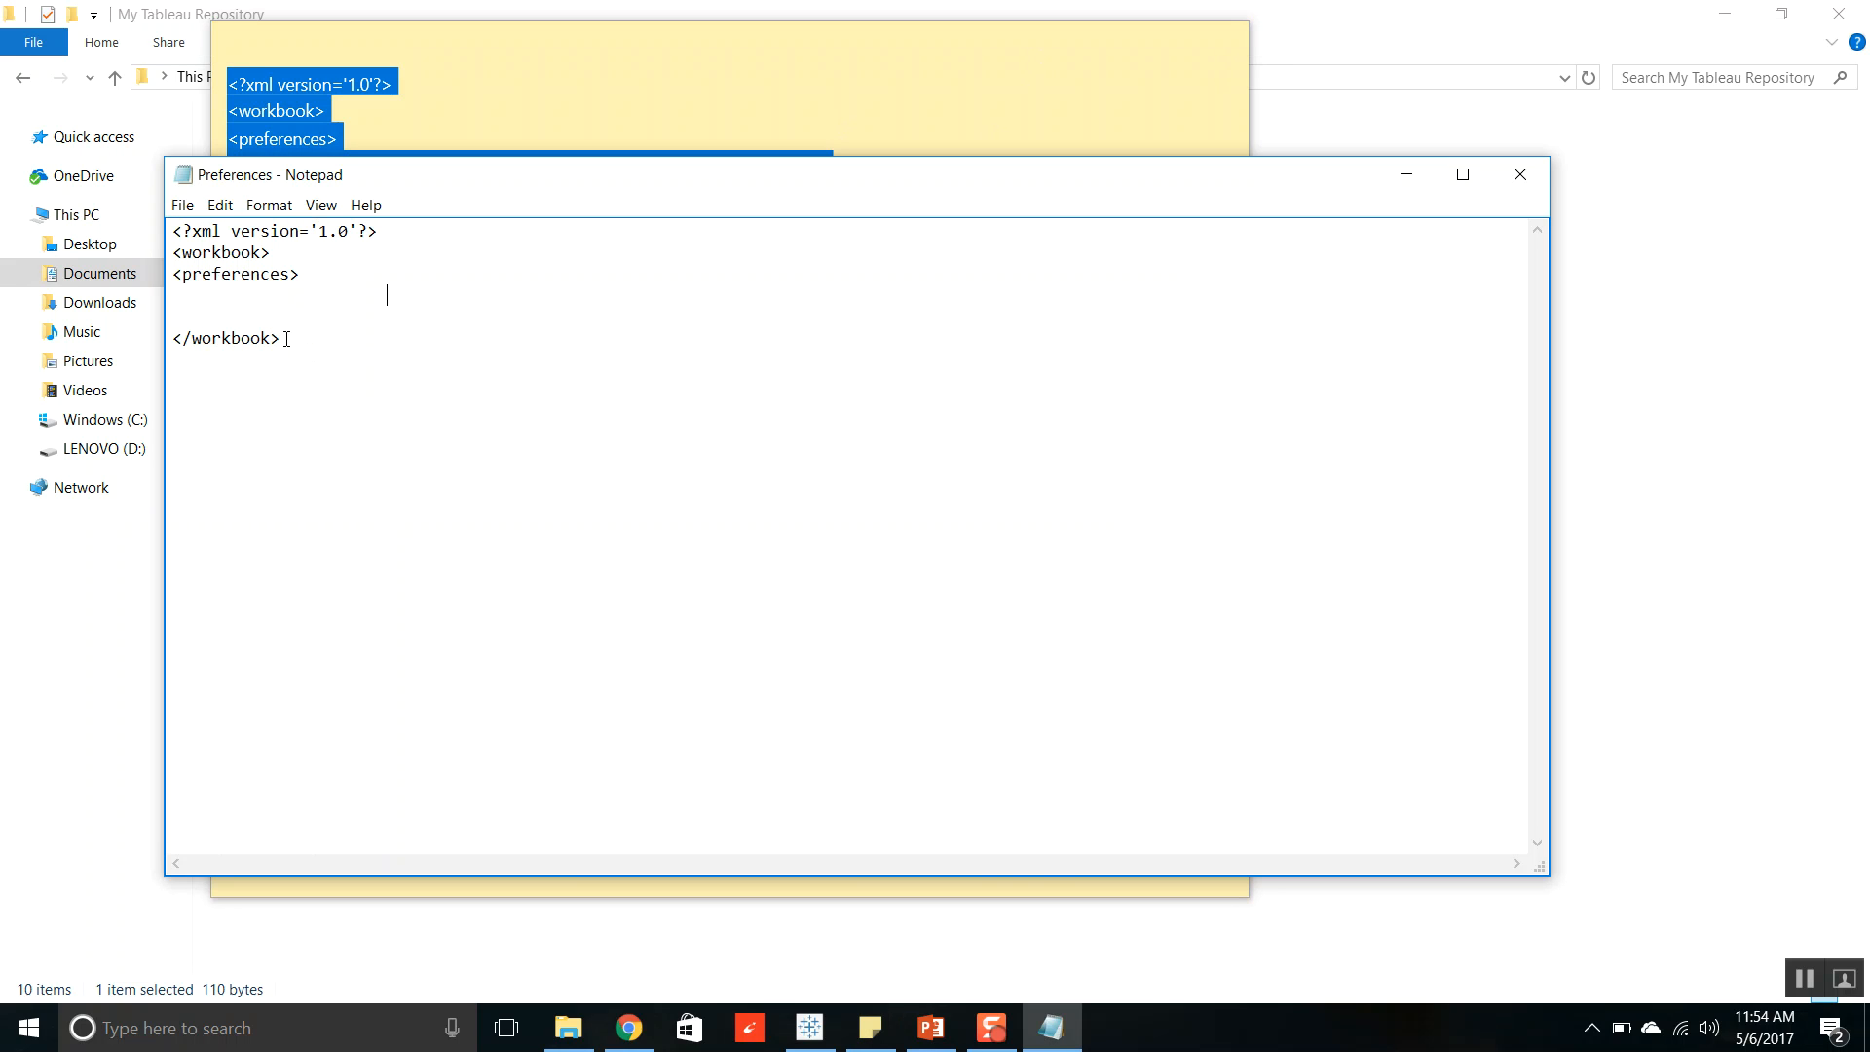
pyautogui.press('ctrl+a')
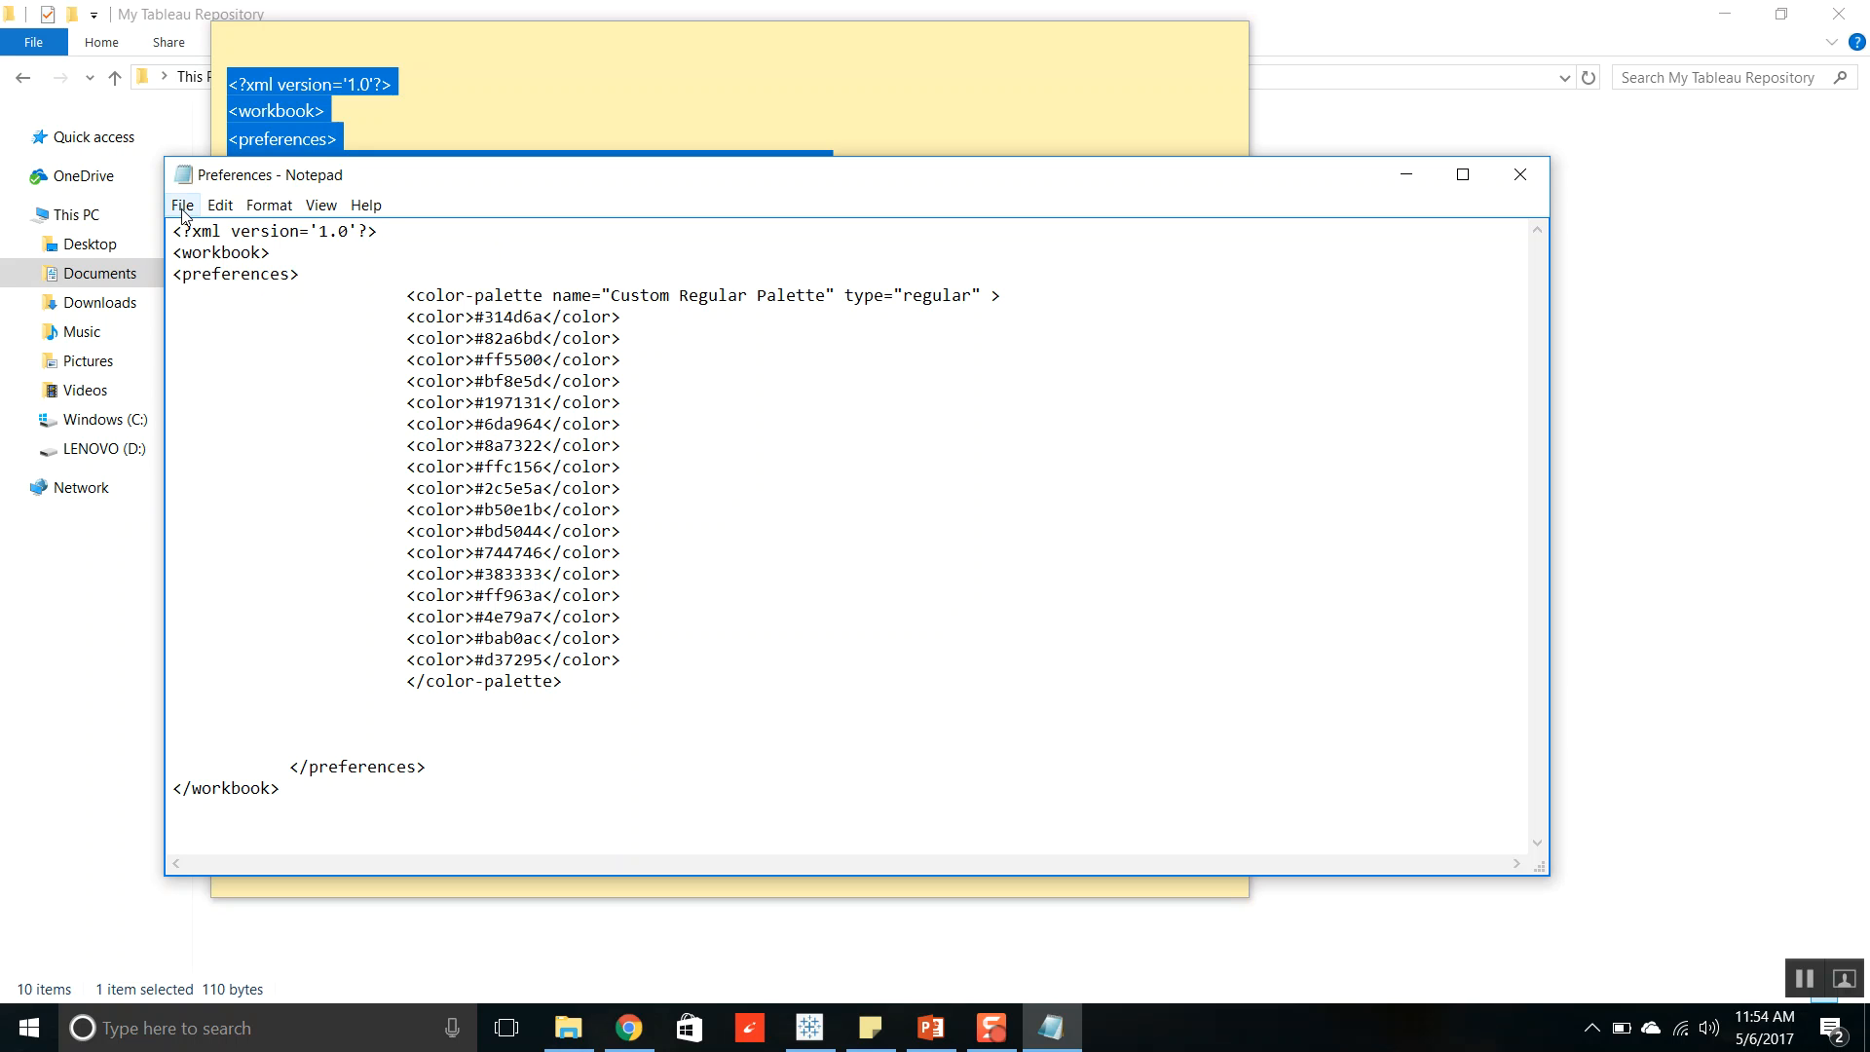
pyautogui.click(181, 204)
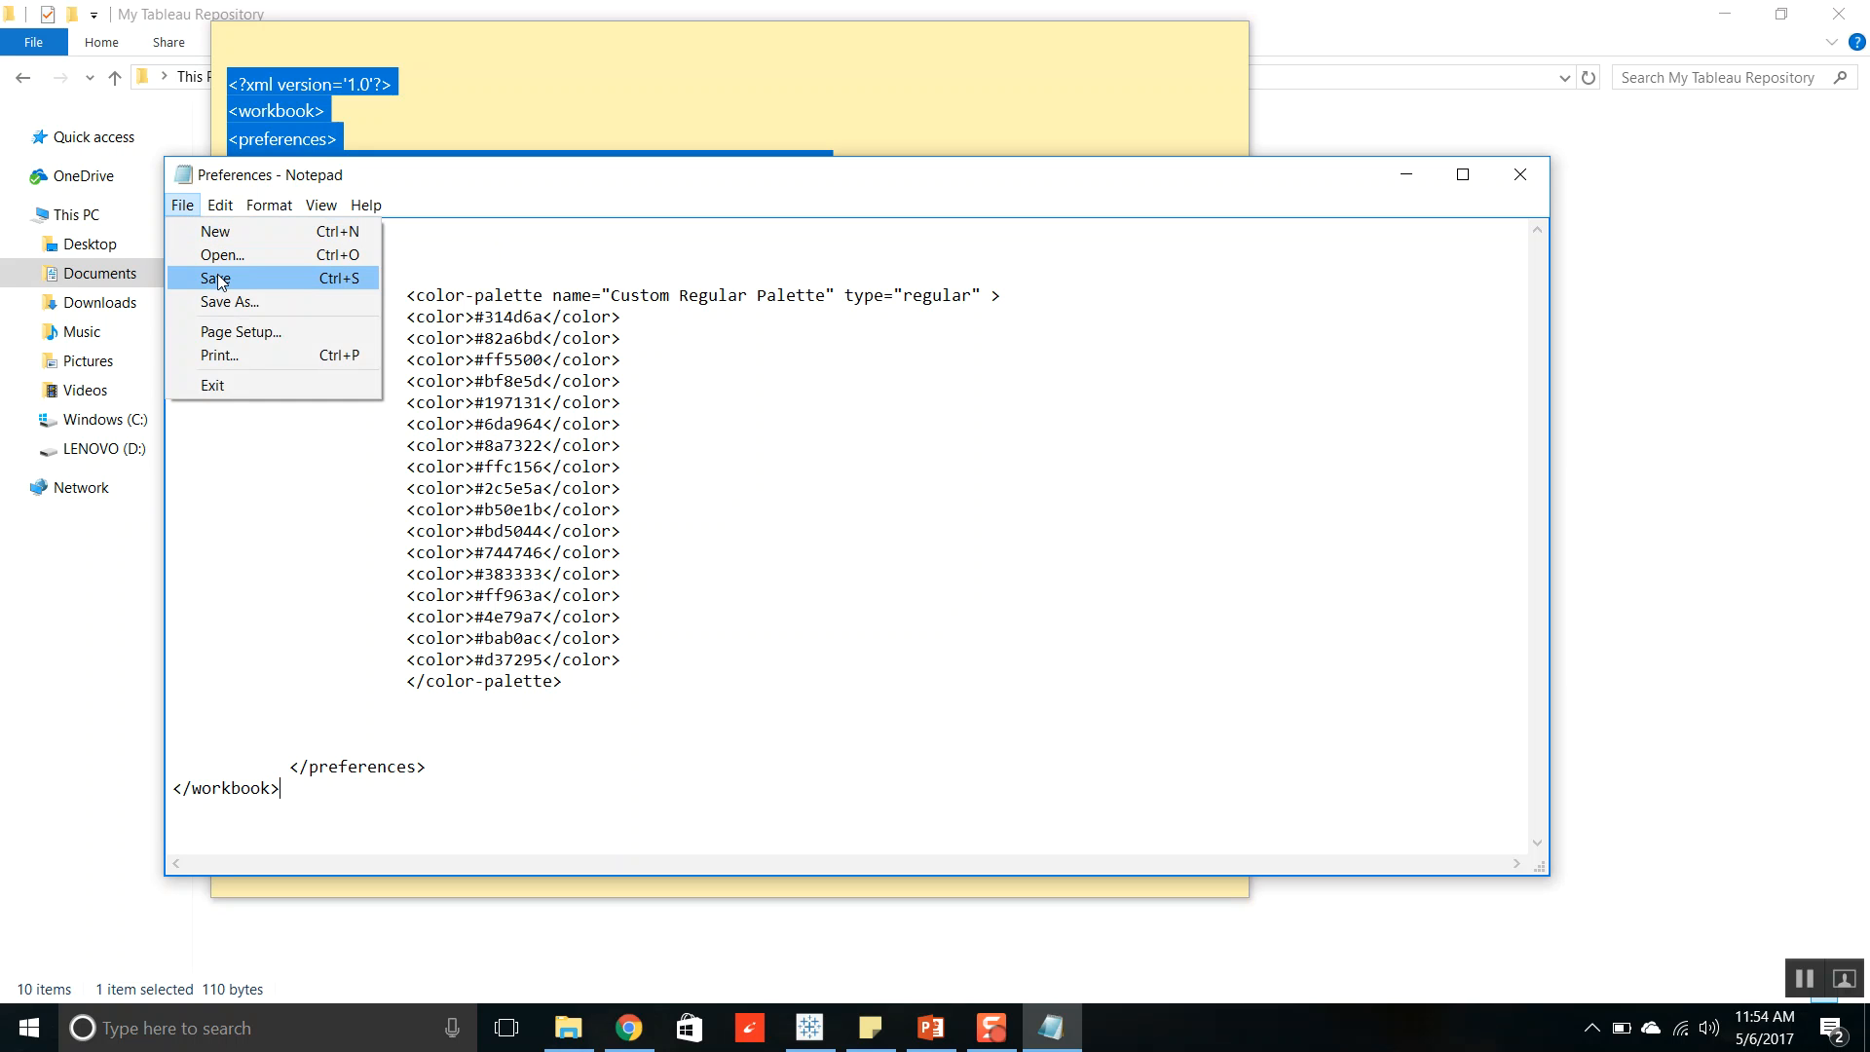
pyautogui.click(212, 277)
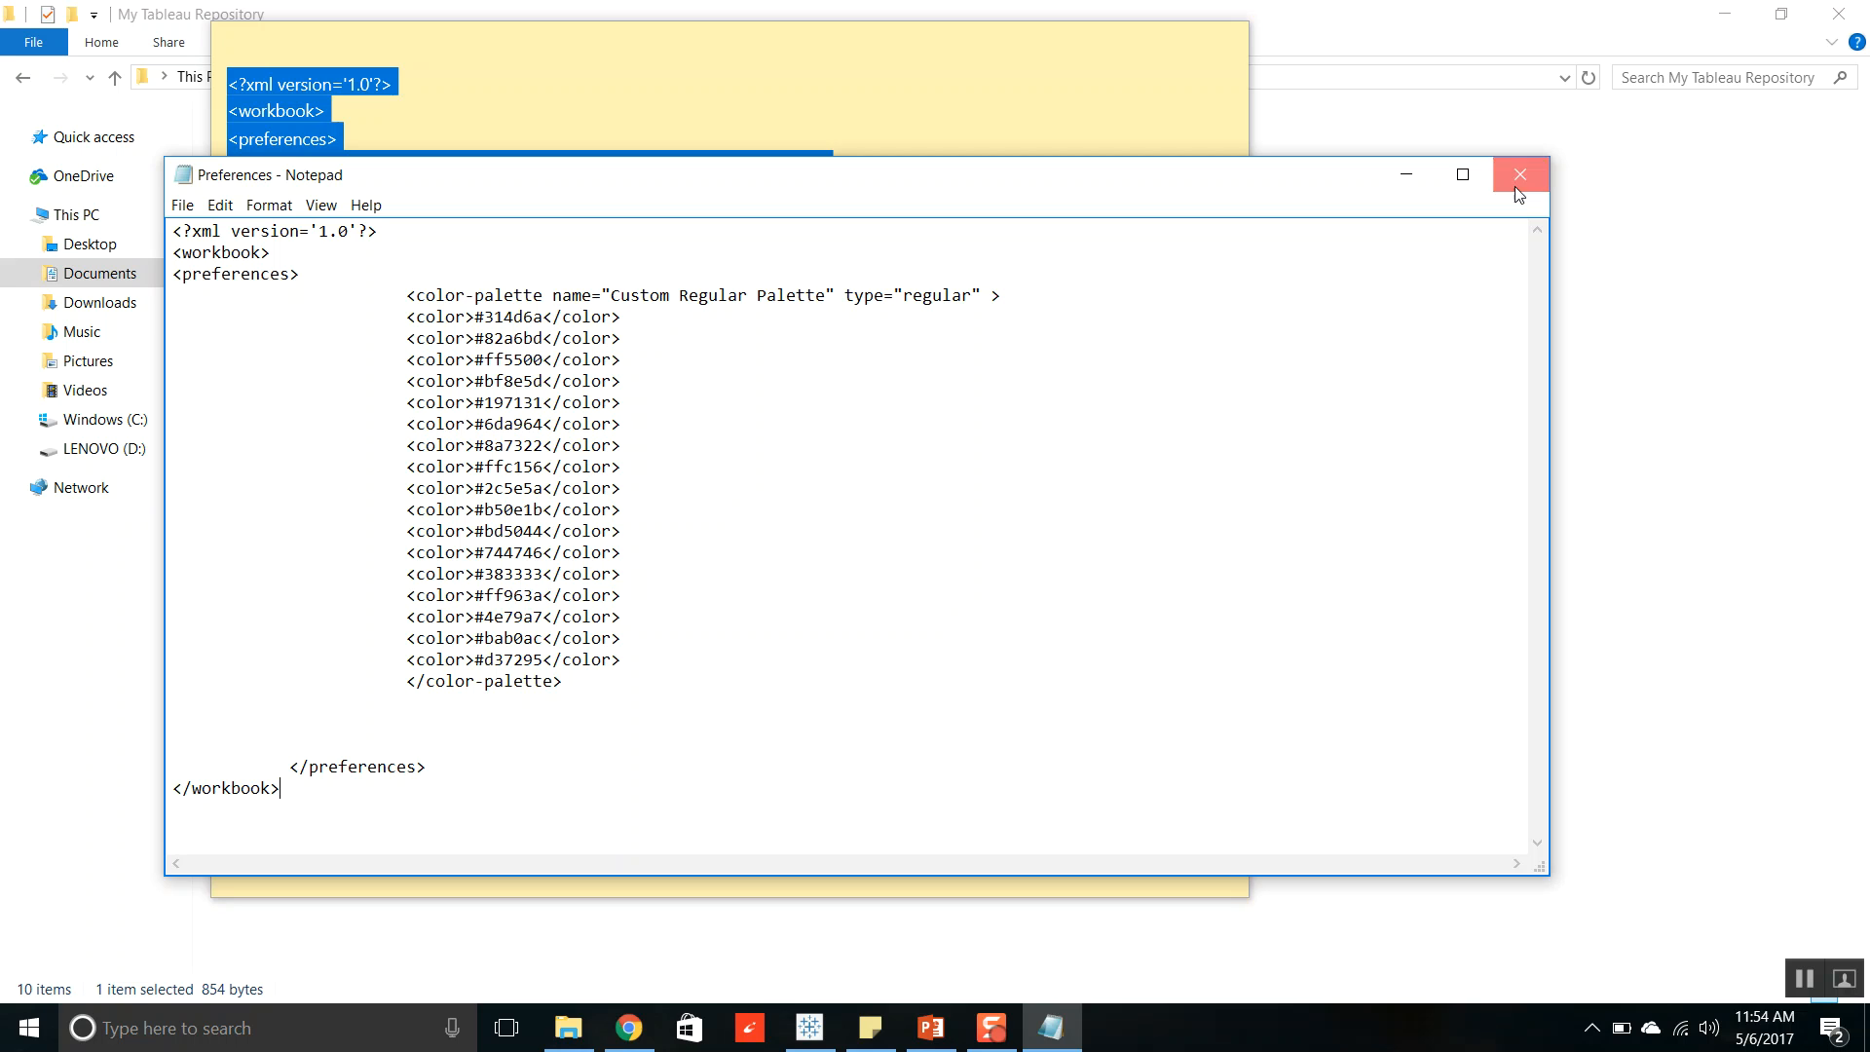
pyautogui.click(1519, 175)
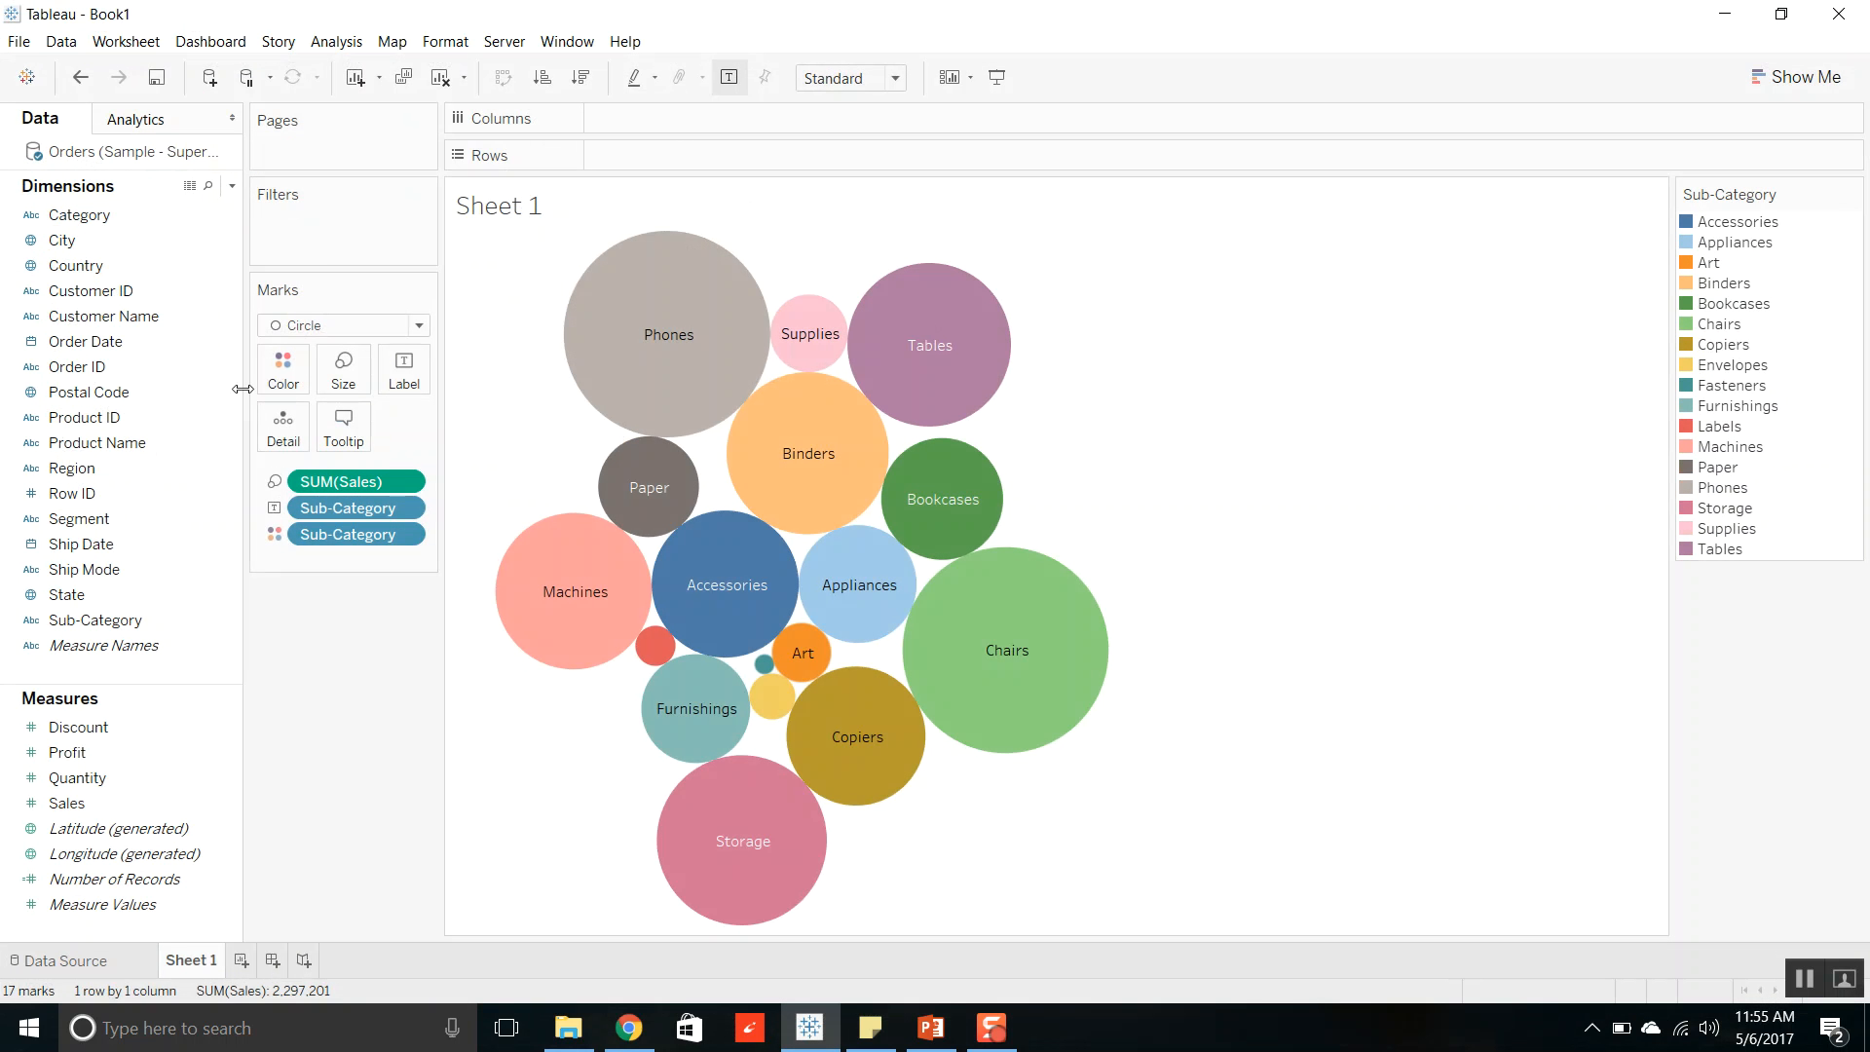
# Save the bubble chart workbook with the file name 'Book 2'.
pyautogui.click(17, 41)
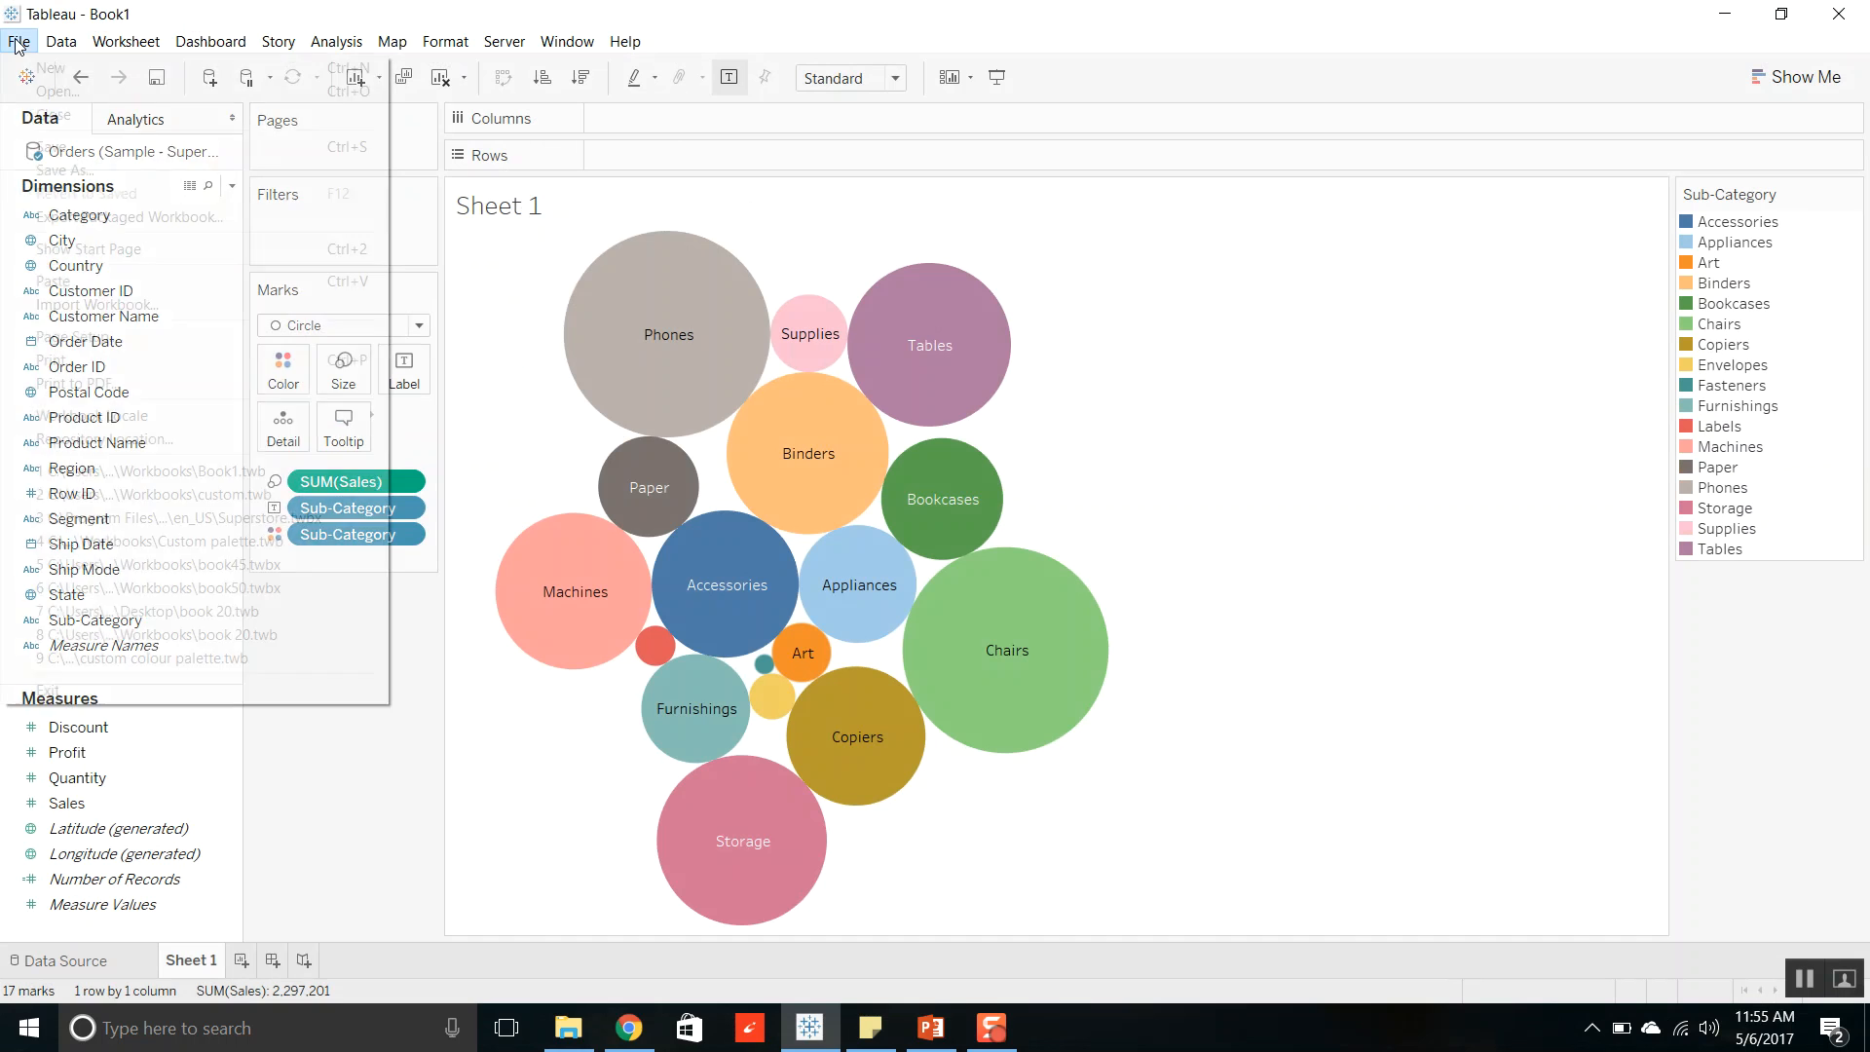
pyautogui.click(18, 40)
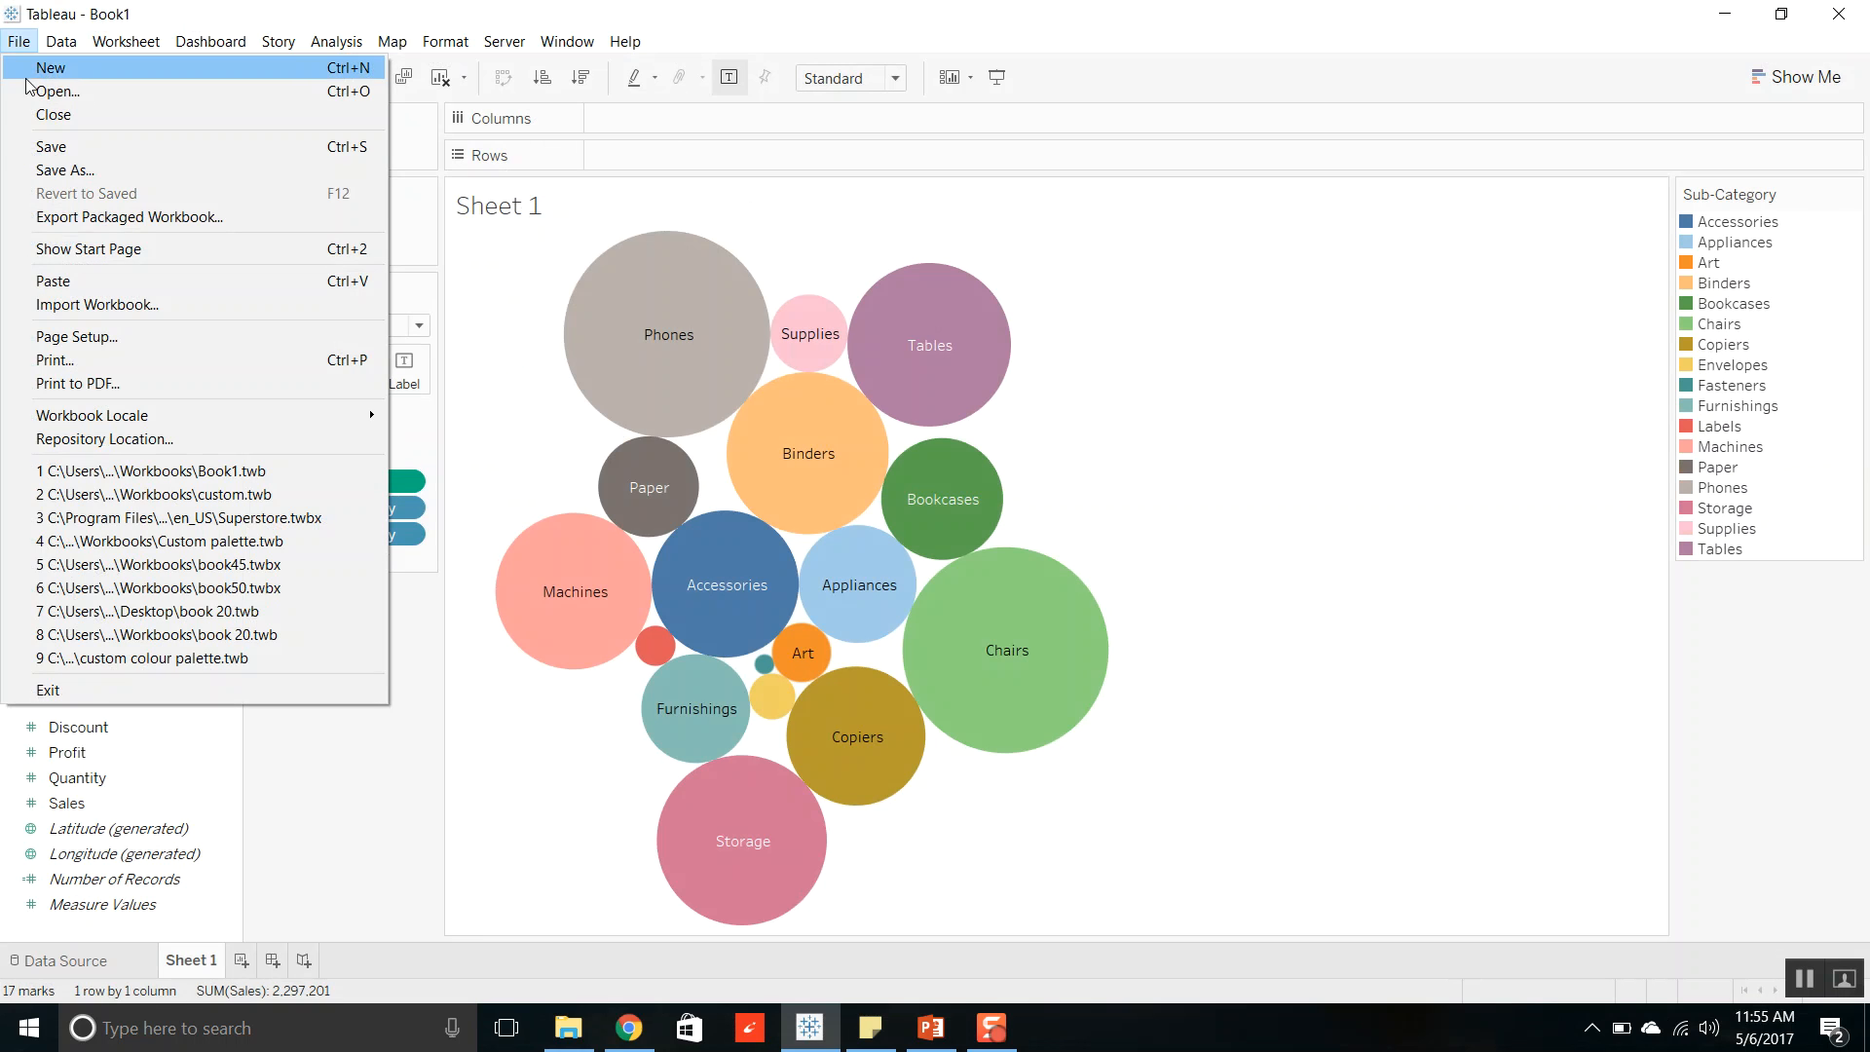
pyautogui.moveTo(62, 147)
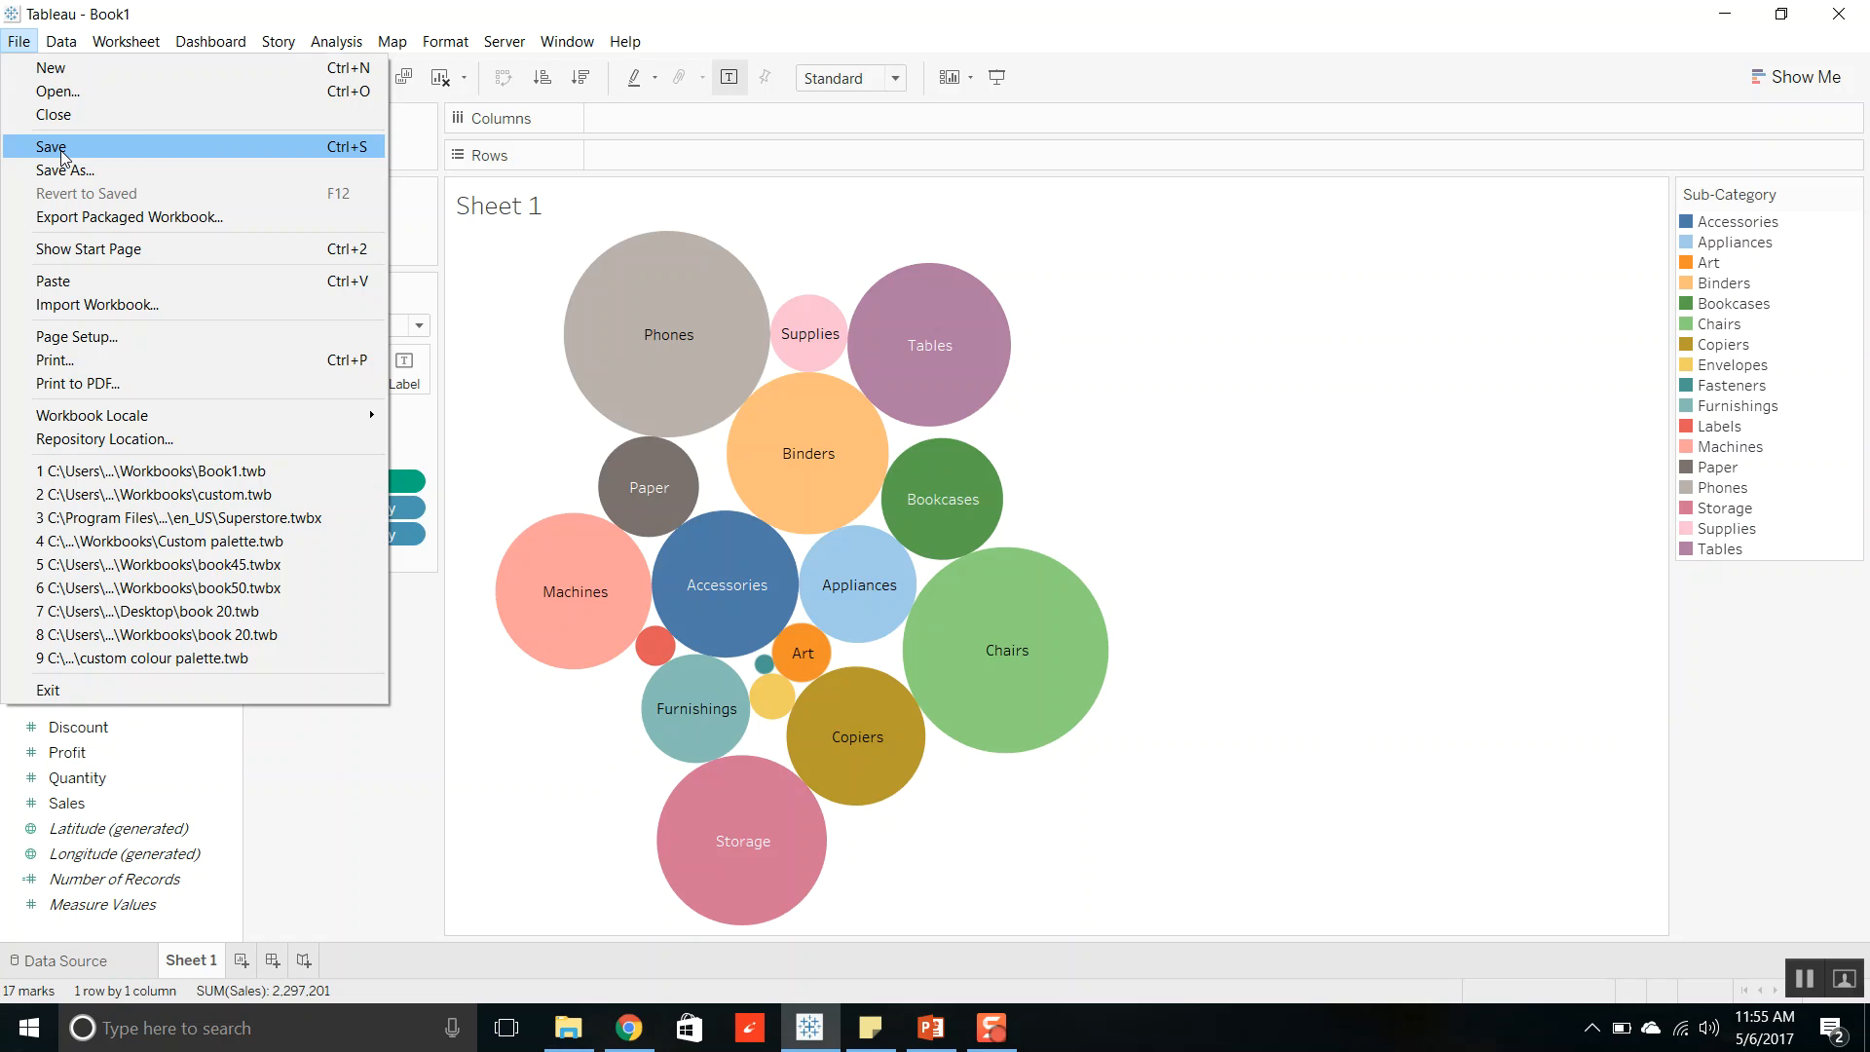
pyautogui.click(65, 170)
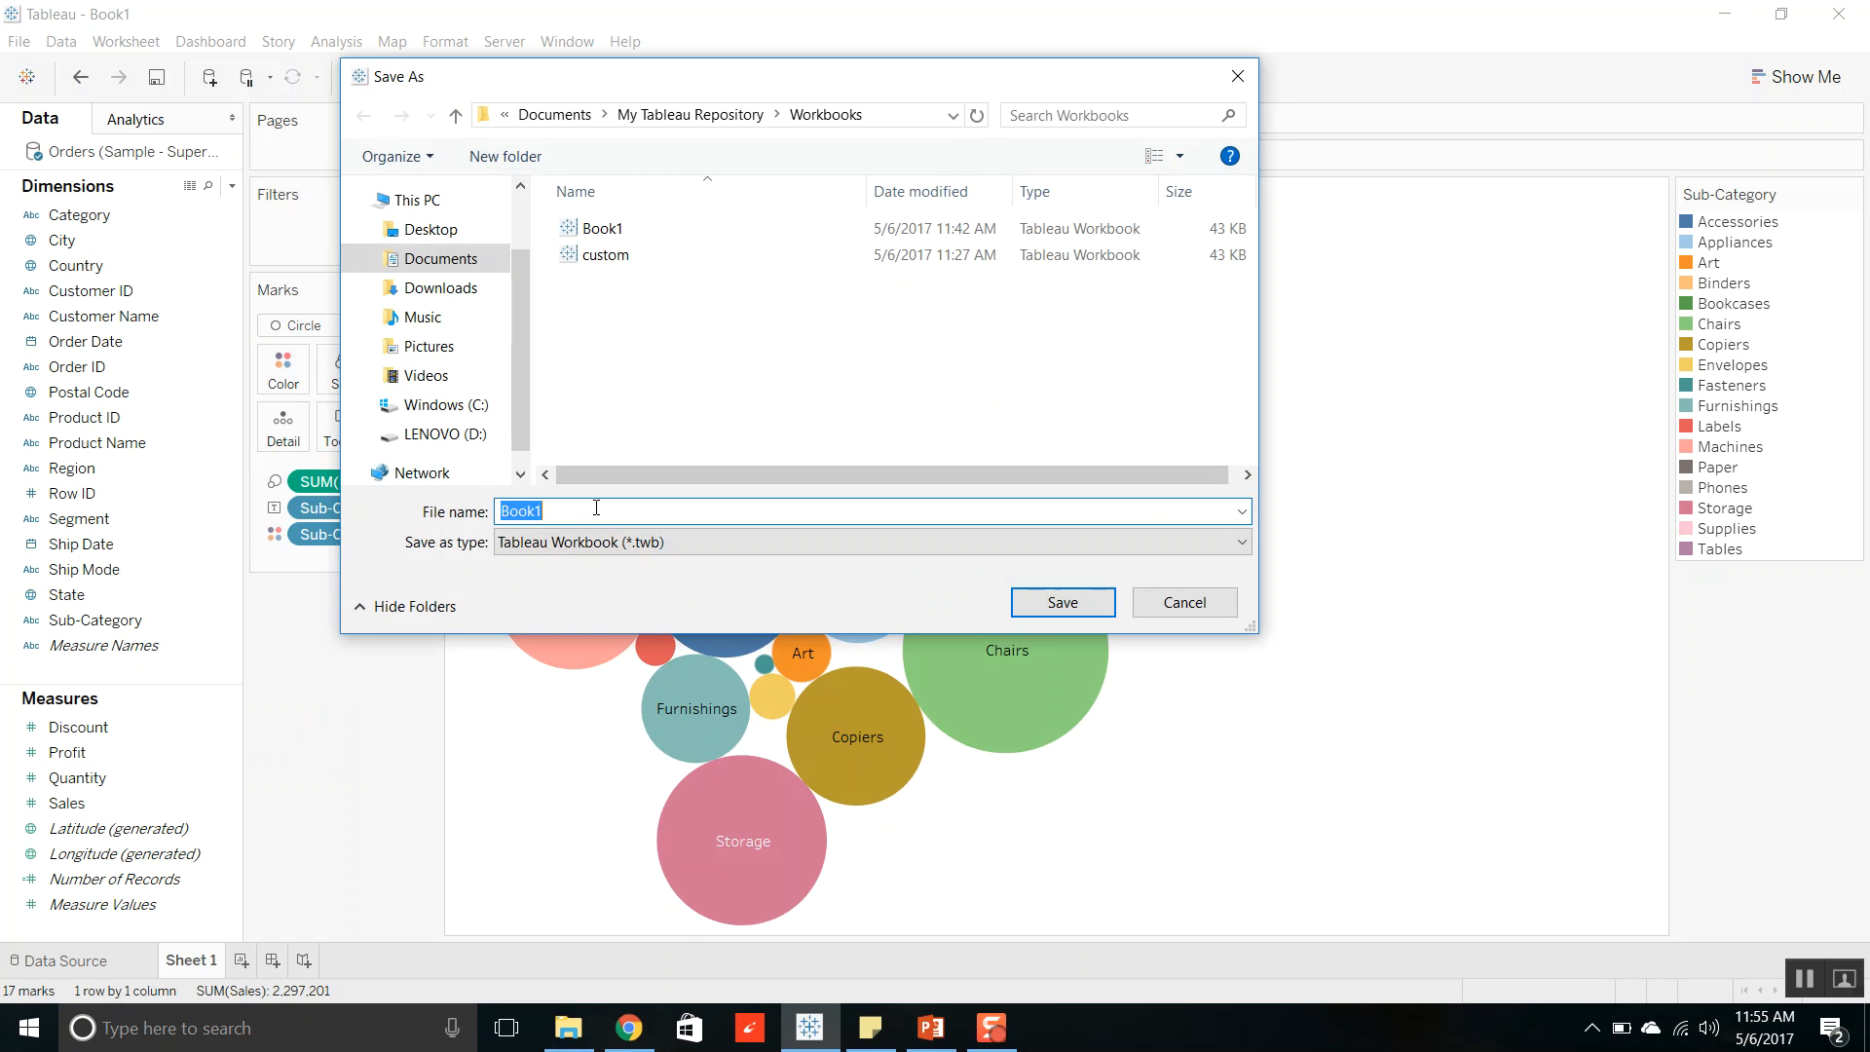
pyautogui.write('Bo')
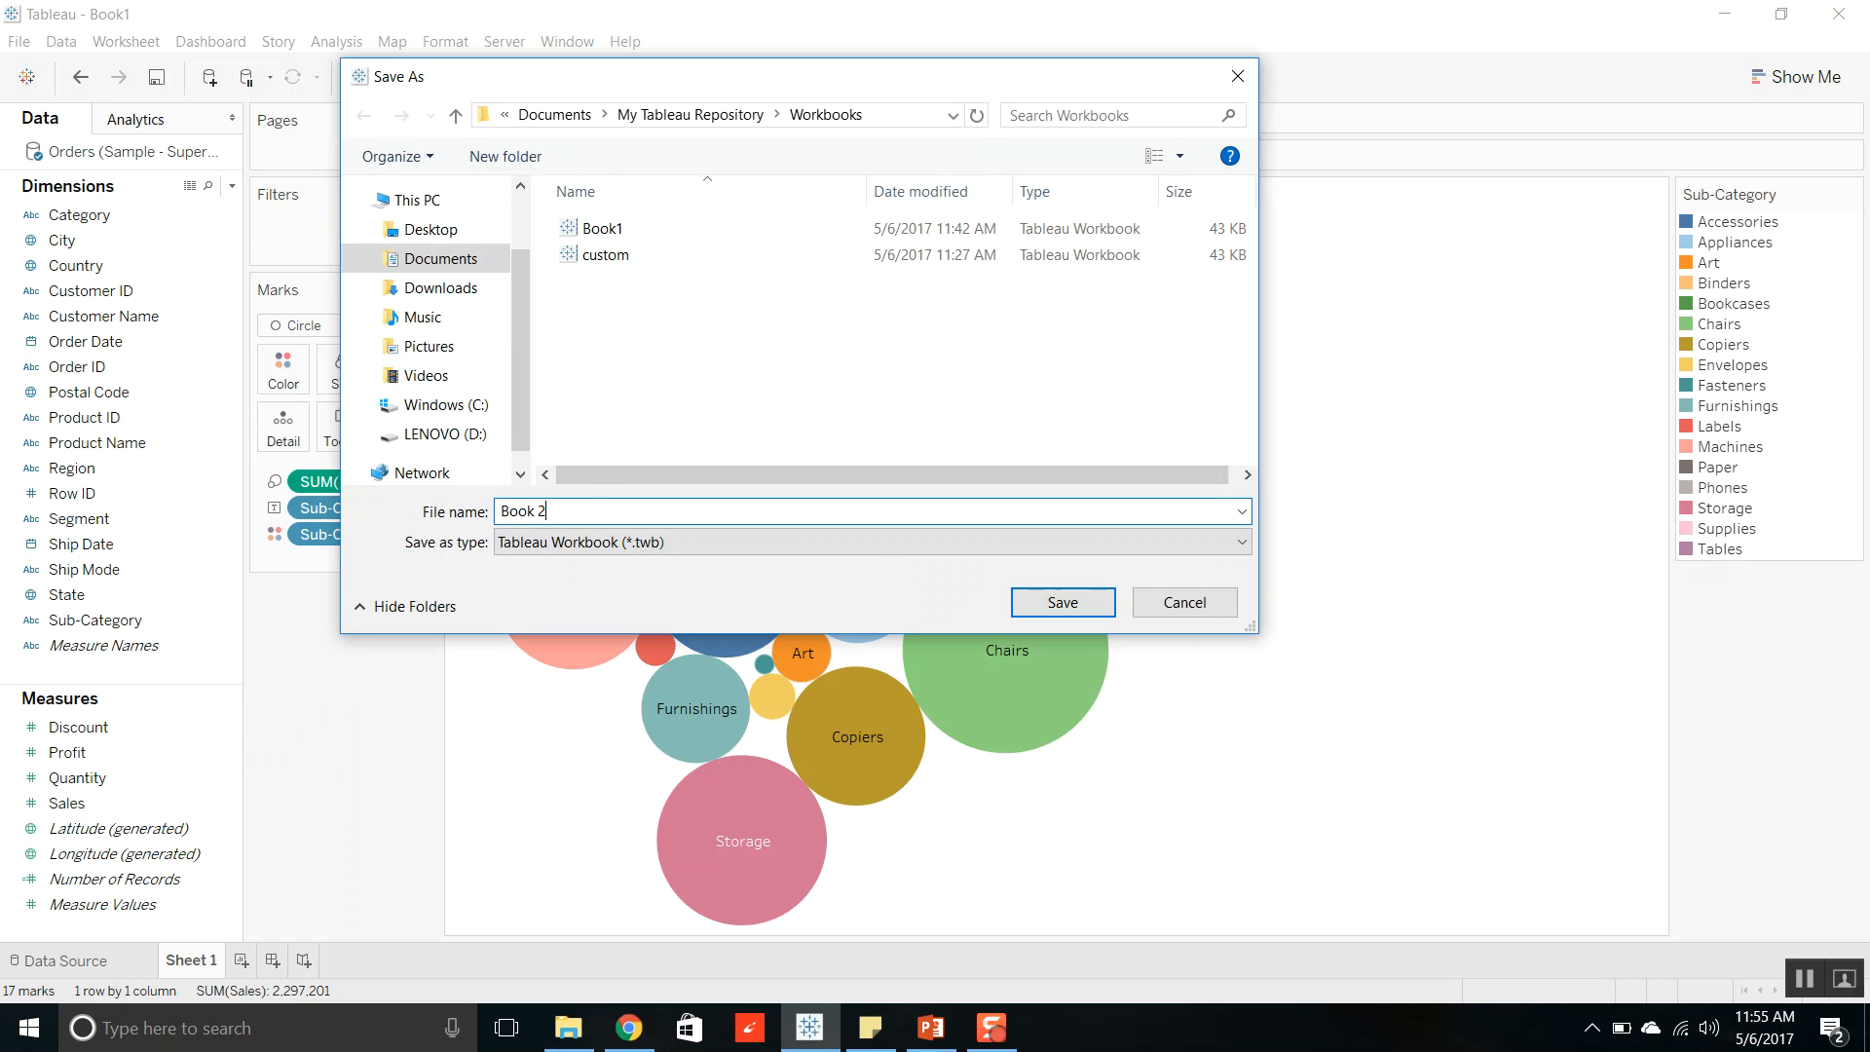
pyautogui.click(1059, 601)
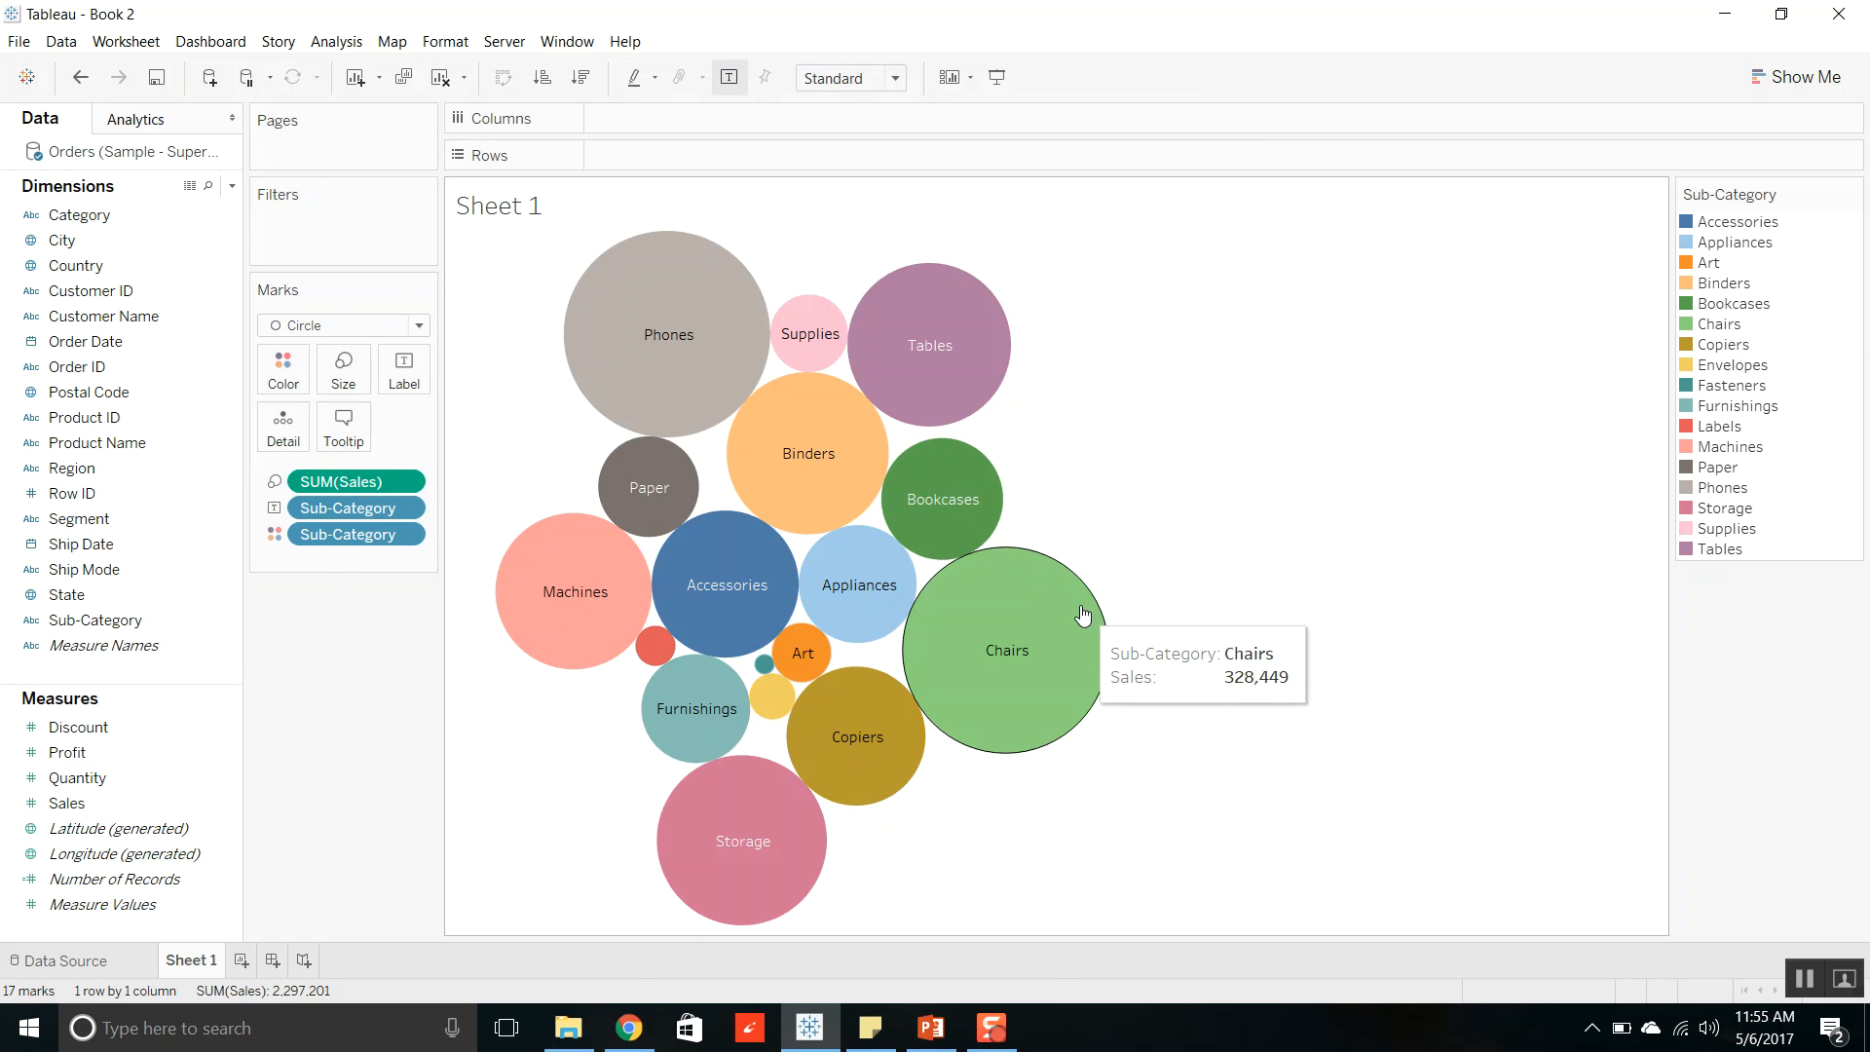
pyautogui.click(568, 1027)
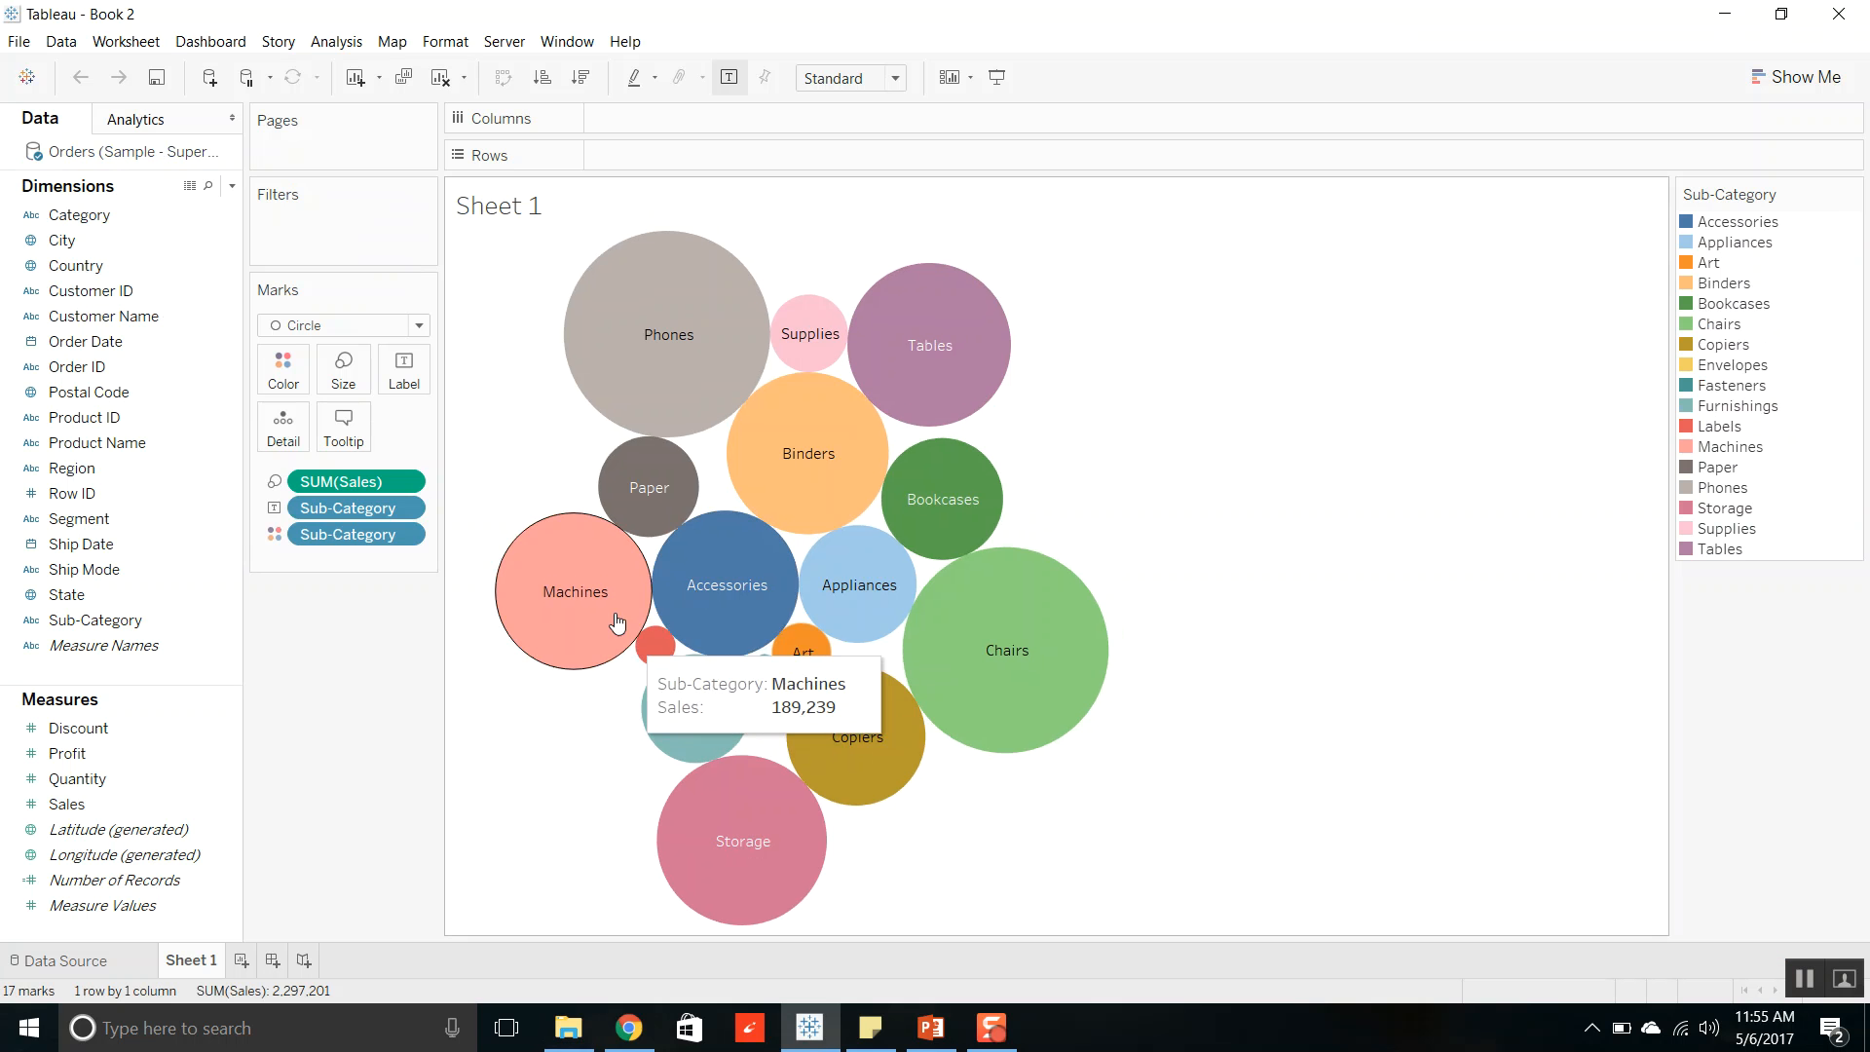
pyautogui.moveTo(894, 659)
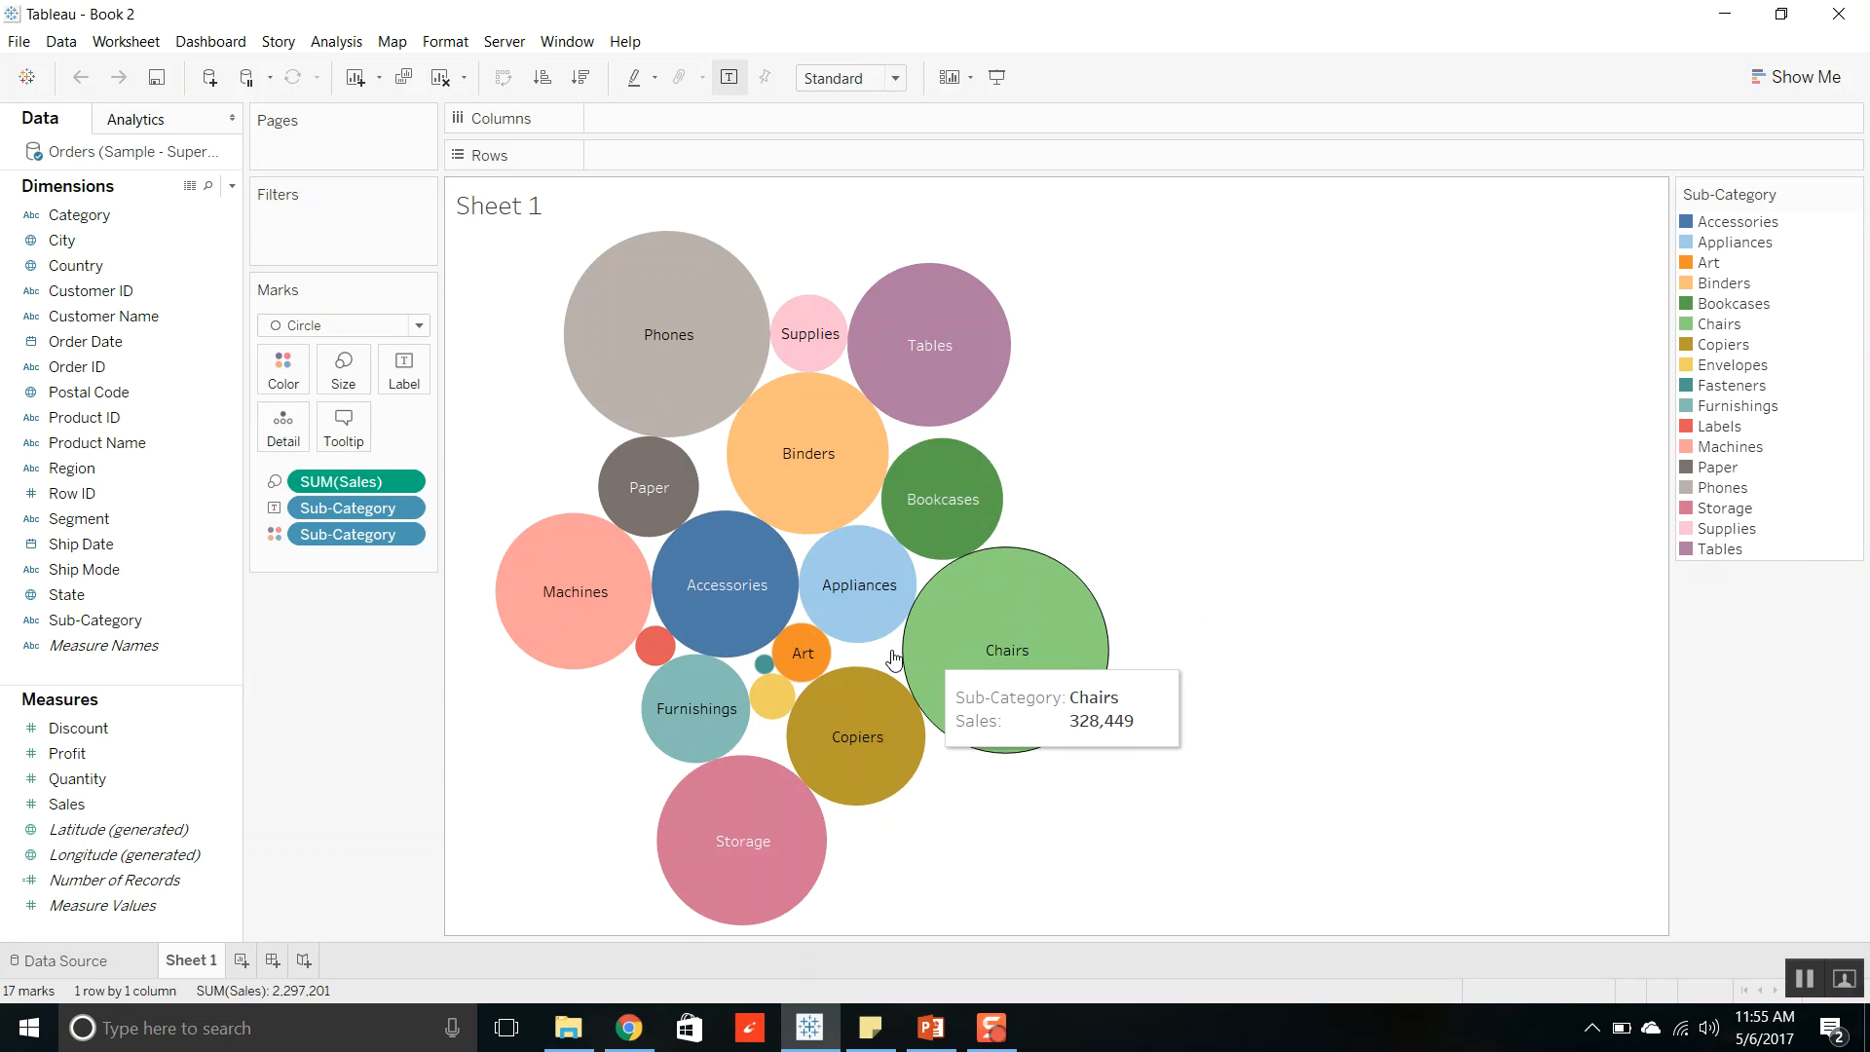
pyautogui.moveTo(907, 510)
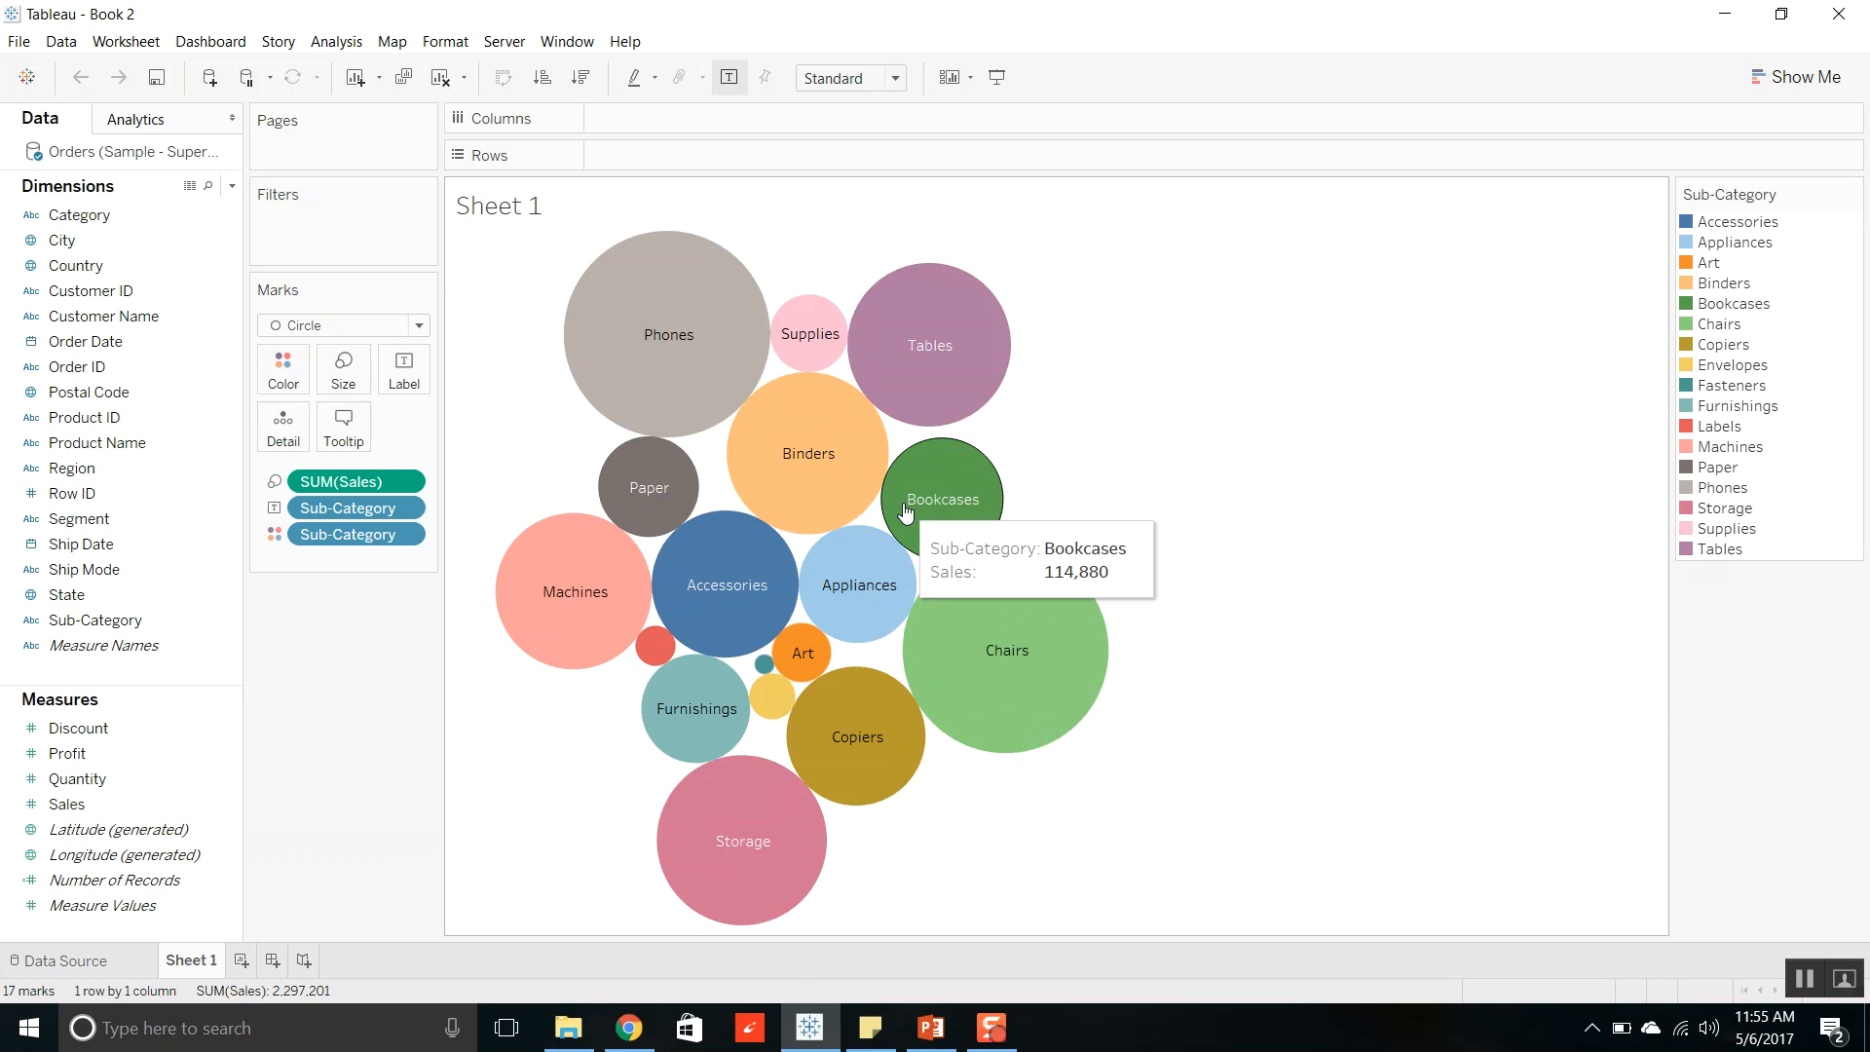
pyautogui.moveTo(1351, 390)
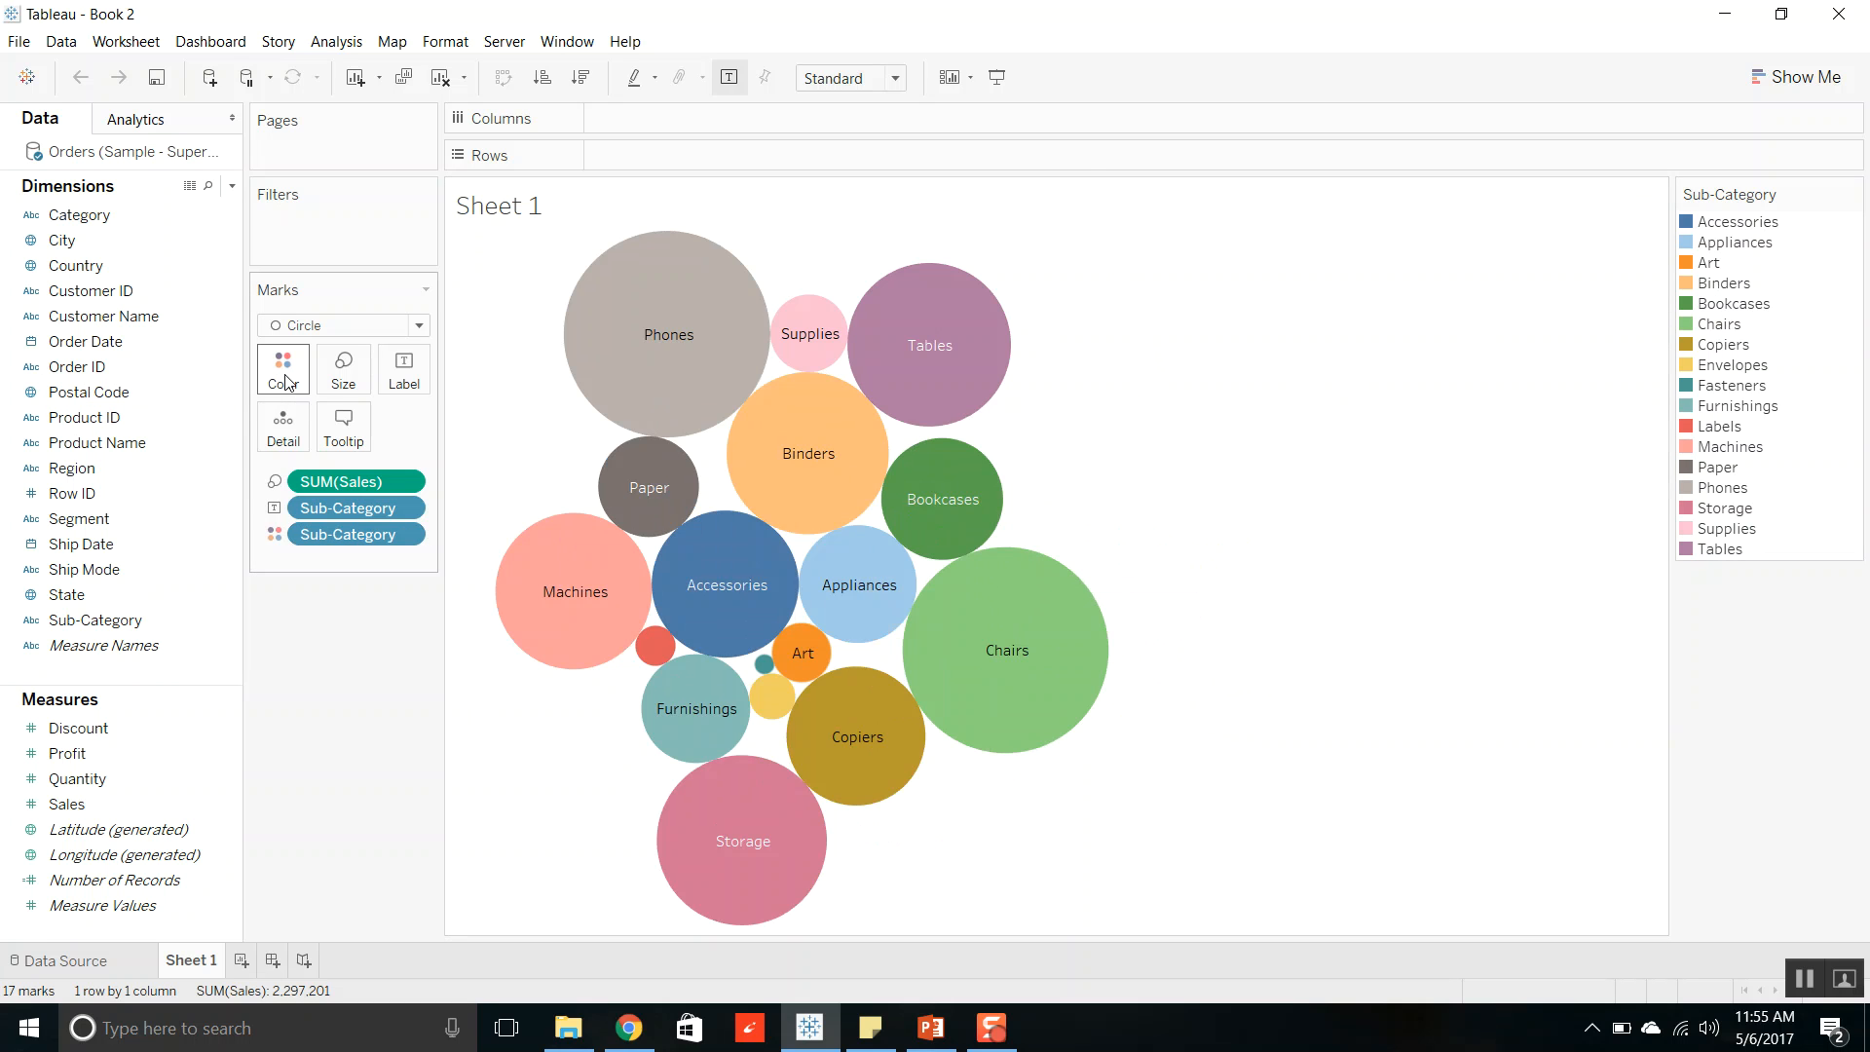
pyautogui.moveTo(283, 370)
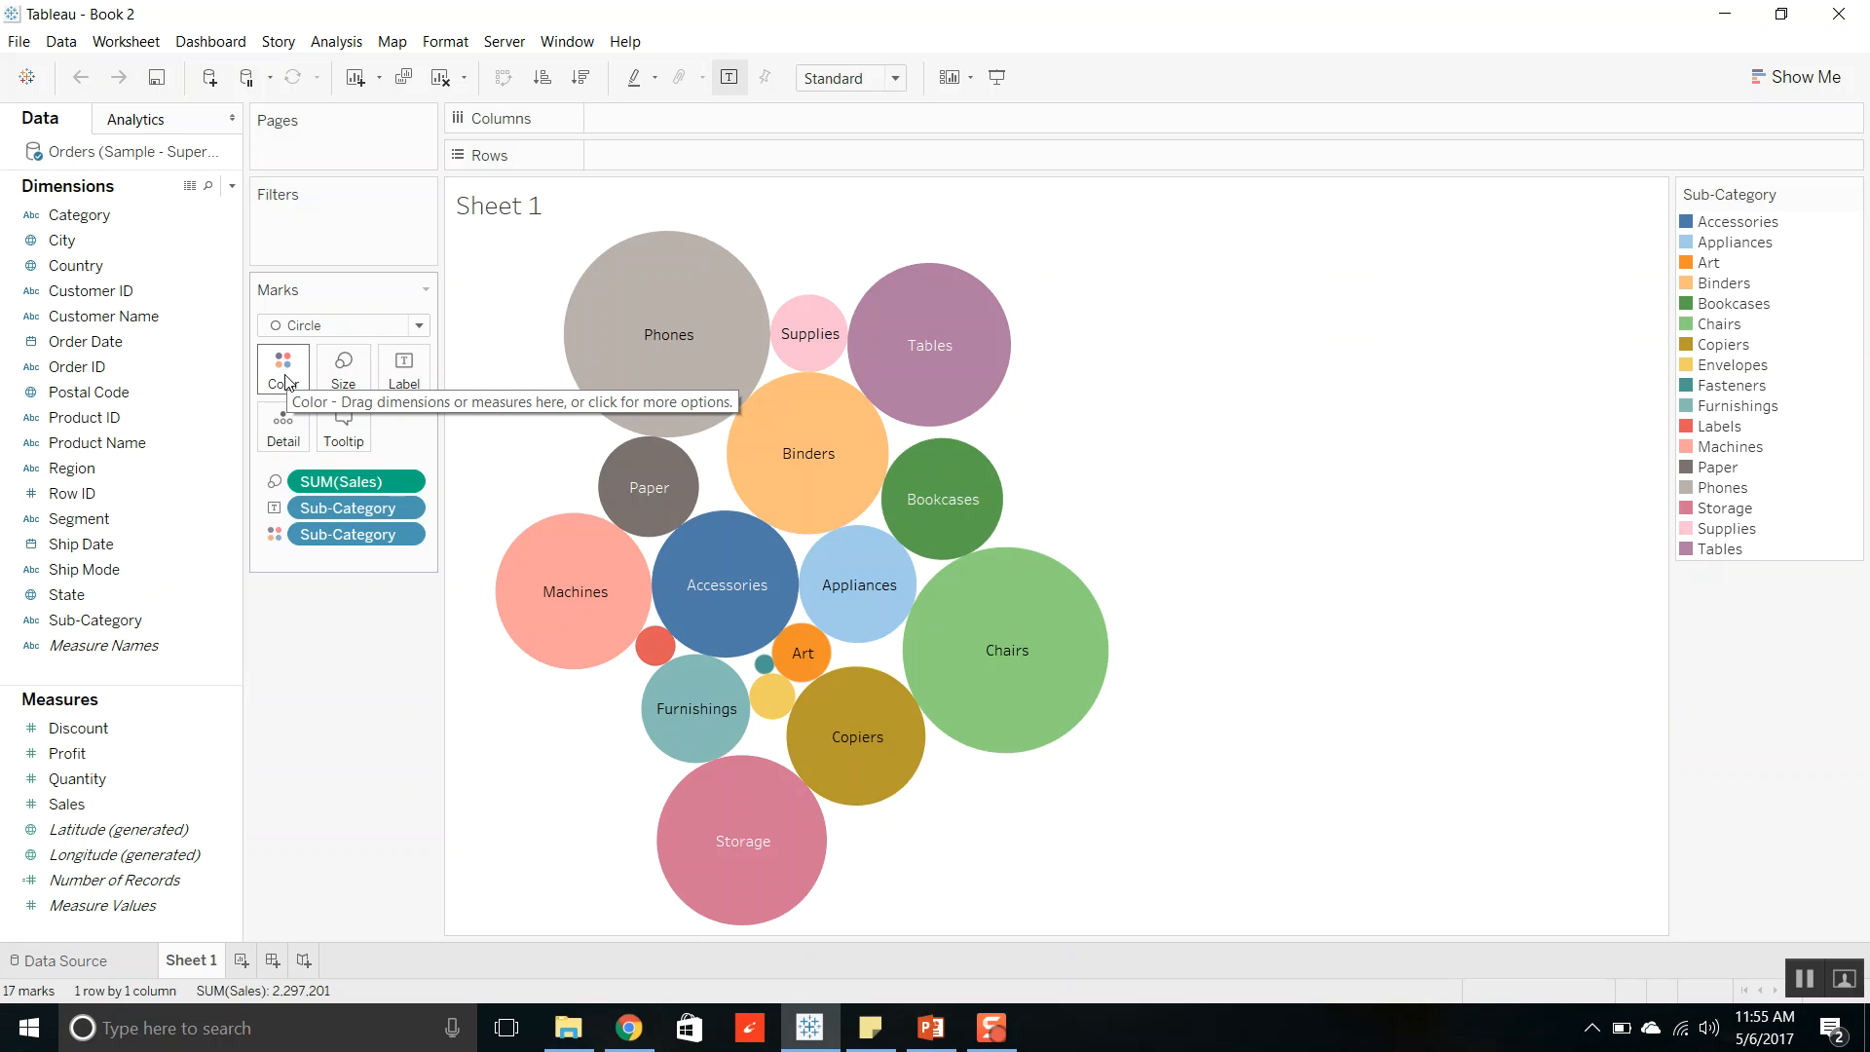
# In Edit Colors for Sub-Category, assign the Custom Regular Palette and confirm.
pyautogui.click(283, 367)
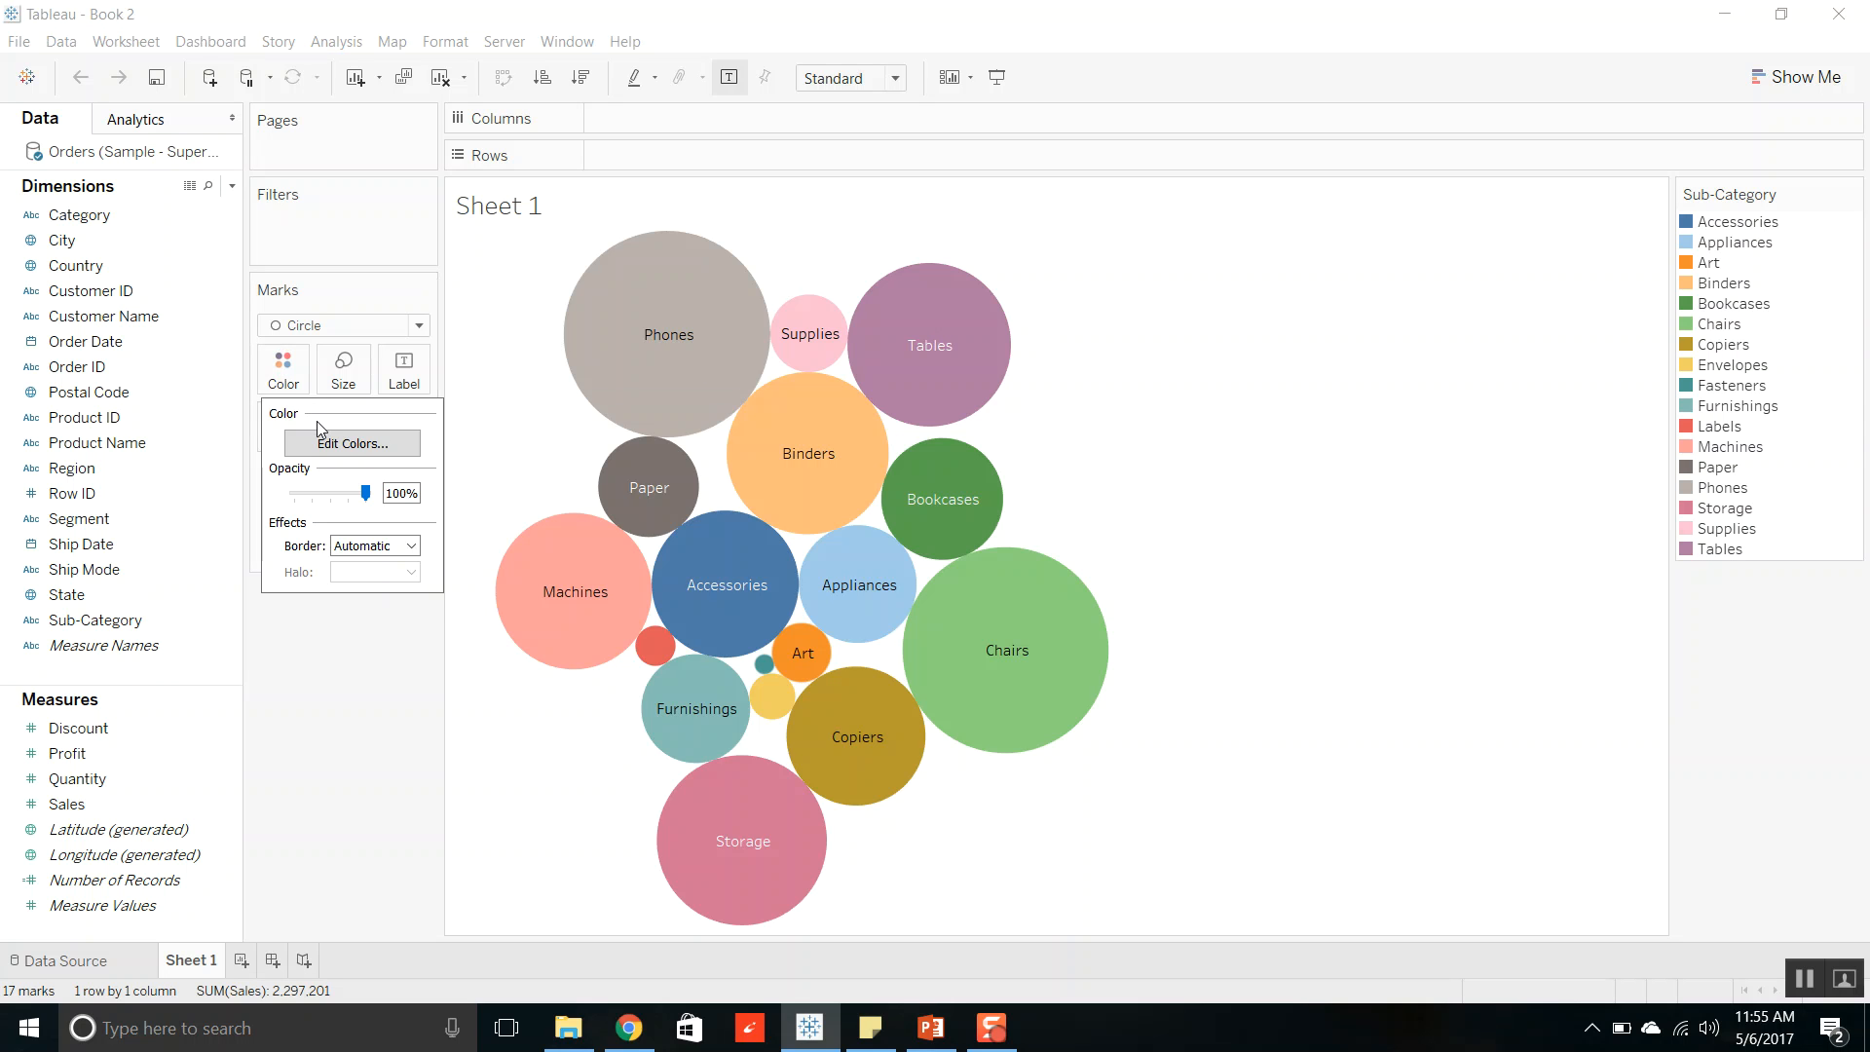
pyautogui.click(350, 443)
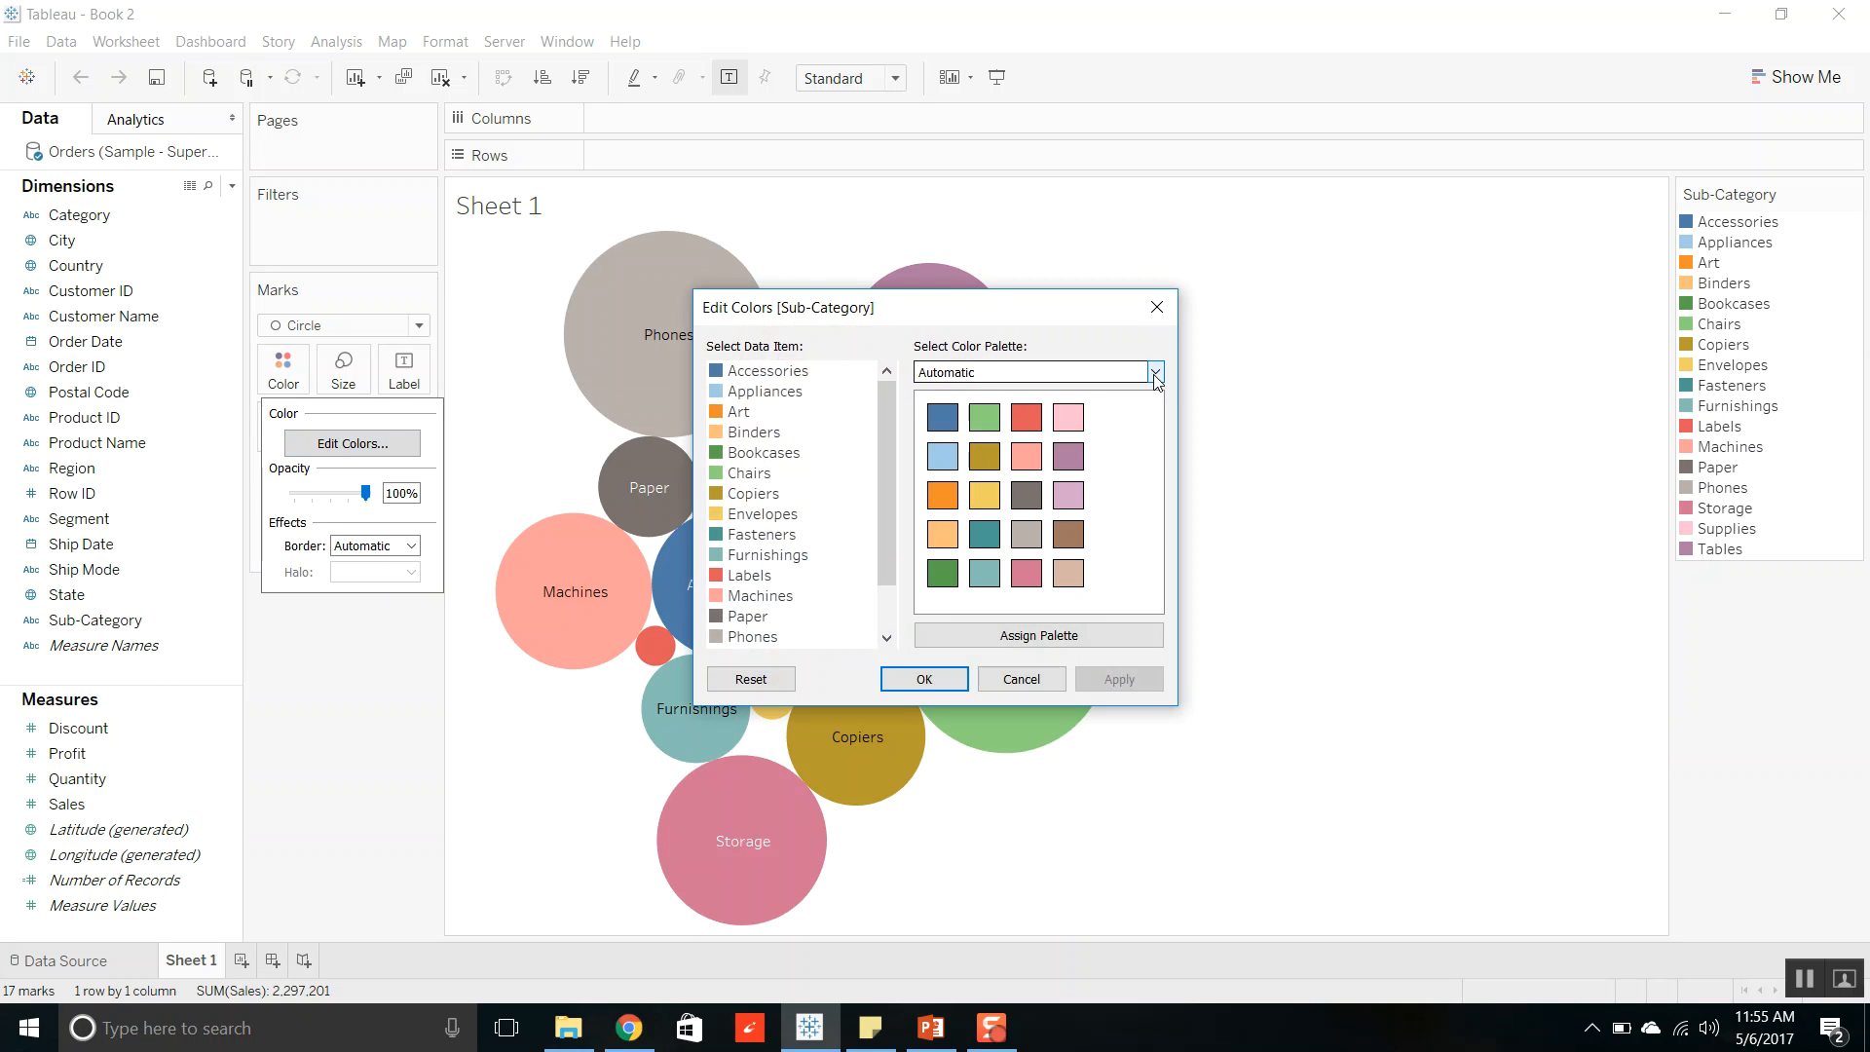
pyautogui.click(1152, 371)
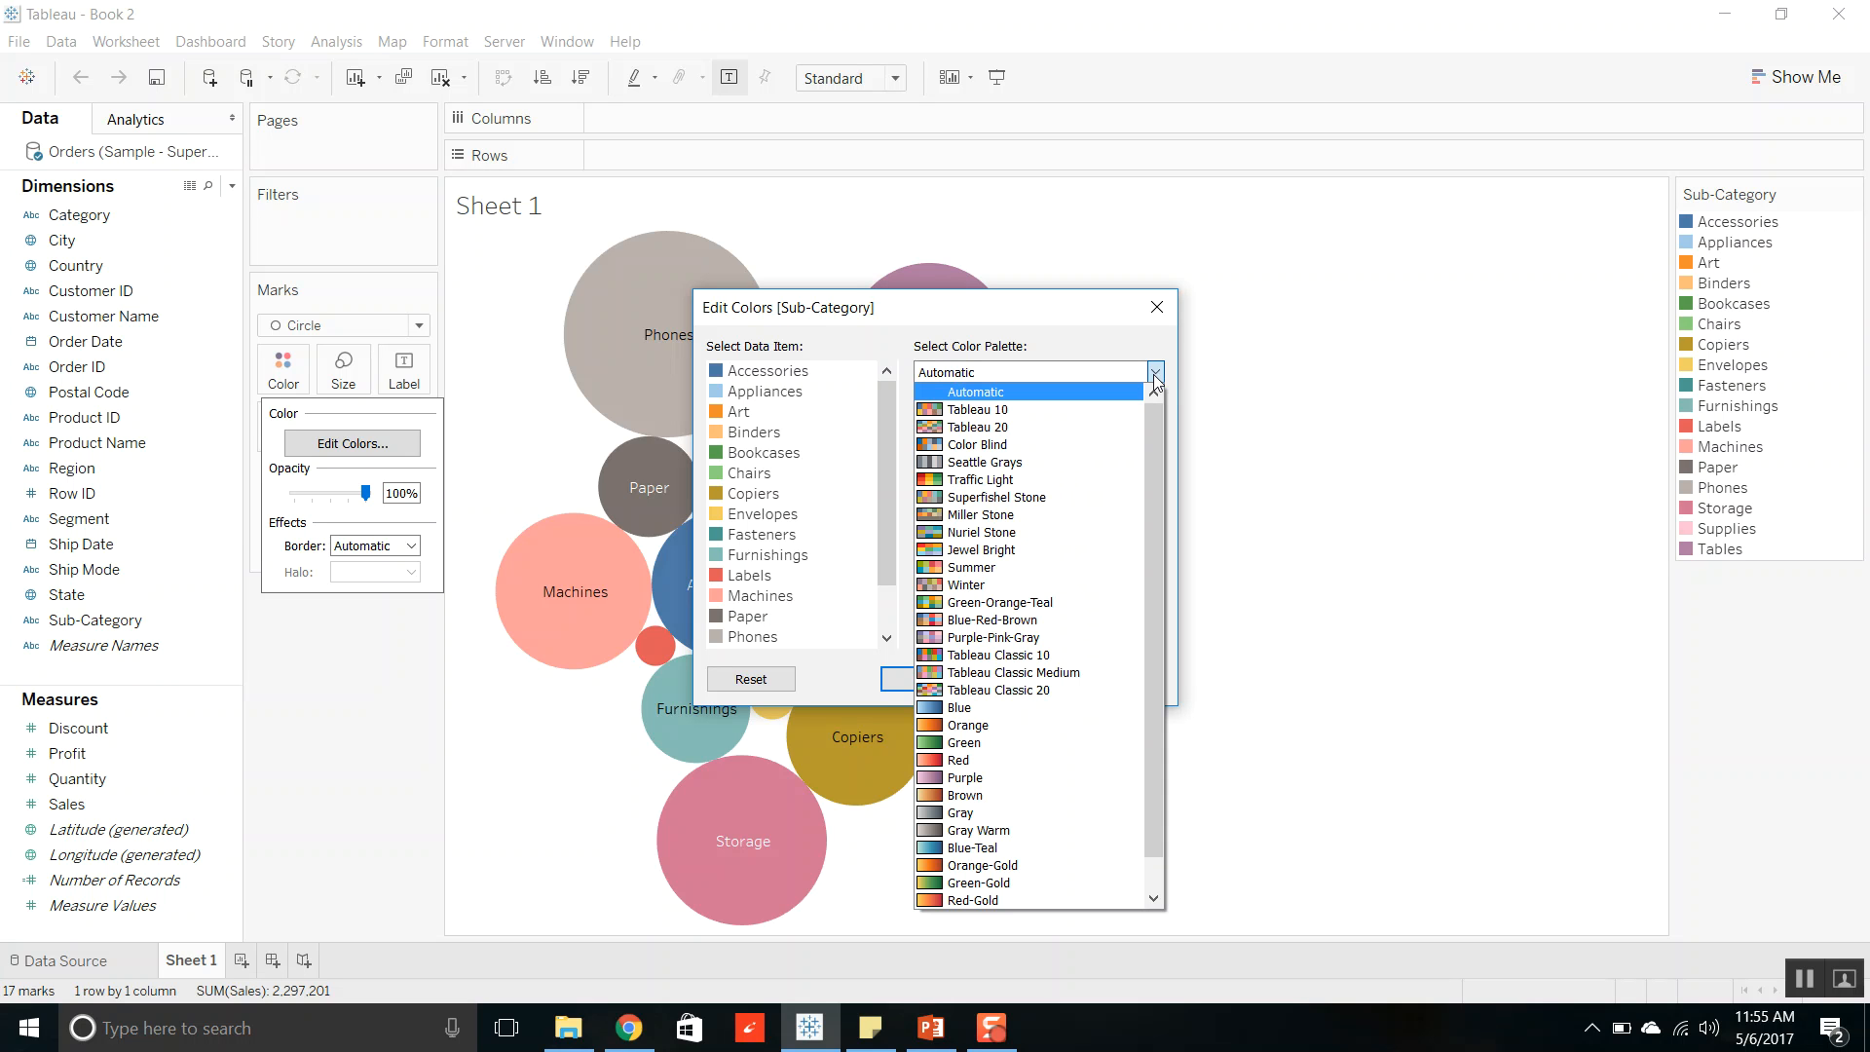
pyautogui.scroll(-3)
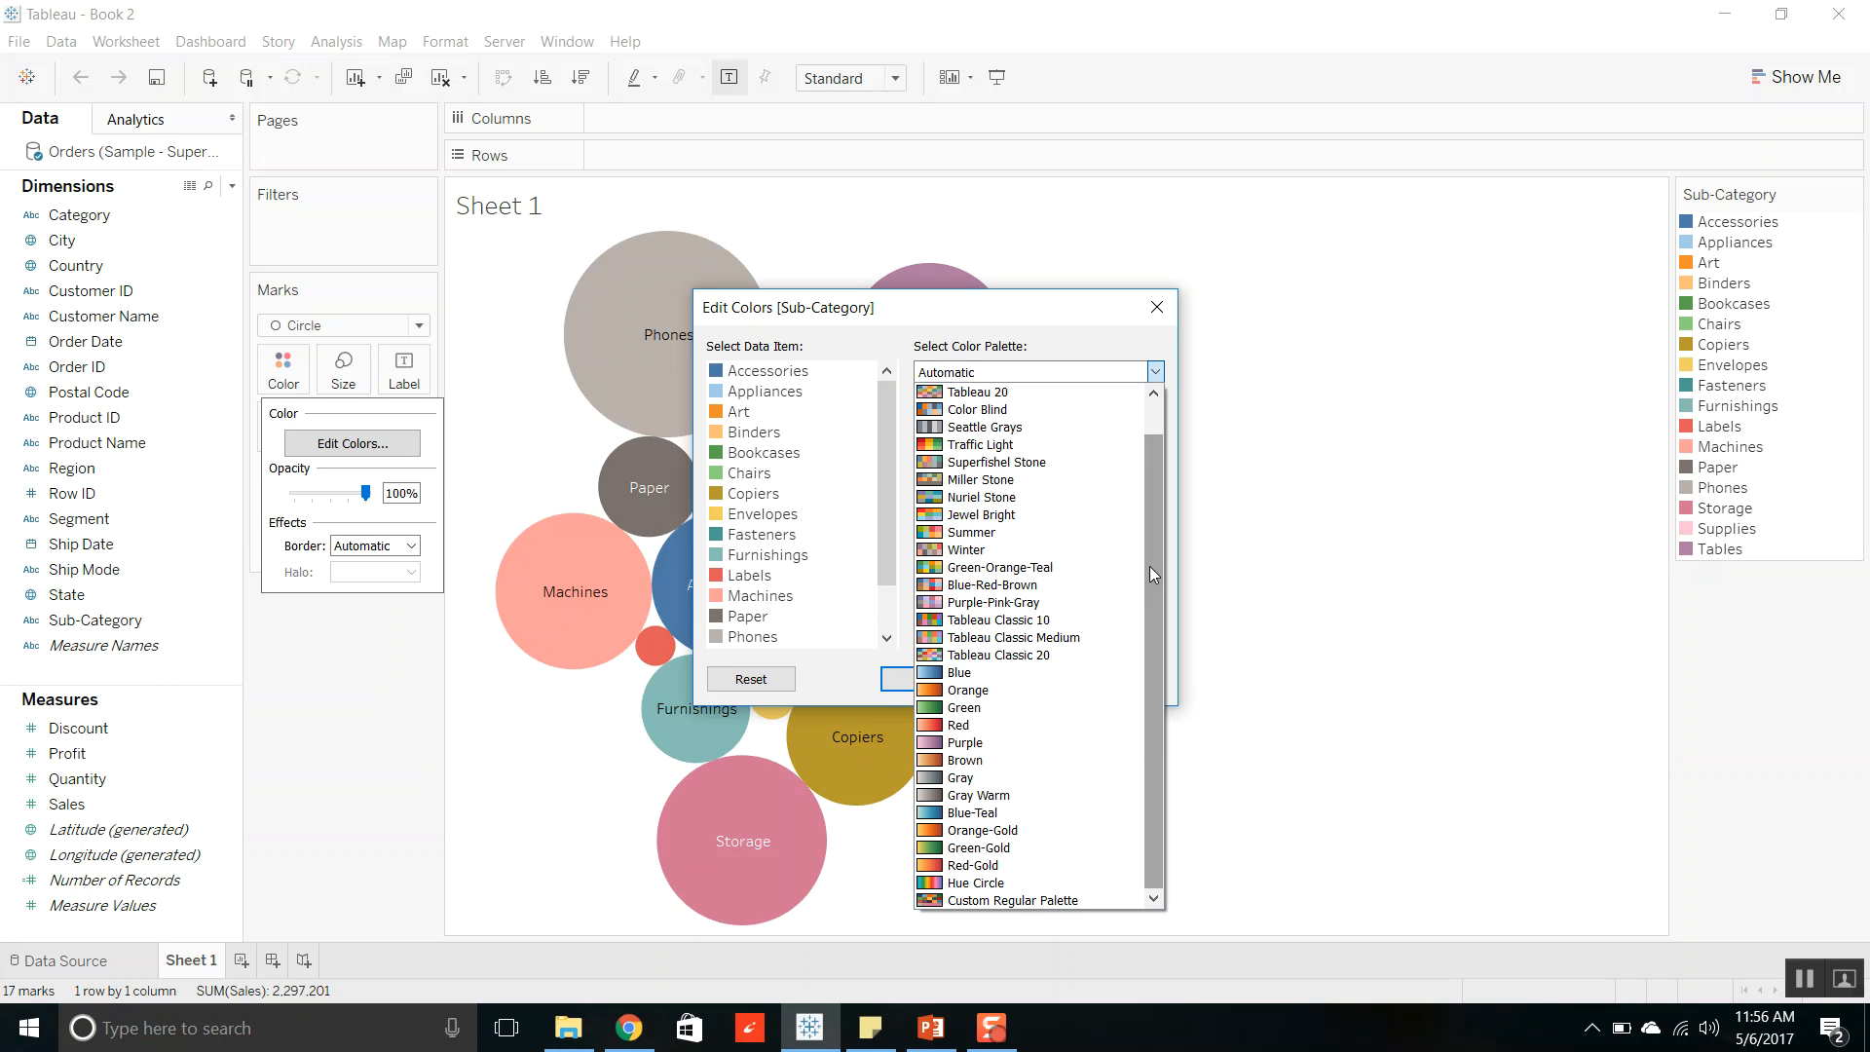
pyautogui.click(1014, 899)
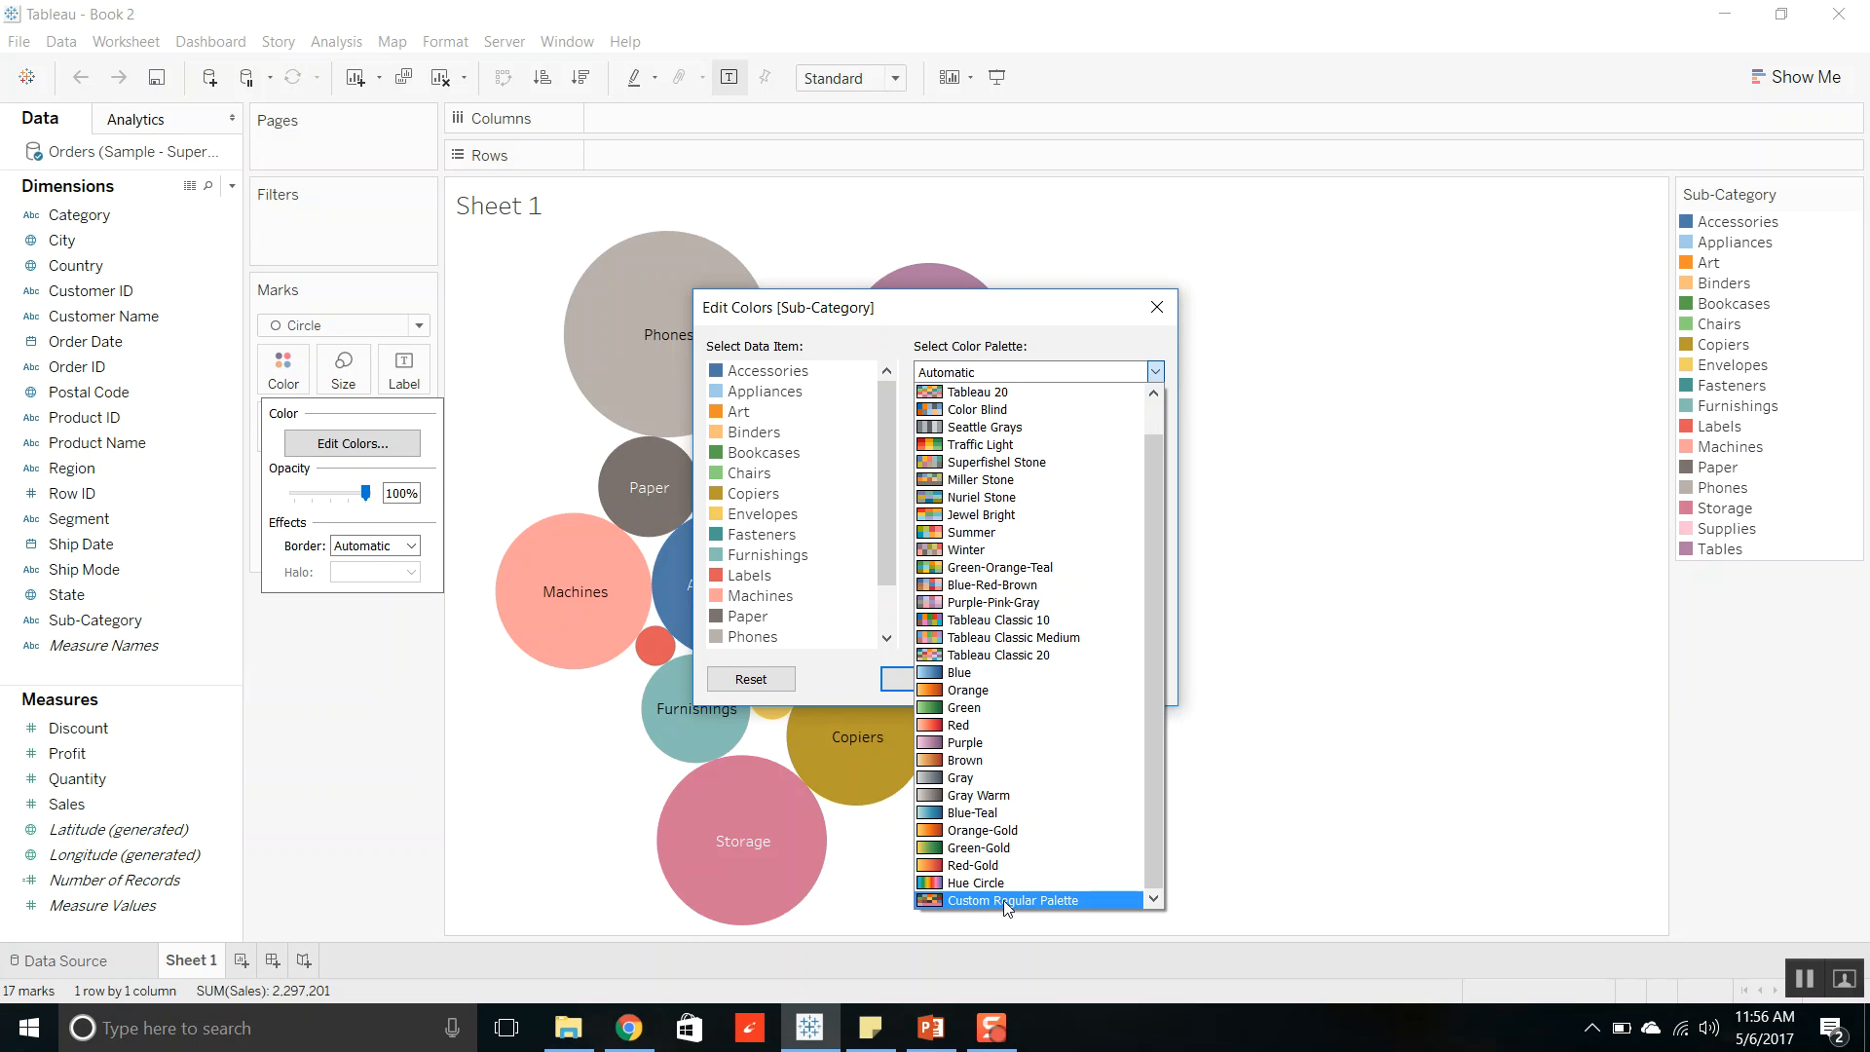
pyautogui.click(1015, 899)
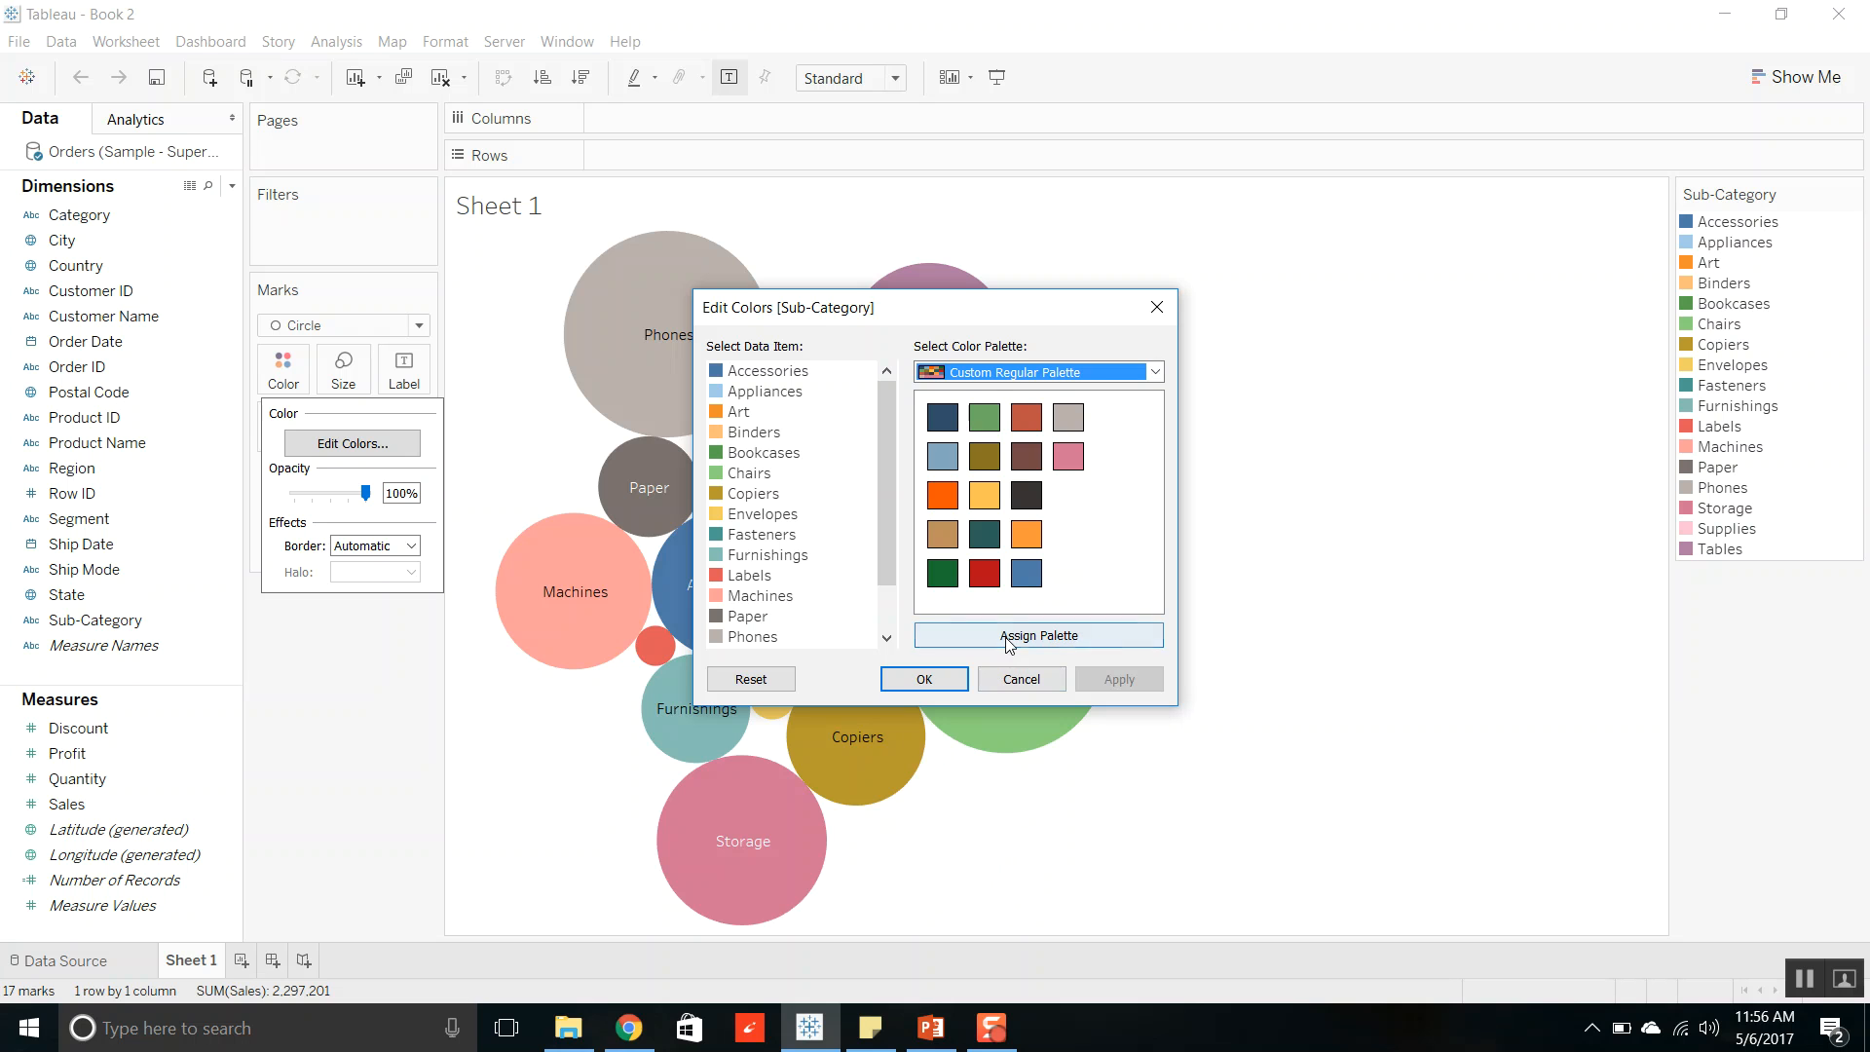
pyautogui.click(1036, 634)
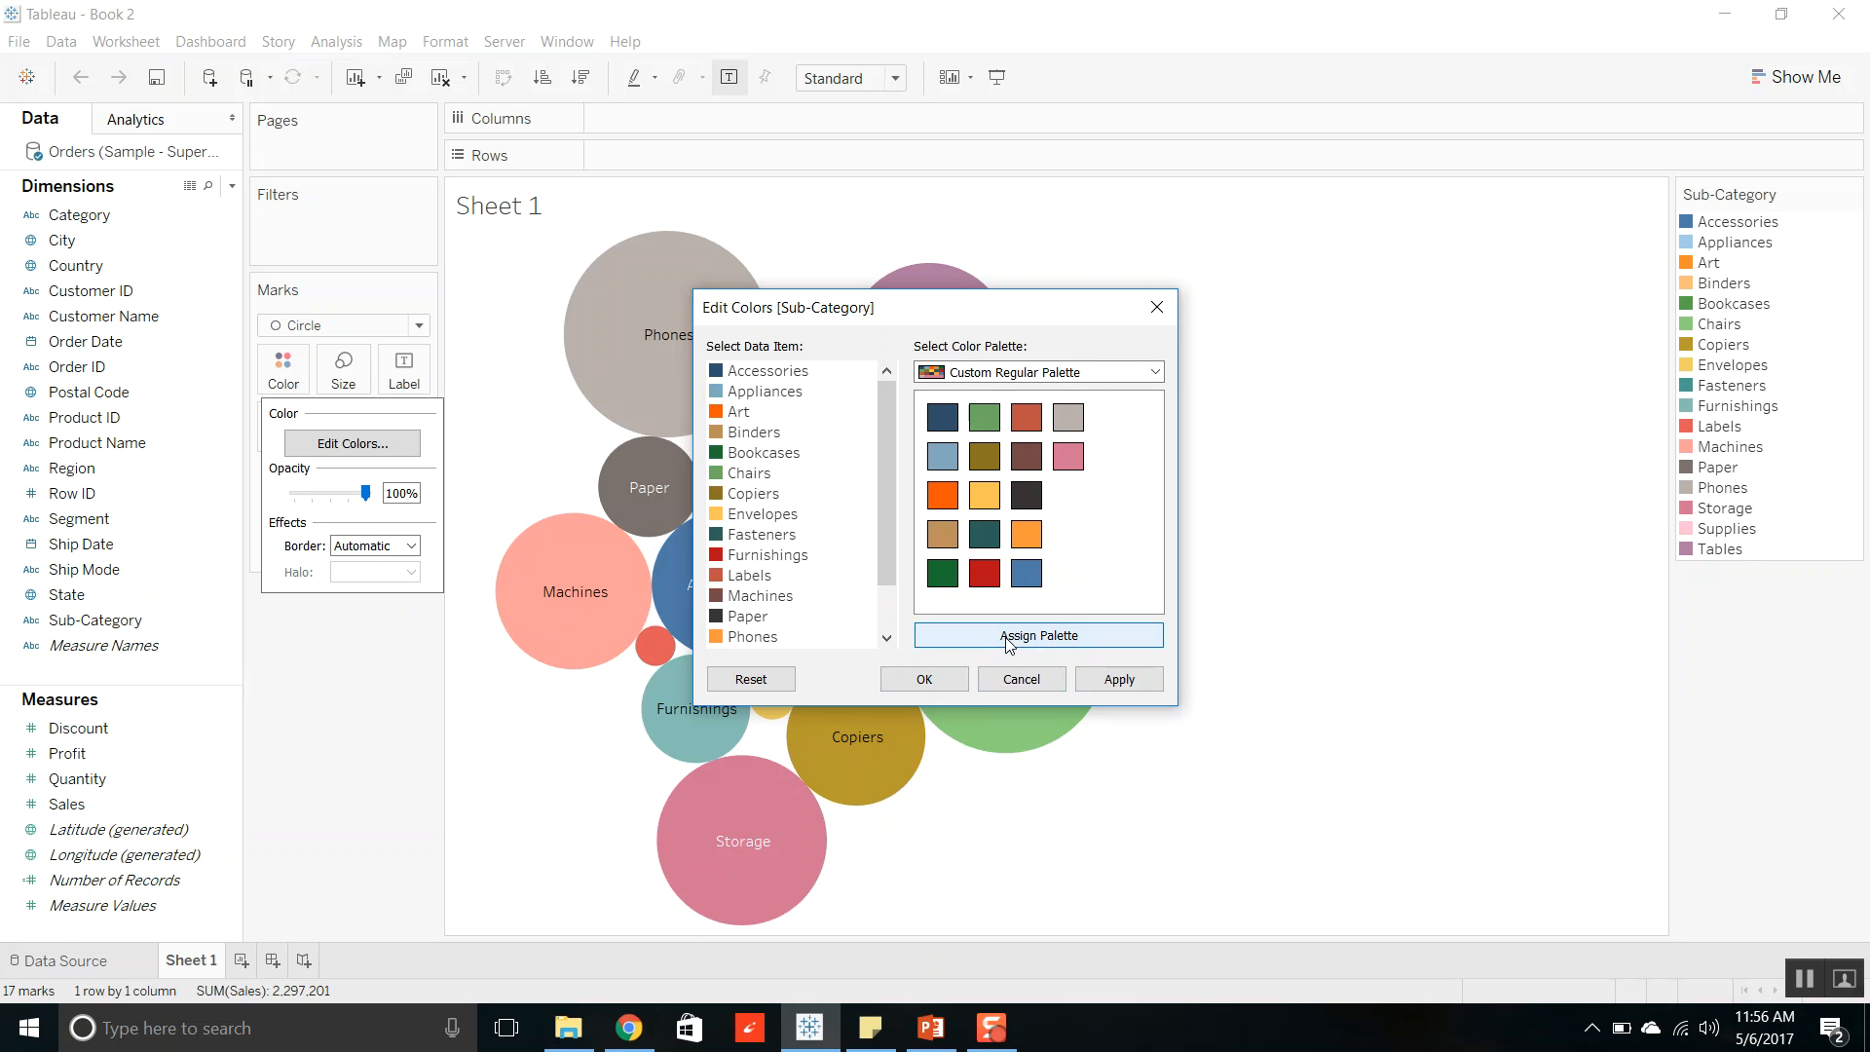
pyautogui.click(924, 678)
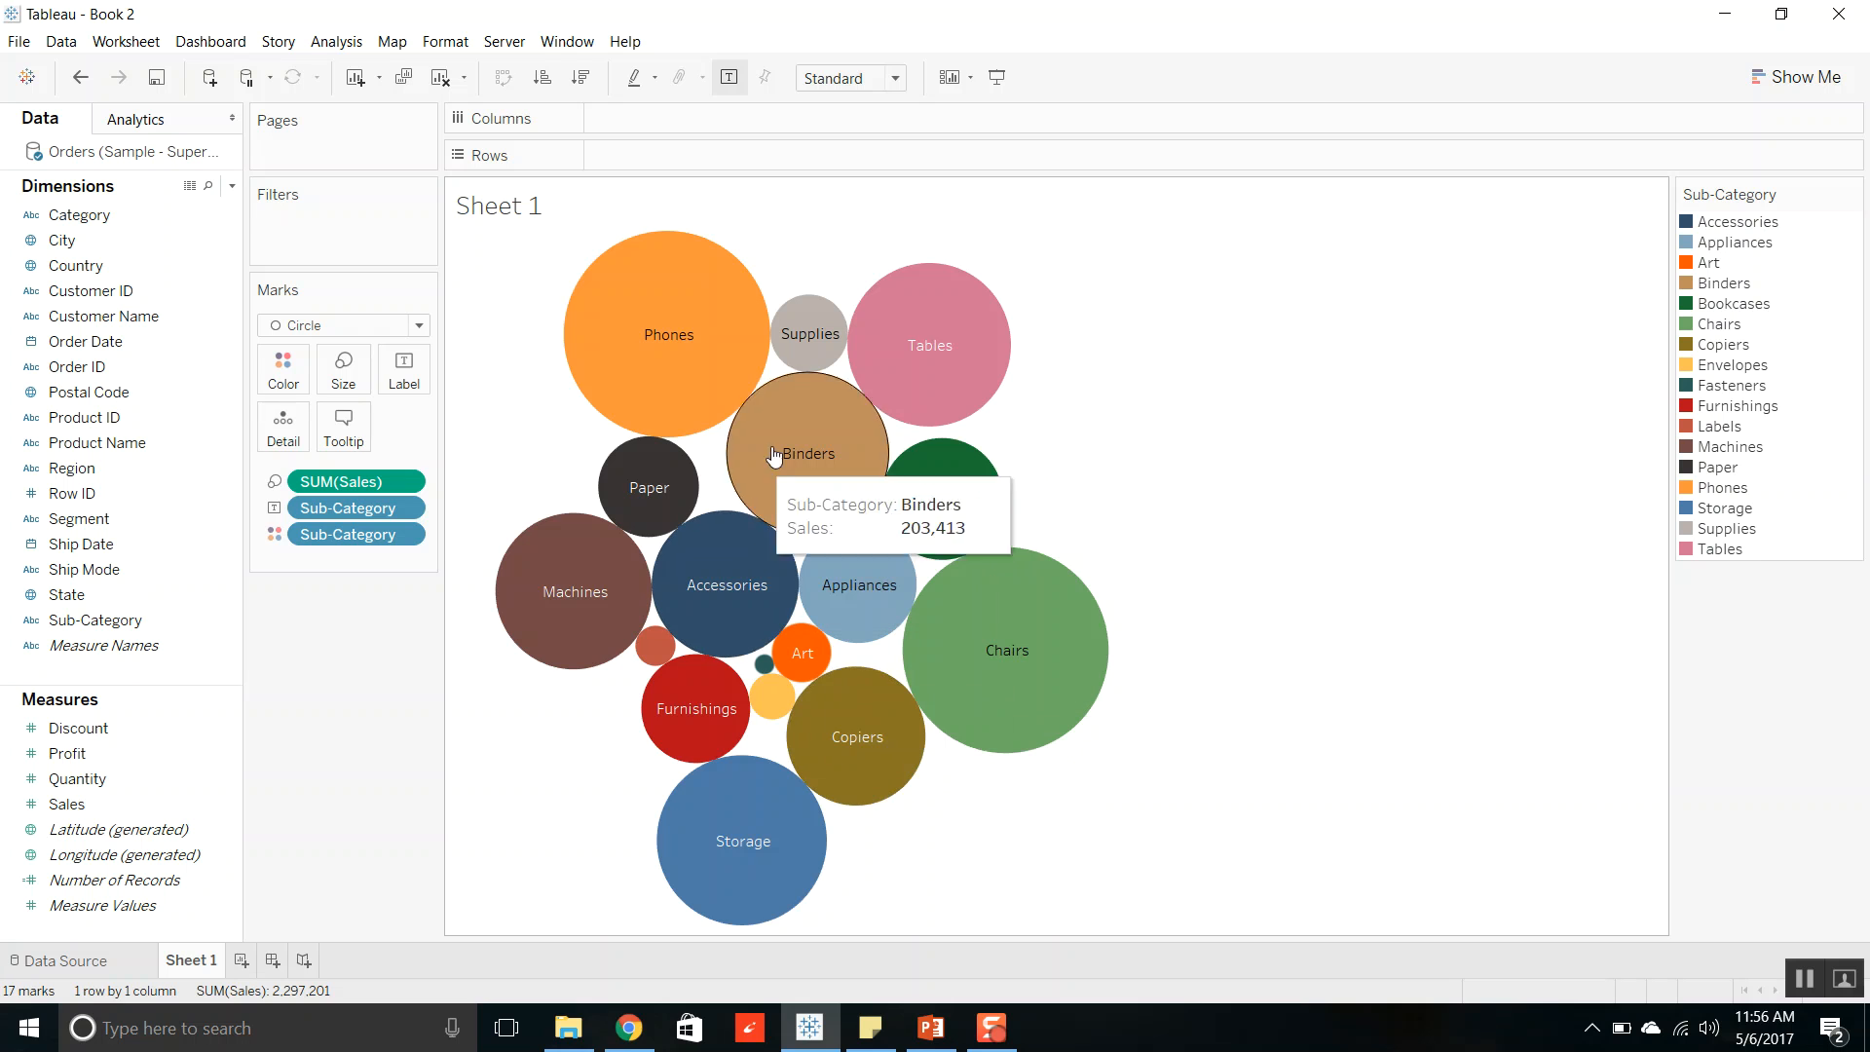
pyautogui.moveTo(416, 400)
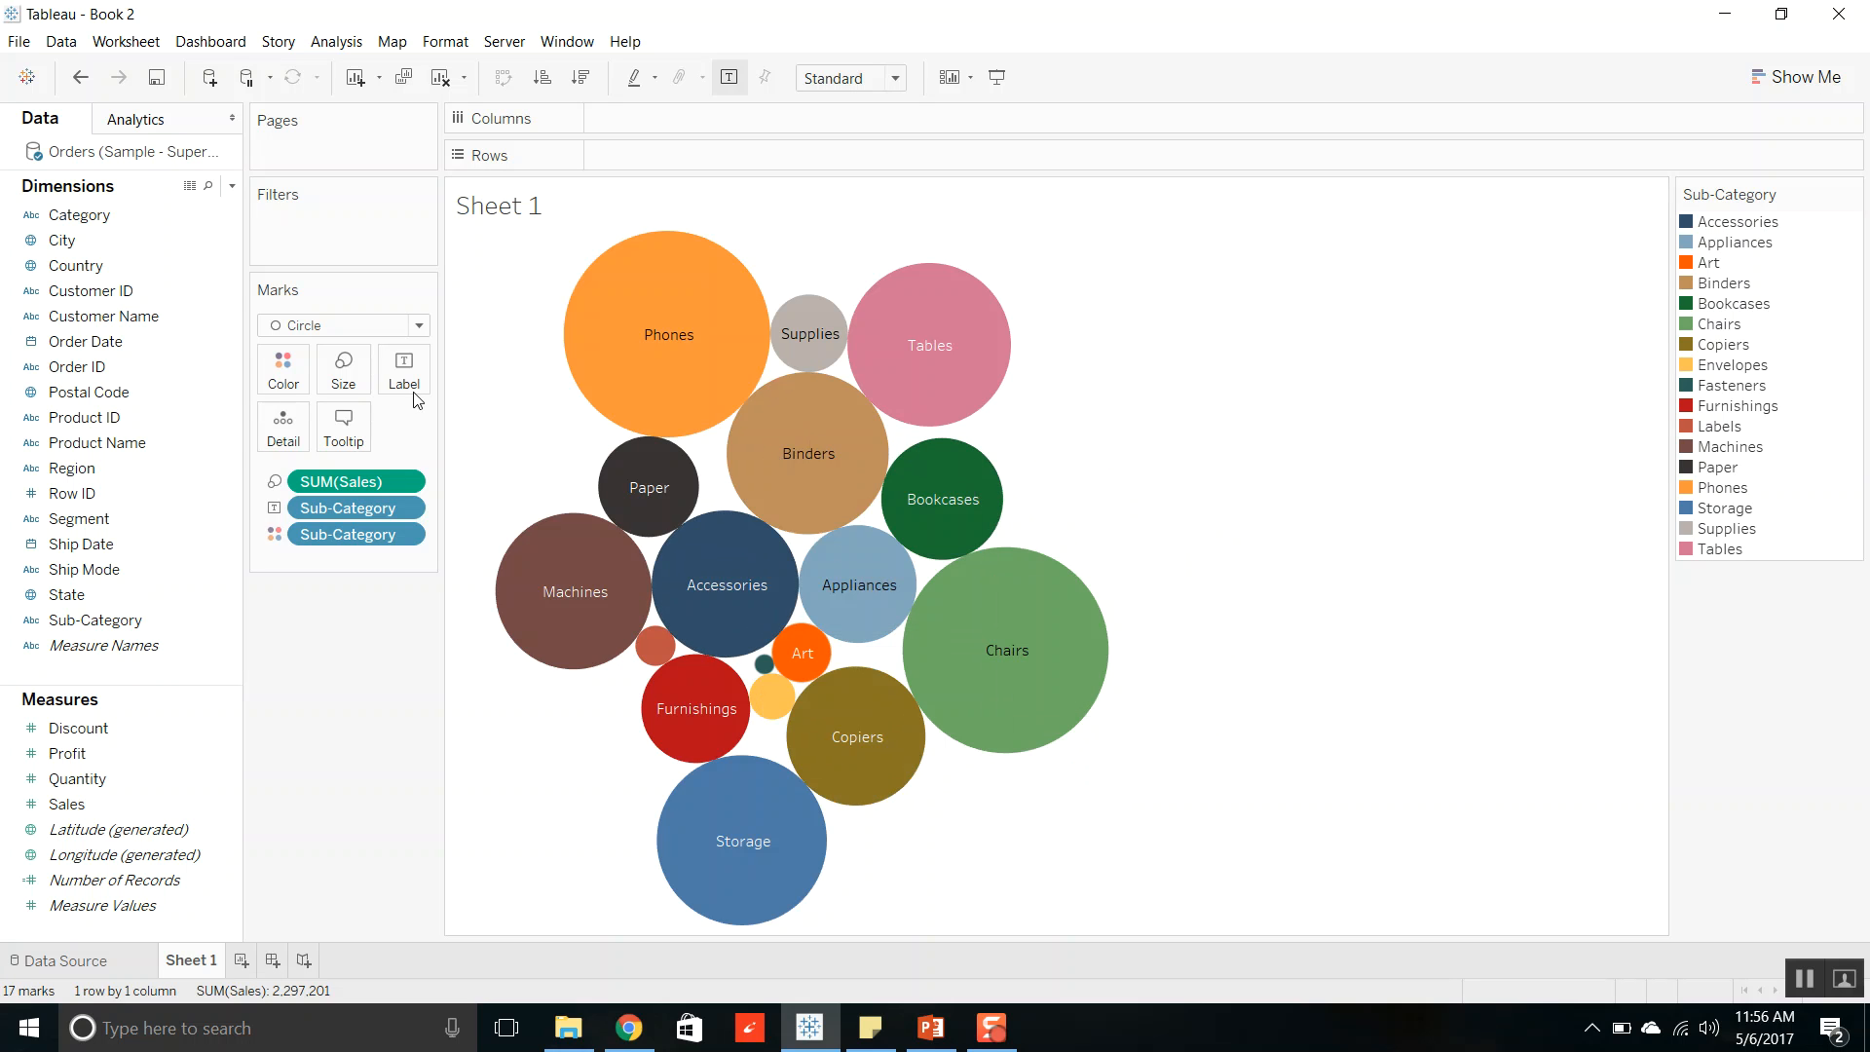
pyautogui.click(282, 366)
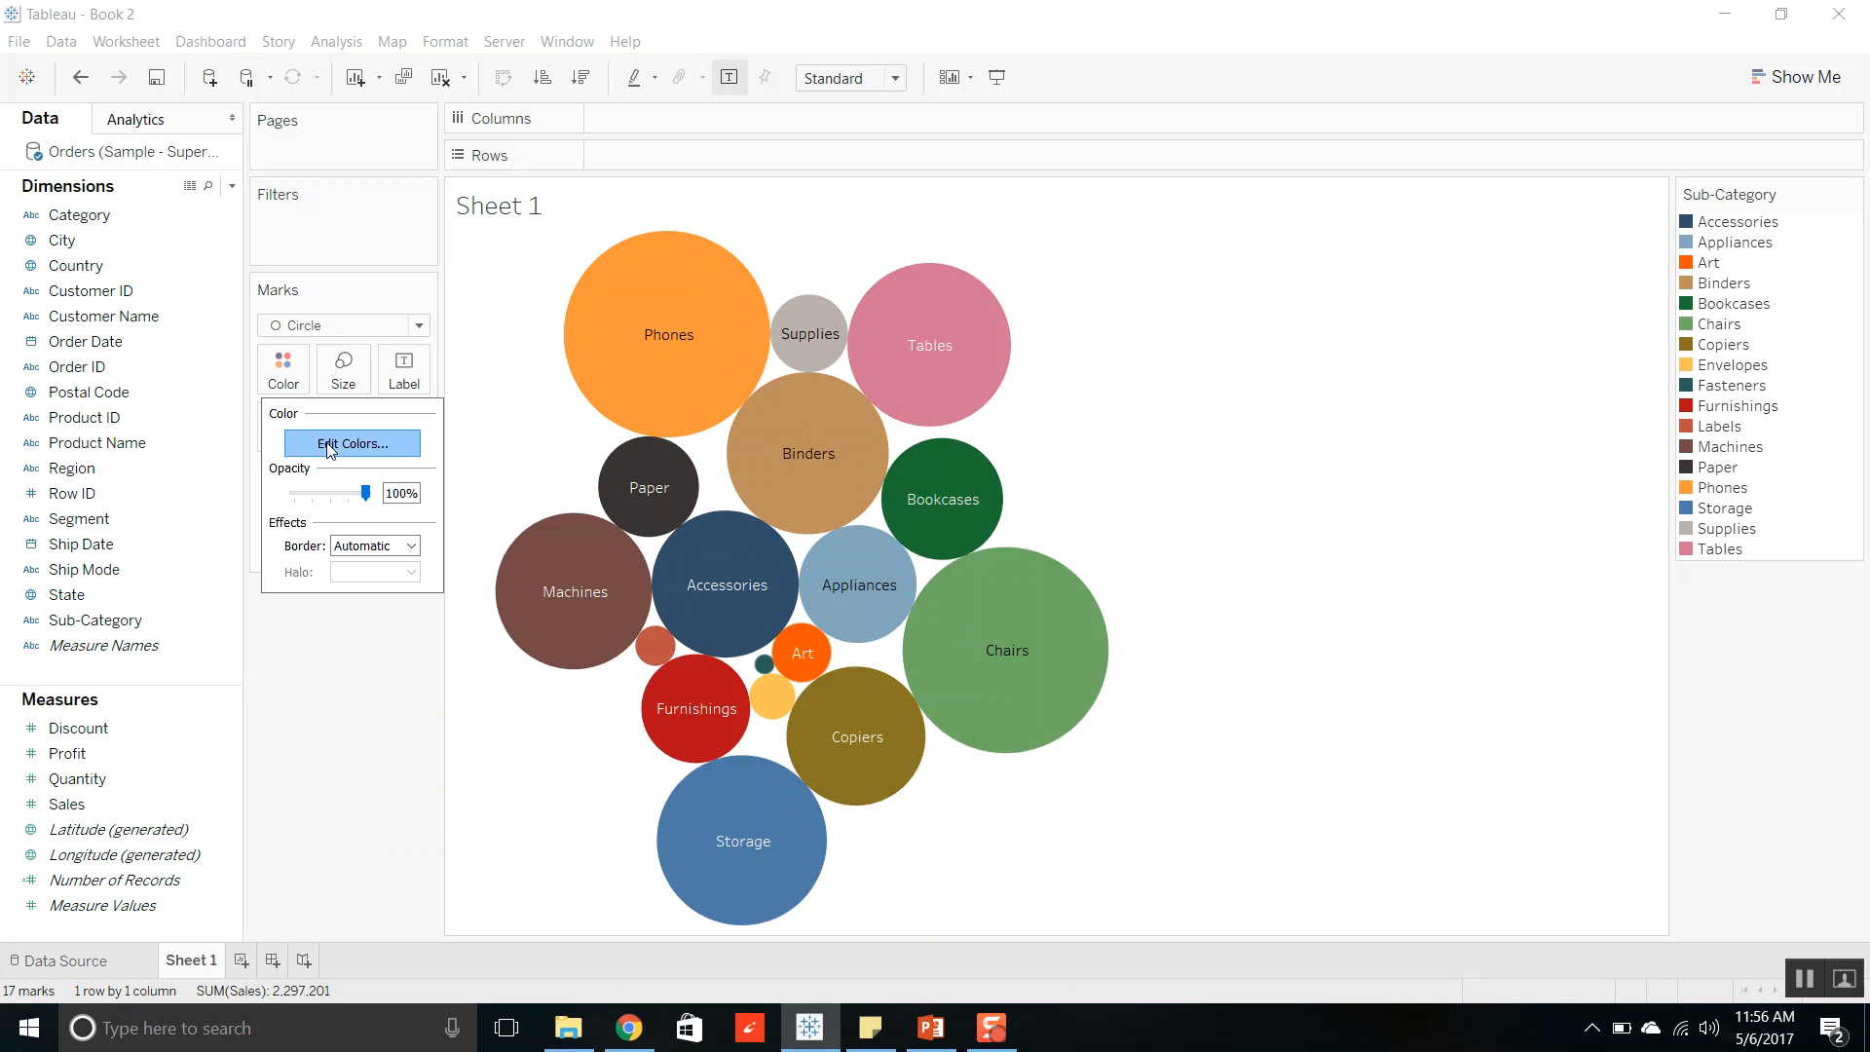
pyautogui.click(350, 444)
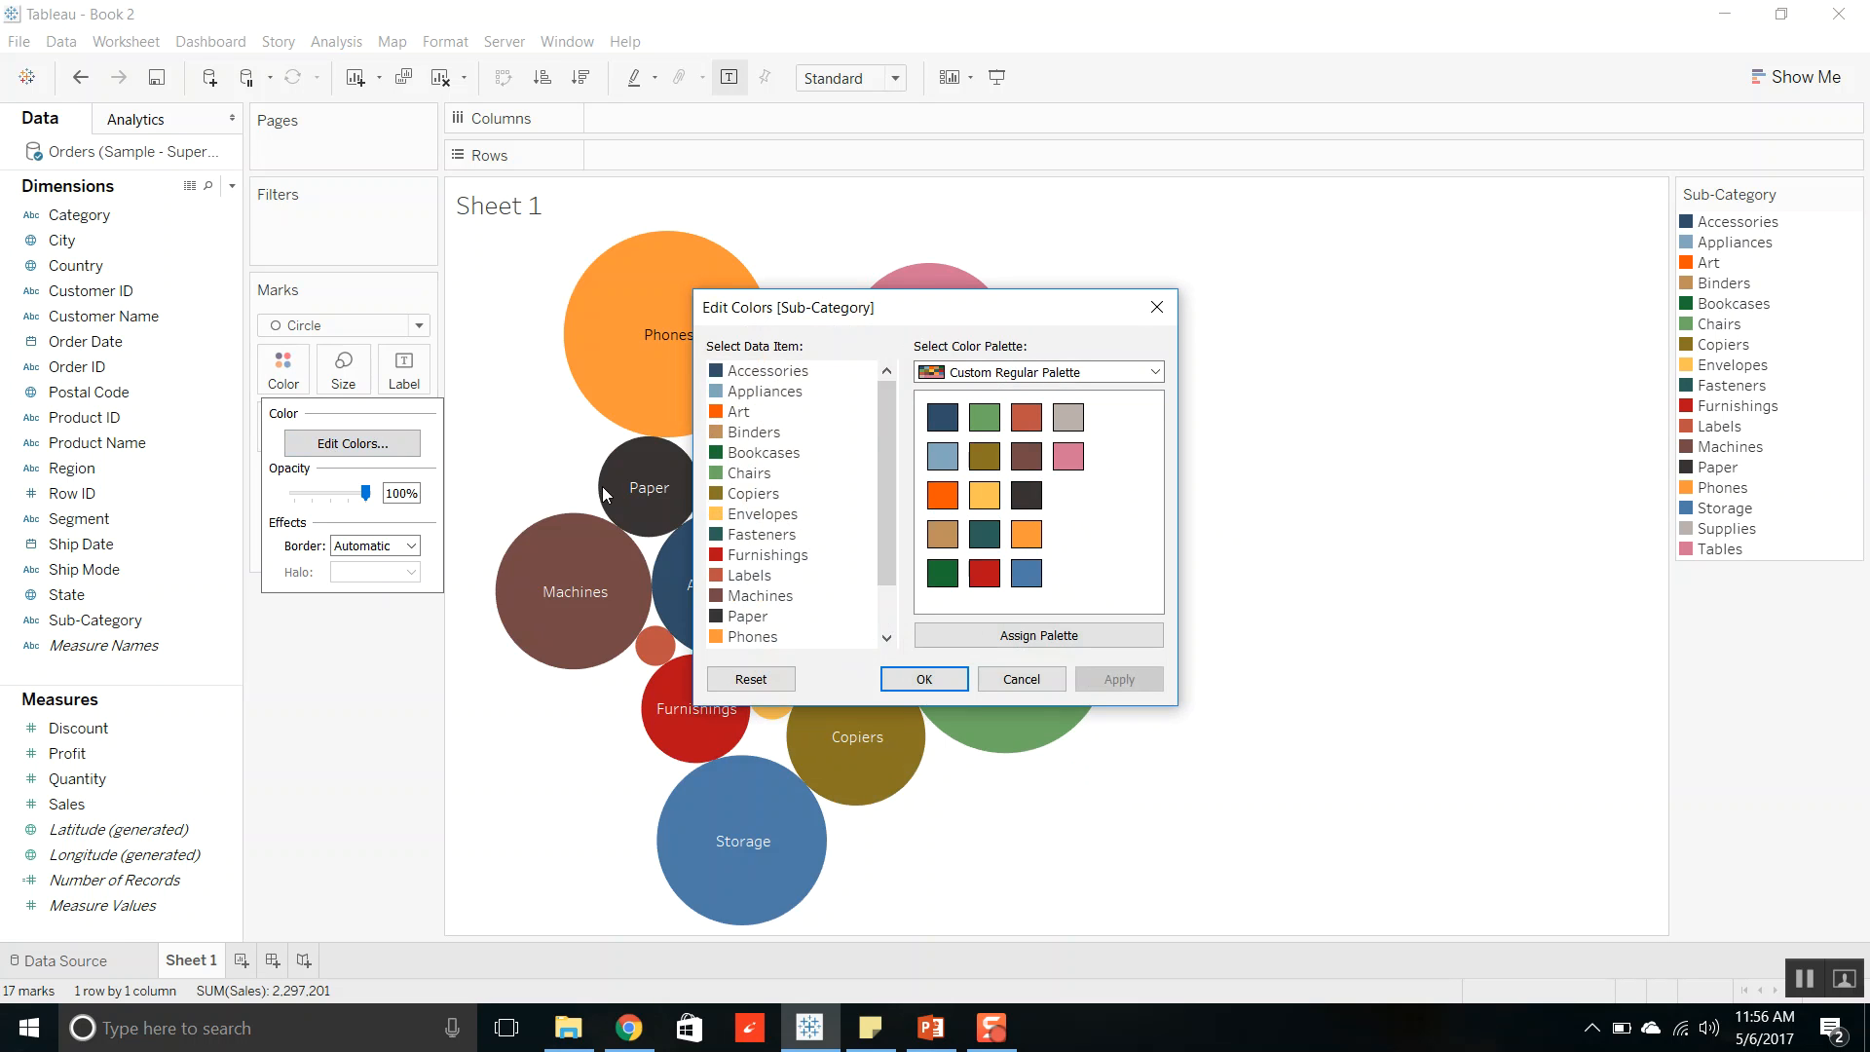
pyautogui.moveTo(819, 563)
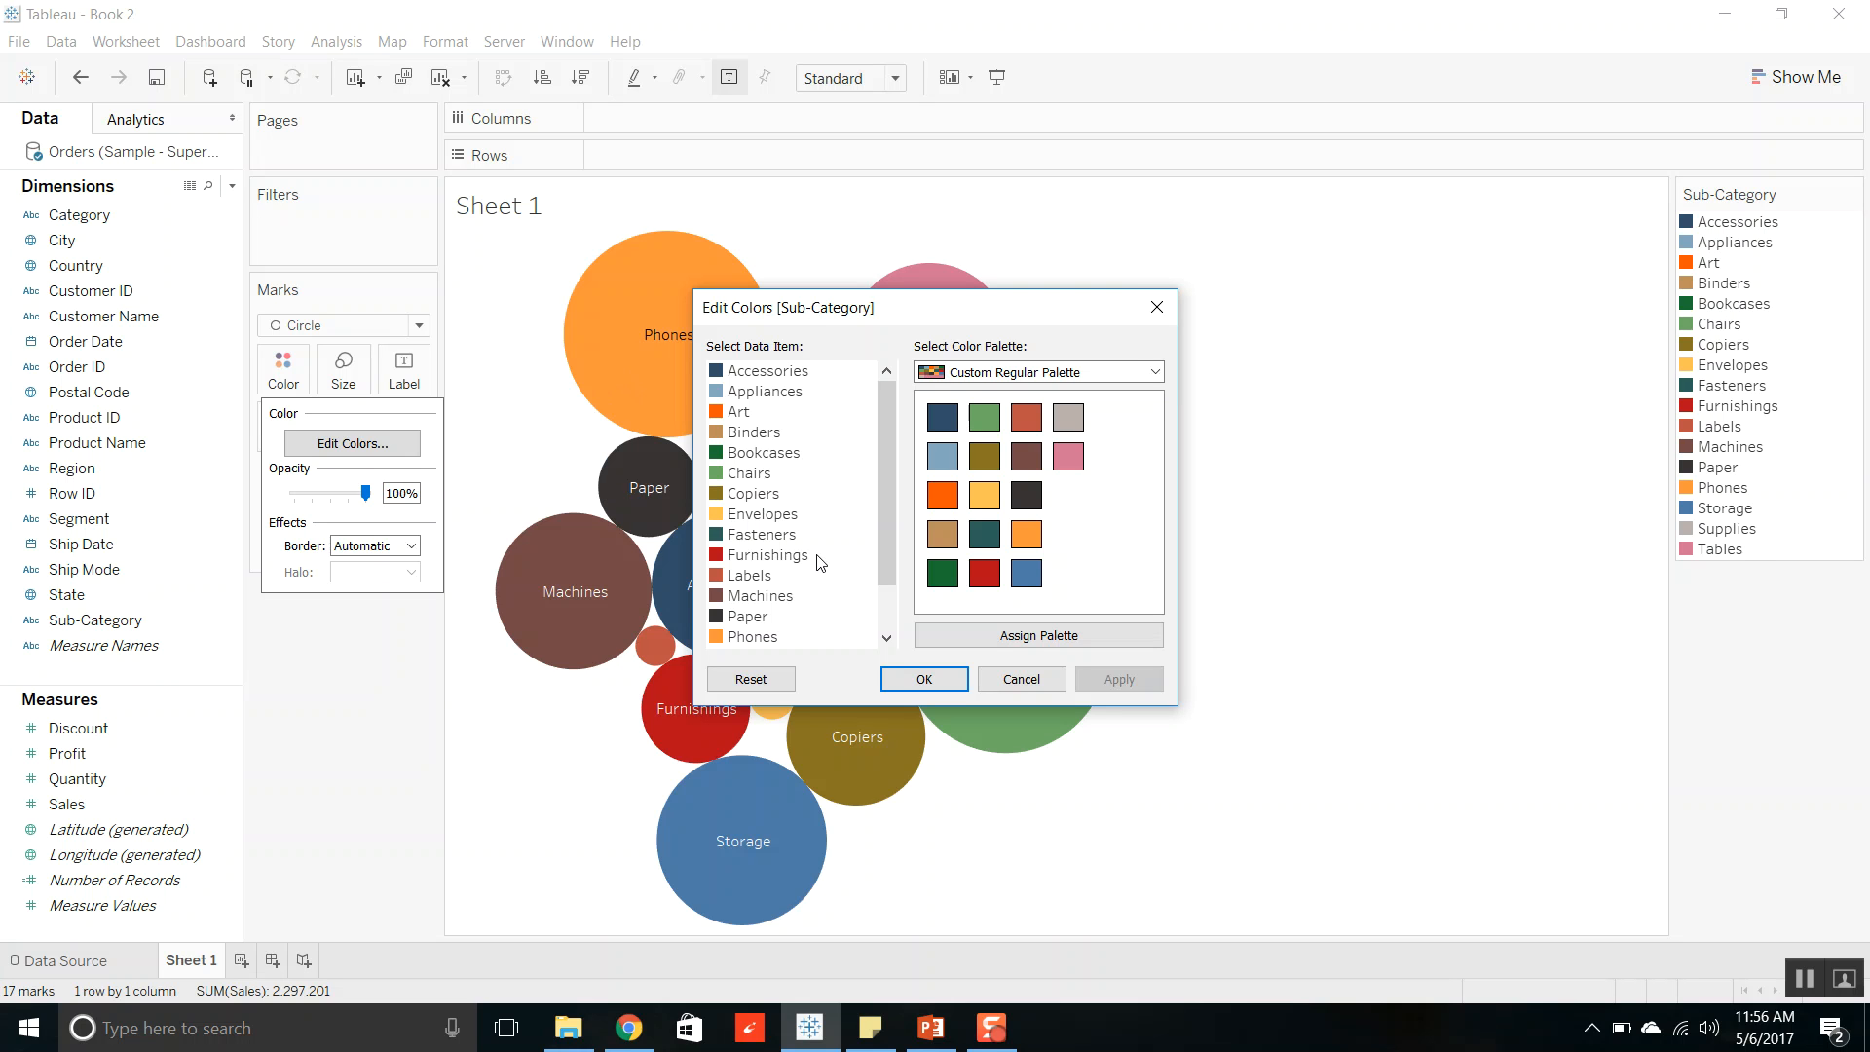
pyautogui.click(923, 679)
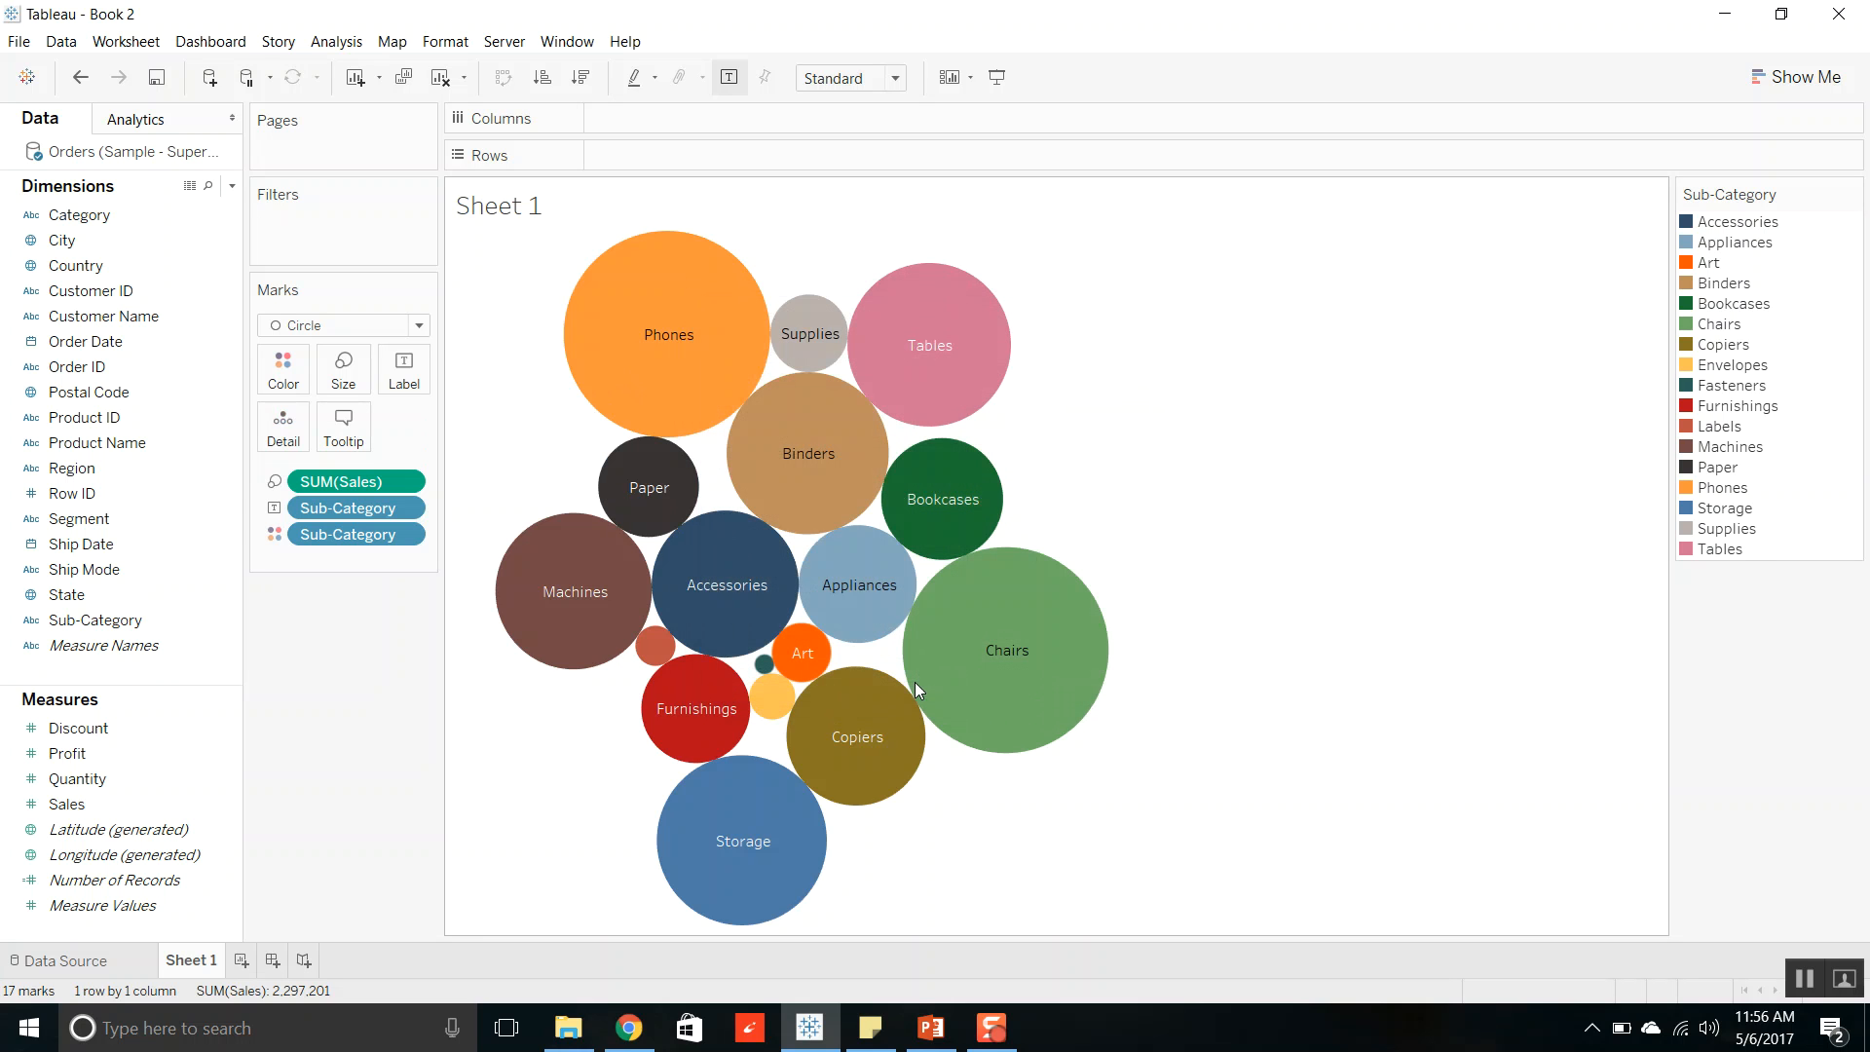
pyautogui.moveTo(1240, 553)
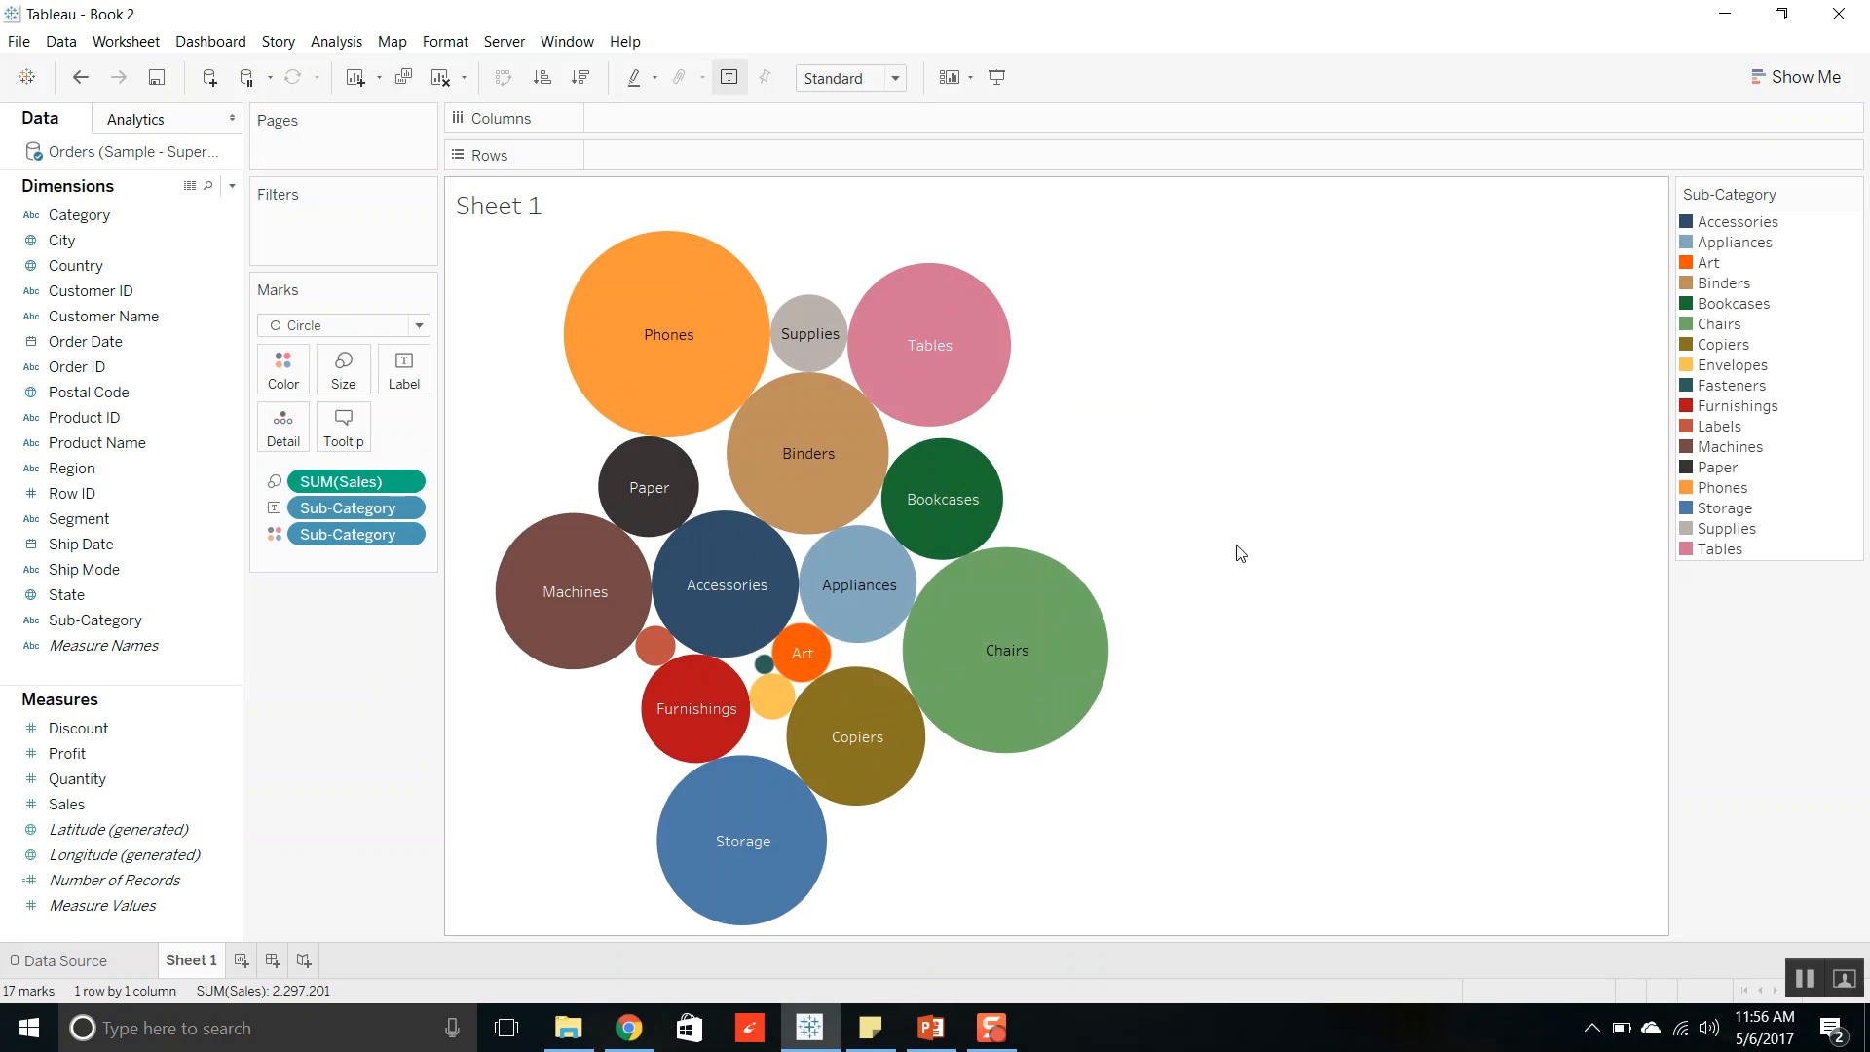